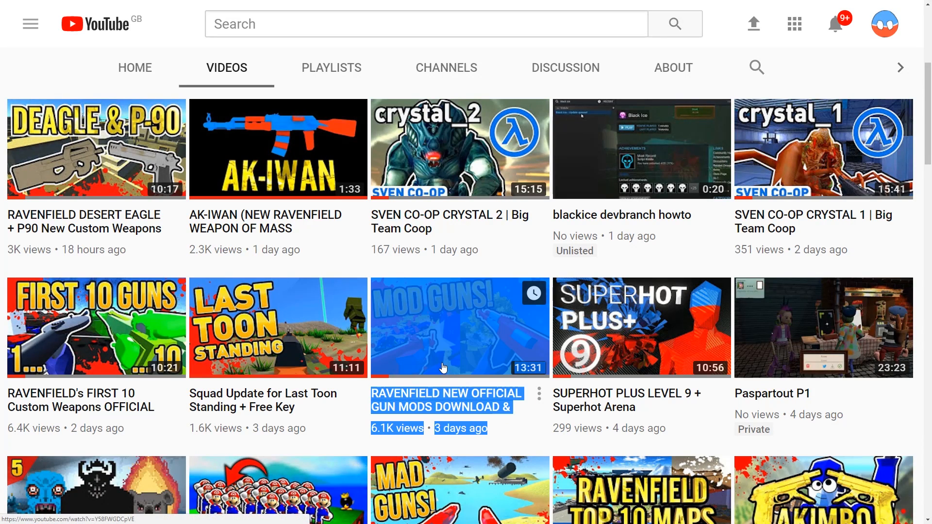
- Play the Ravenfield official gun mods video, skip ahead, and open the tools pack download
left_click(459, 327)
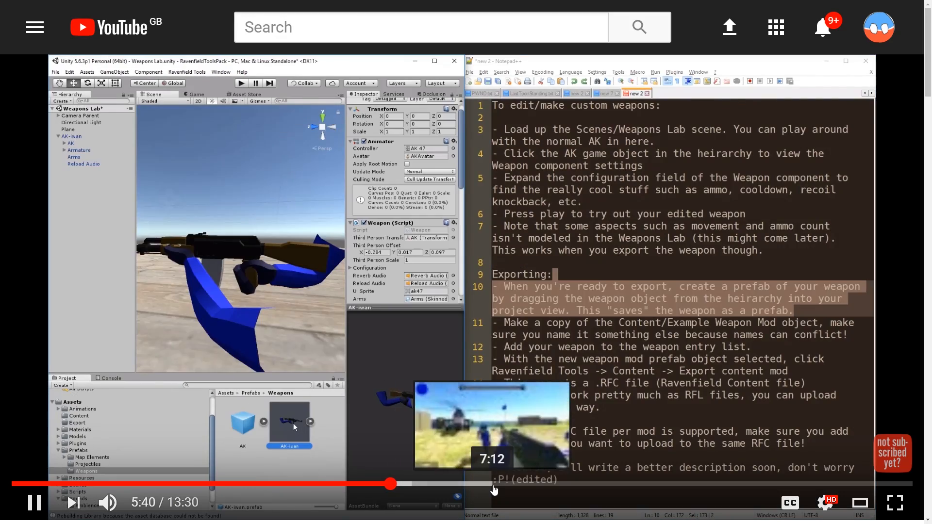
left_click(590, 485)
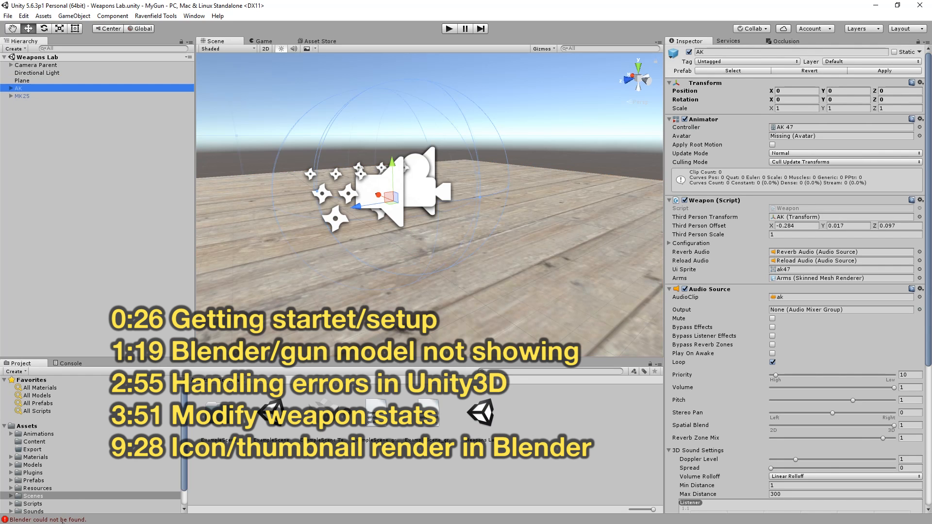
left_click(70, 363)
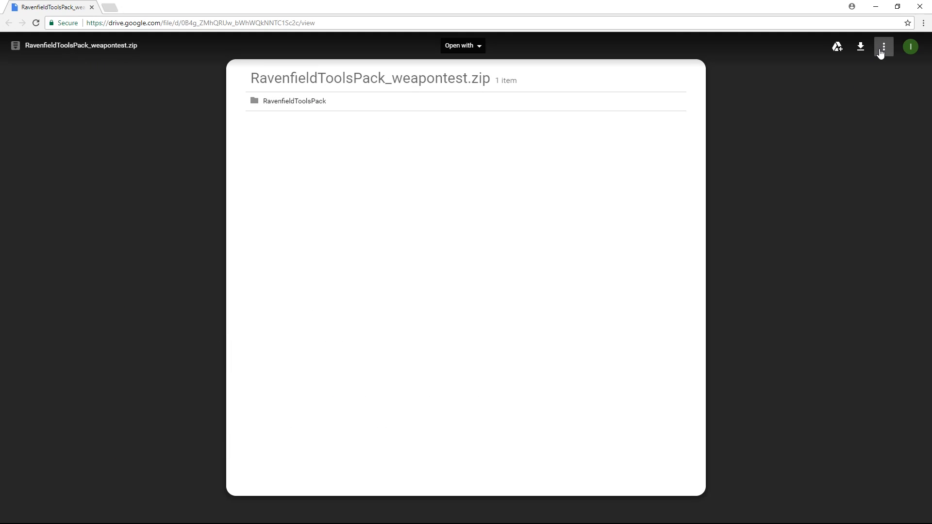
- Show Drive details for RavenfieldToolsPack_weapontest.zip: 41 MB, viewable by anyone with the link
left_click(883, 47)
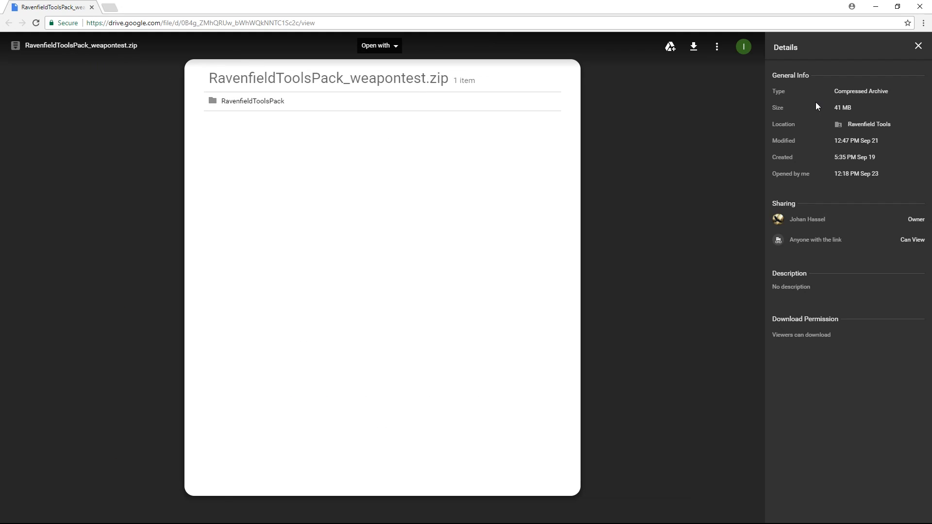
mouse_move(839, 140)
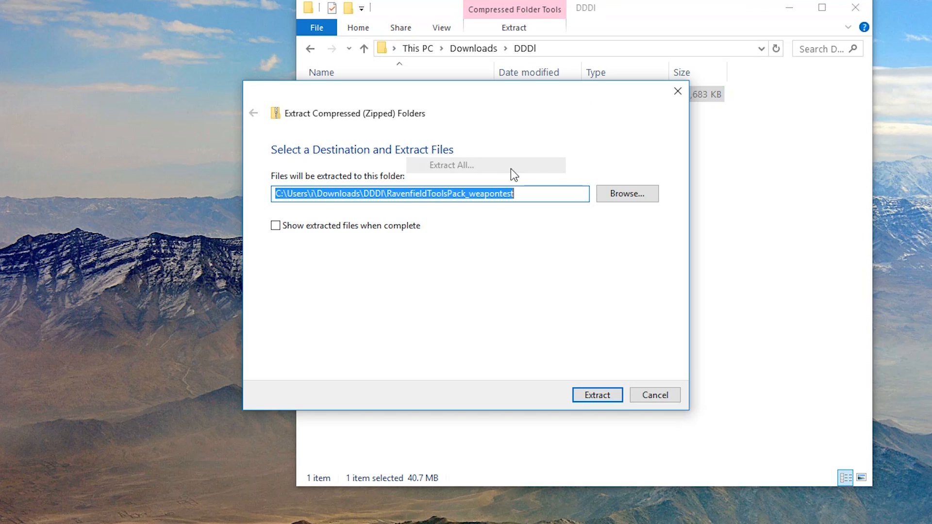
- Extract the tools pack and open its MyGun folder as a Unity project
left_click(597, 395)
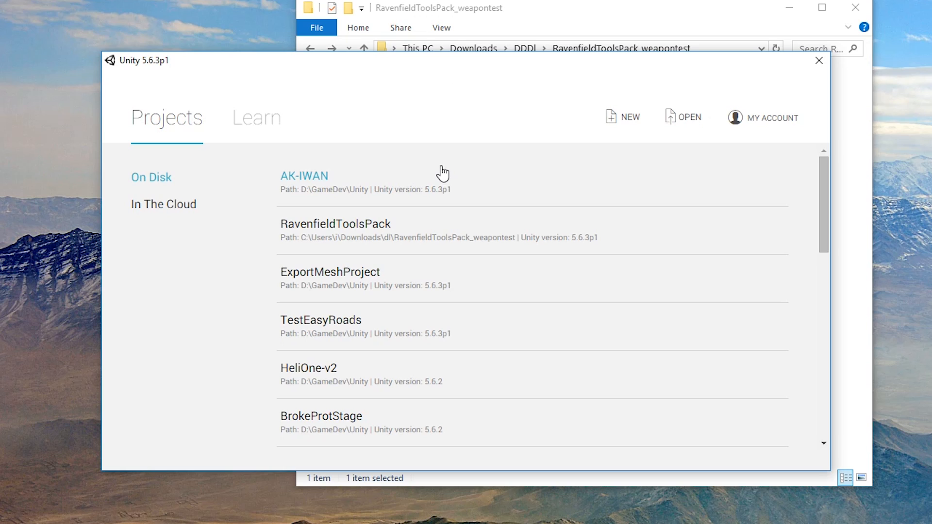
mouse_move(461, 74)
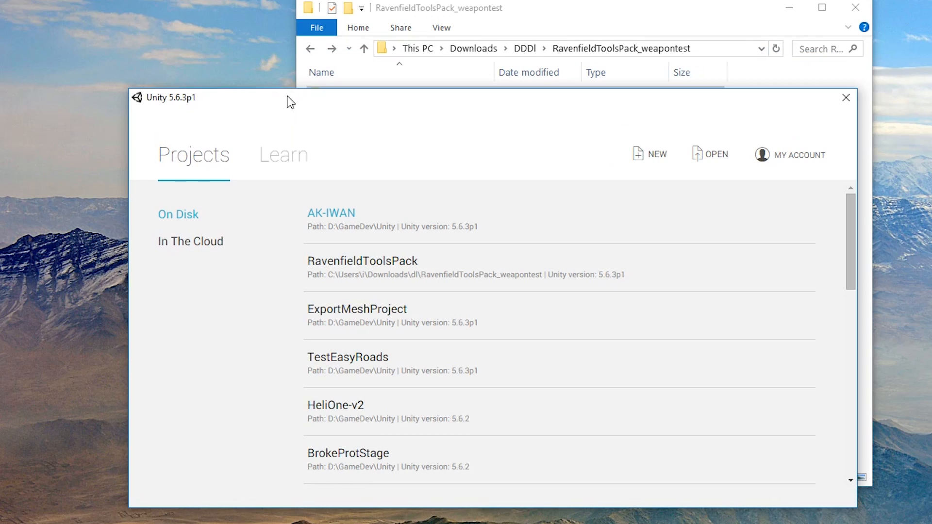
left_click(715, 155)
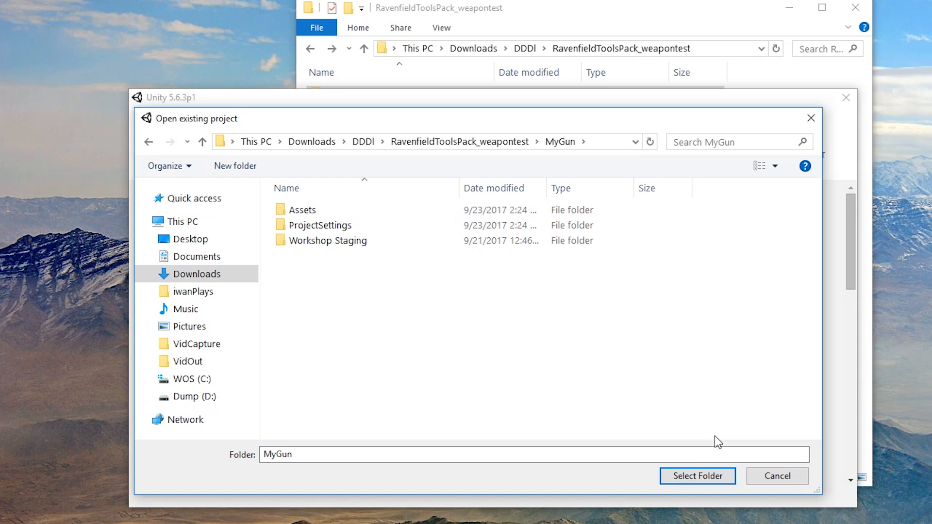
left_click(697, 476)
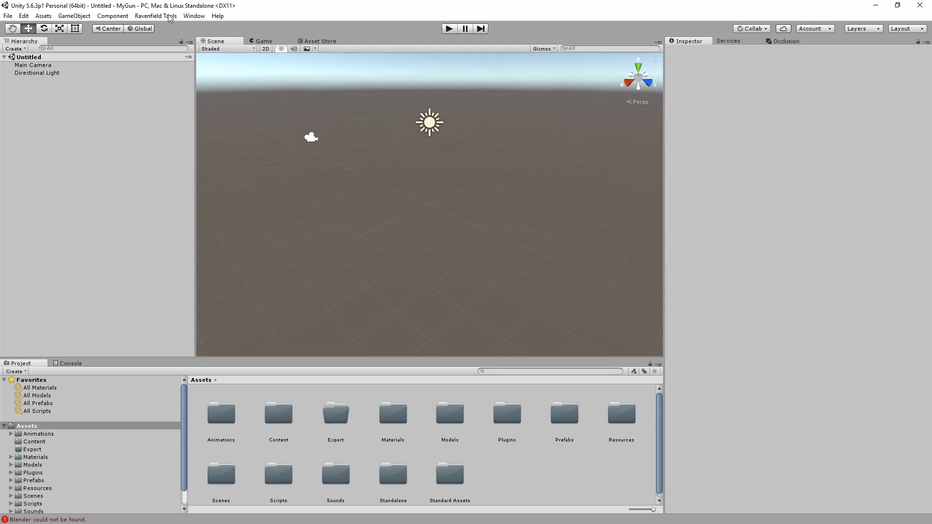
left_click(156, 16)
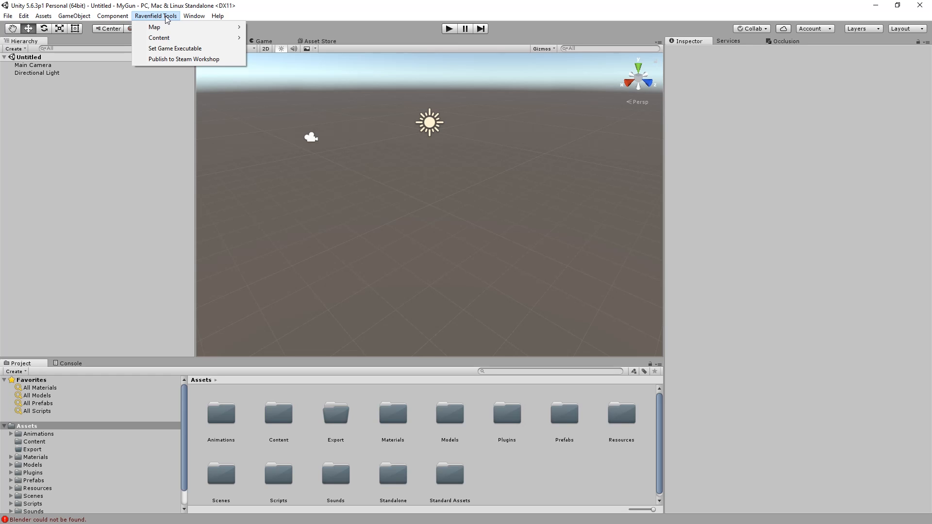
mouse_move(165, 21)
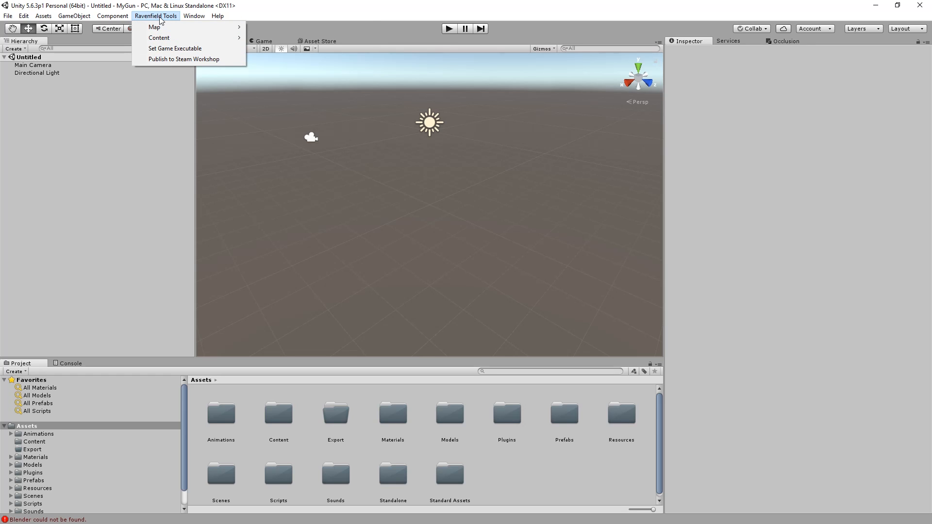
mouse_move(167, 84)
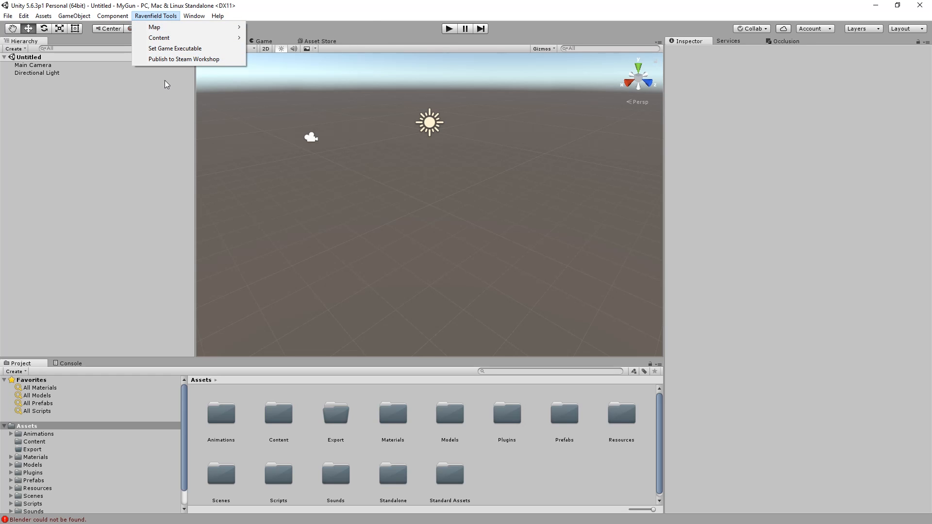
mouse_move(154, 26)
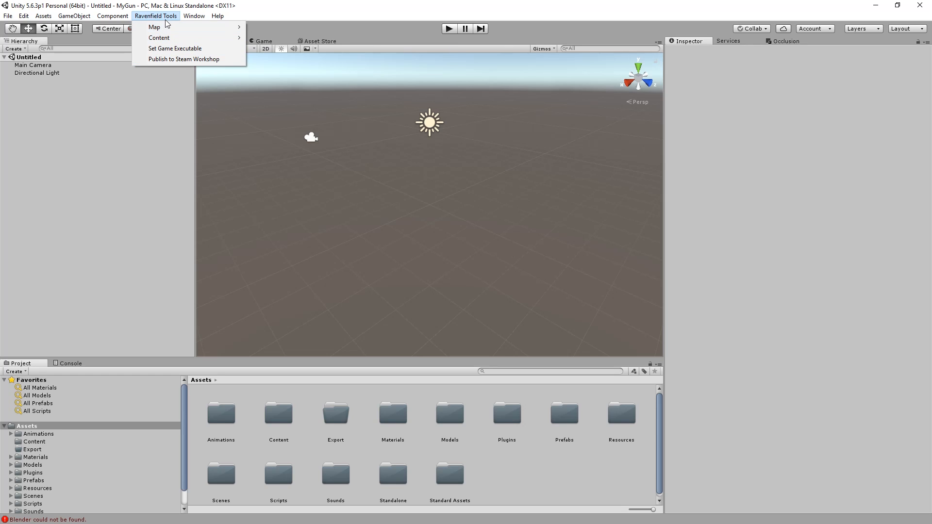
mouse_move(171, 21)
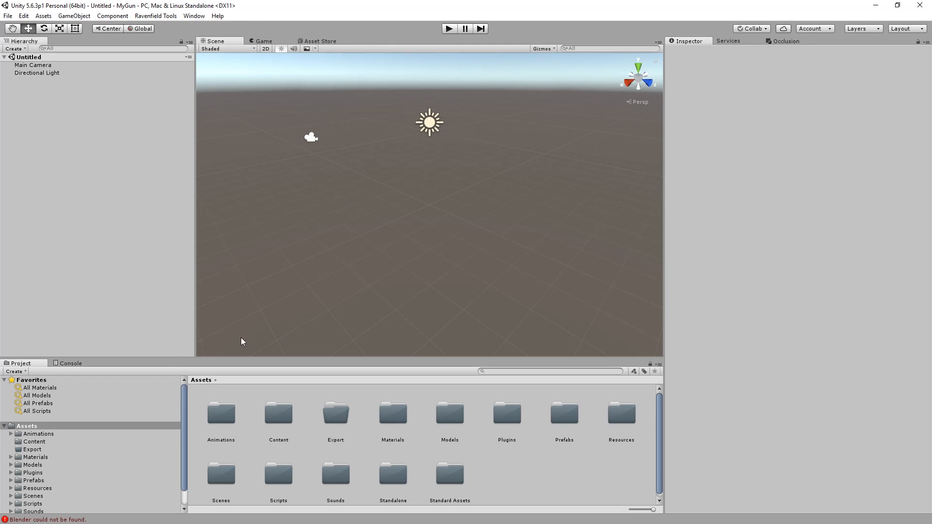
- Open the Weapons Lab scene, select the AK weapon, and recheck the Blender-not-found errors
left_click(70, 363)
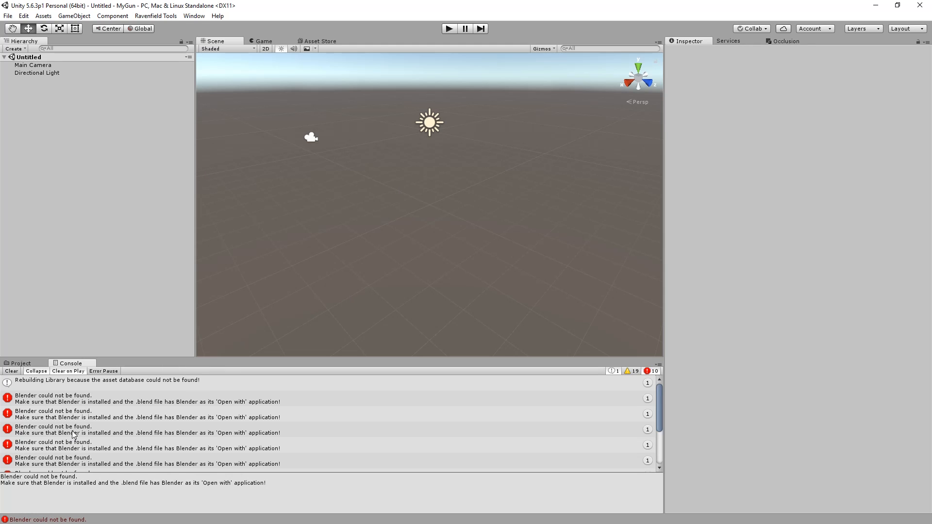
mouse_move(66, 385)
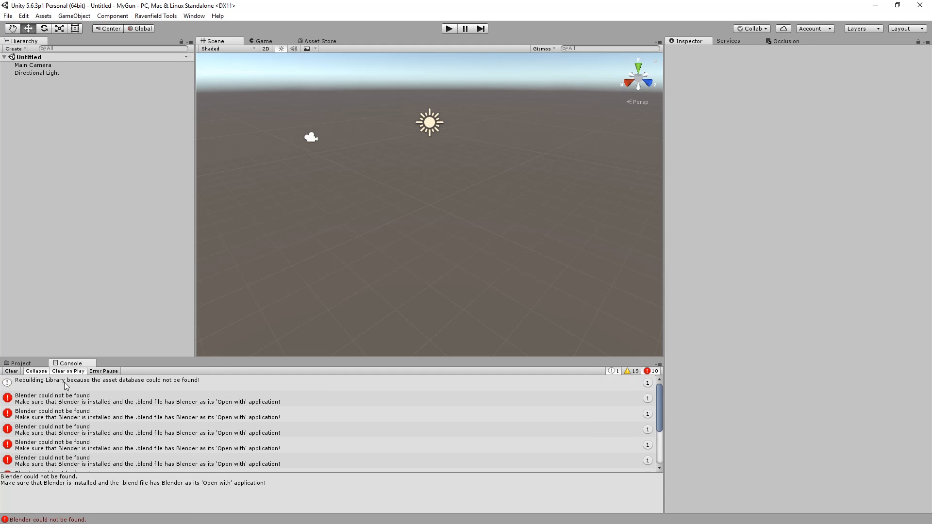
left_click(21, 363)
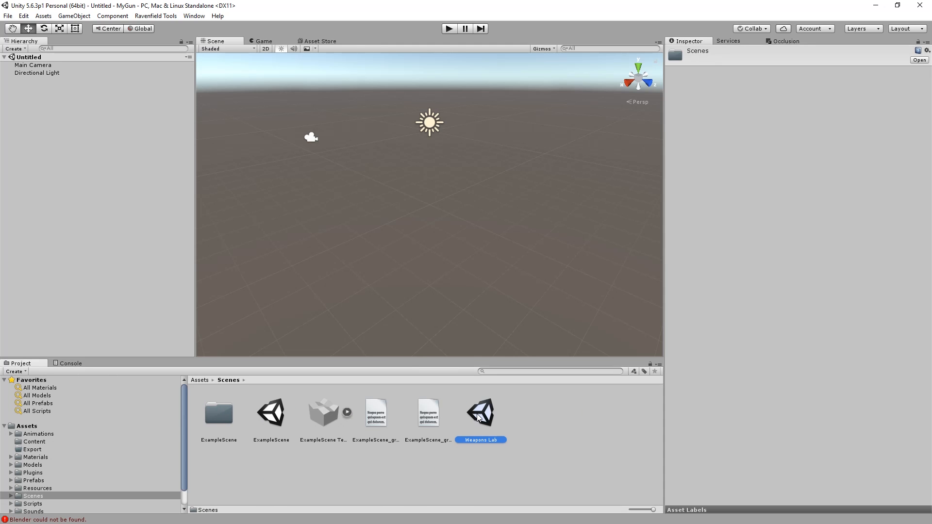
double_click(480, 413)
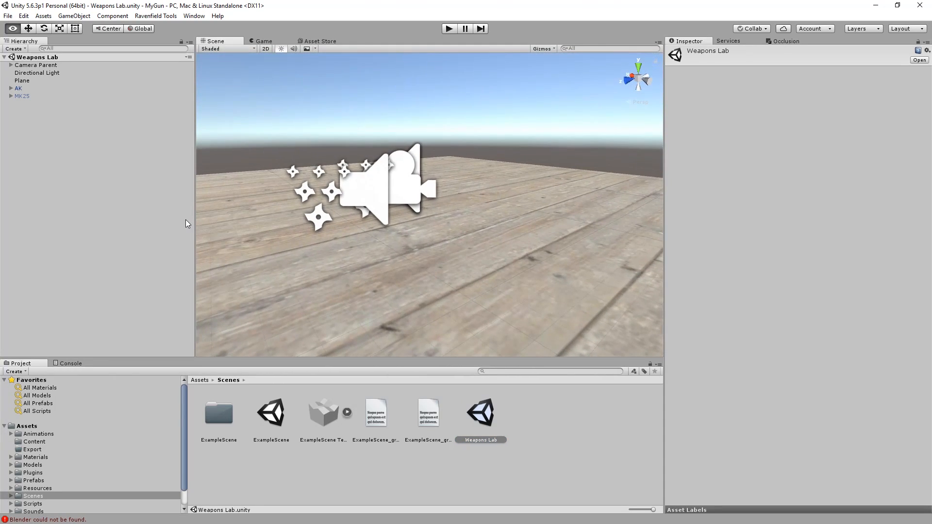
left_click(19, 88)
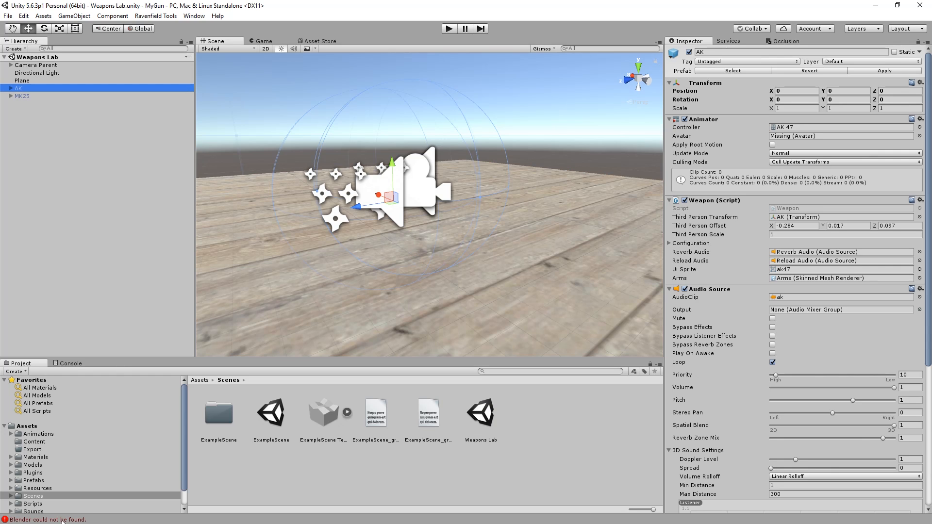
left_click(69, 363)
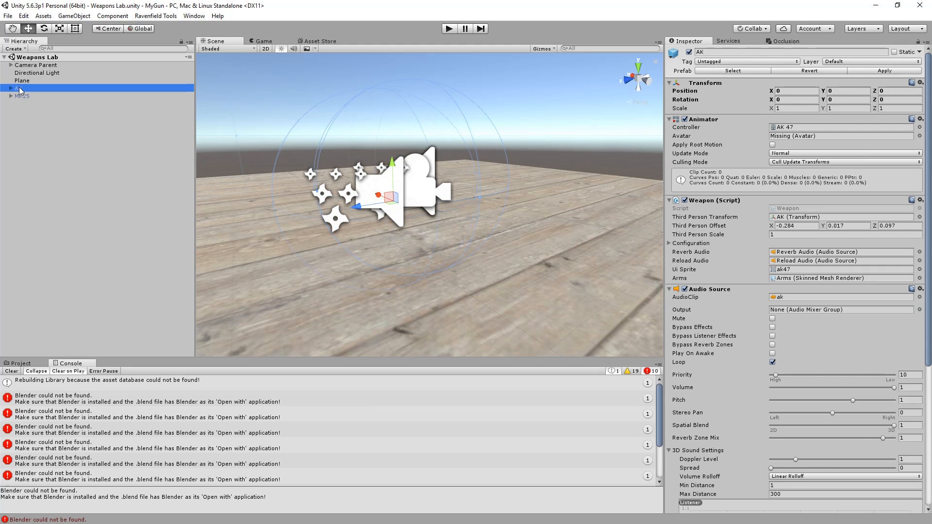
- Reveal the AK model's Weapons folder in File Explorer and try opening AK.blend
left_click(21, 364)
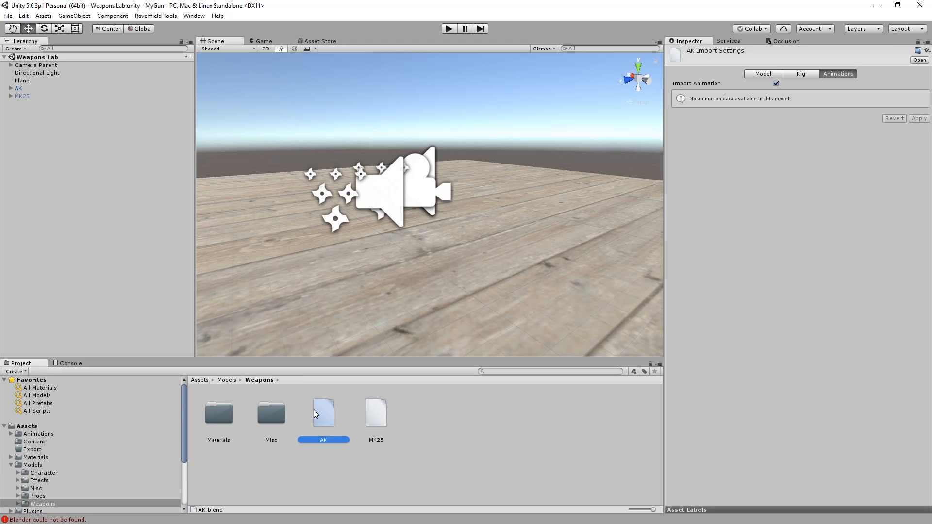
mouse_move(330, 419)
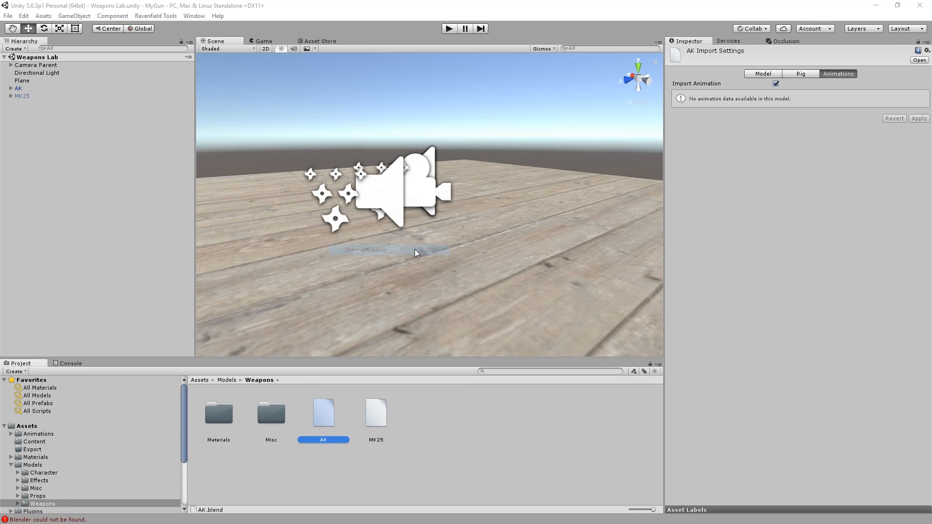
left_click(365, 250)
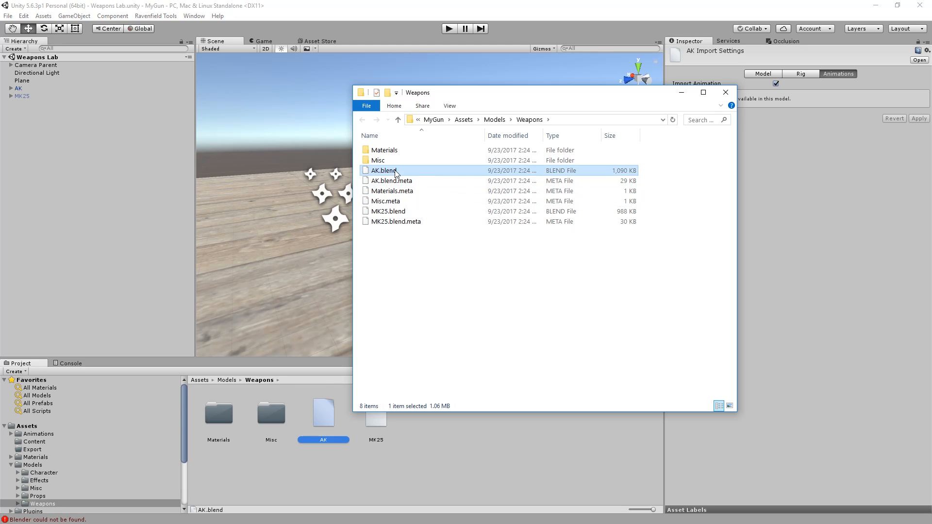
mouse_move(403, 232)
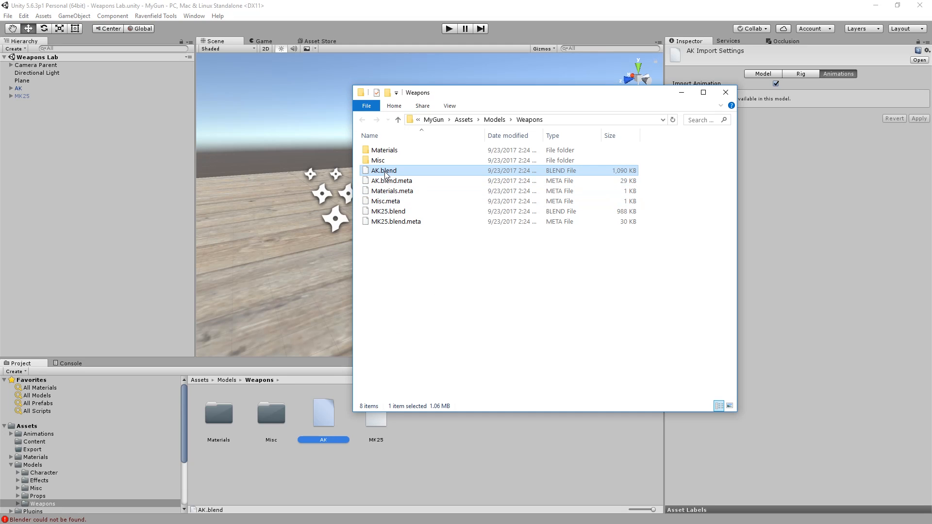
double_click(383, 170)
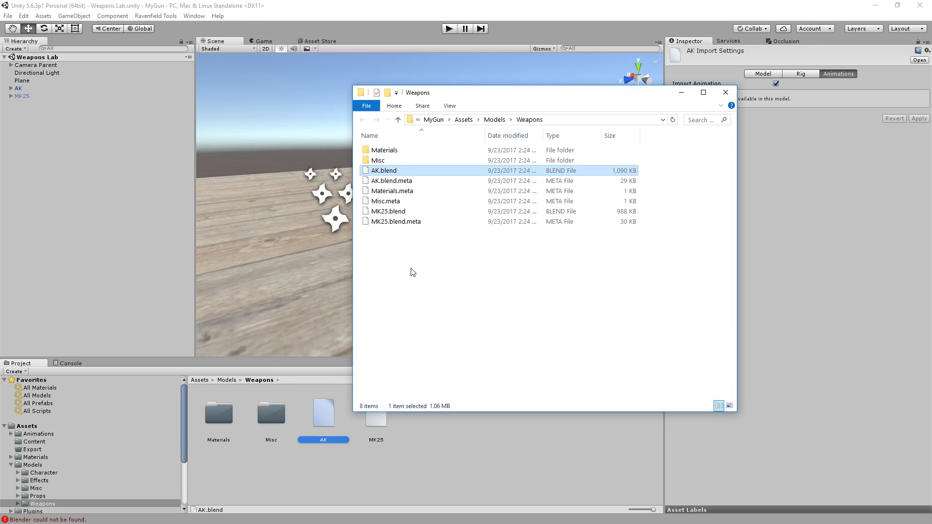
left_click(412, 272)
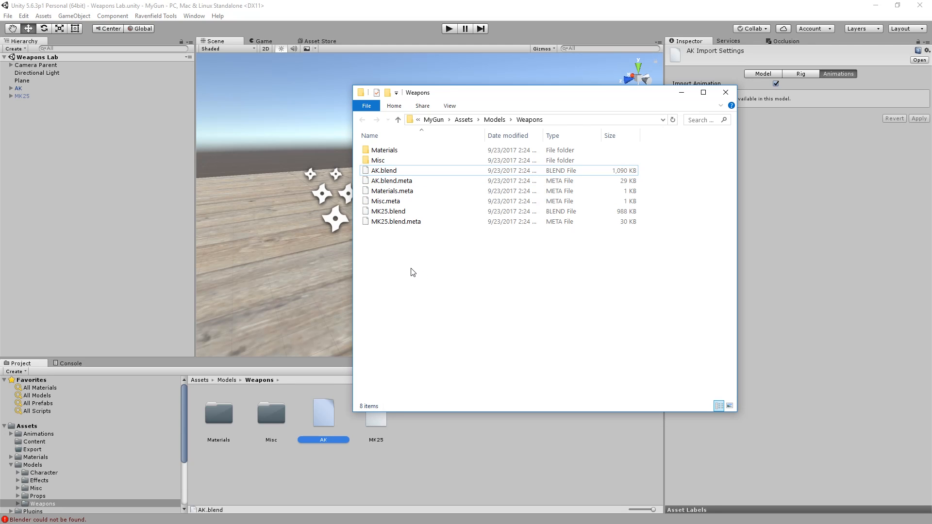
mouse_move(415, 266)
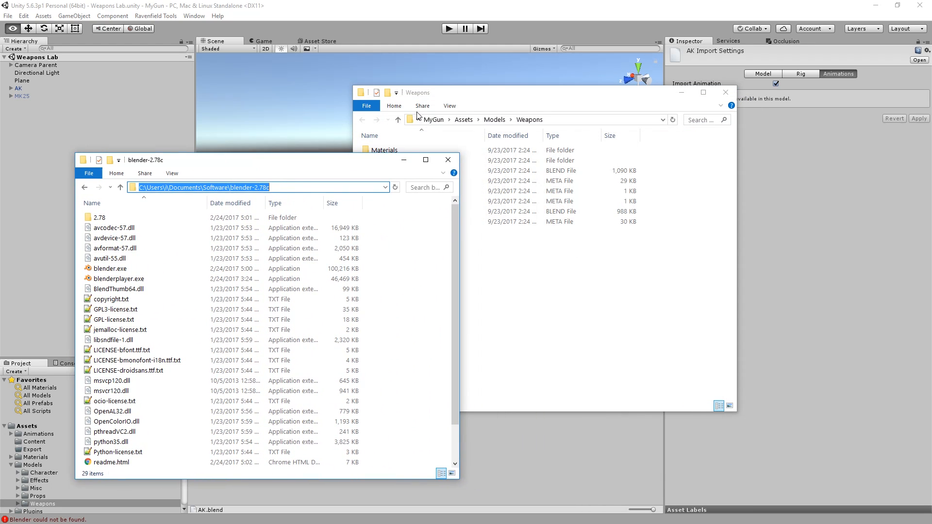
- Try opening AK.blend by picking Blender from the Open With app chooser
left_click(384, 171)
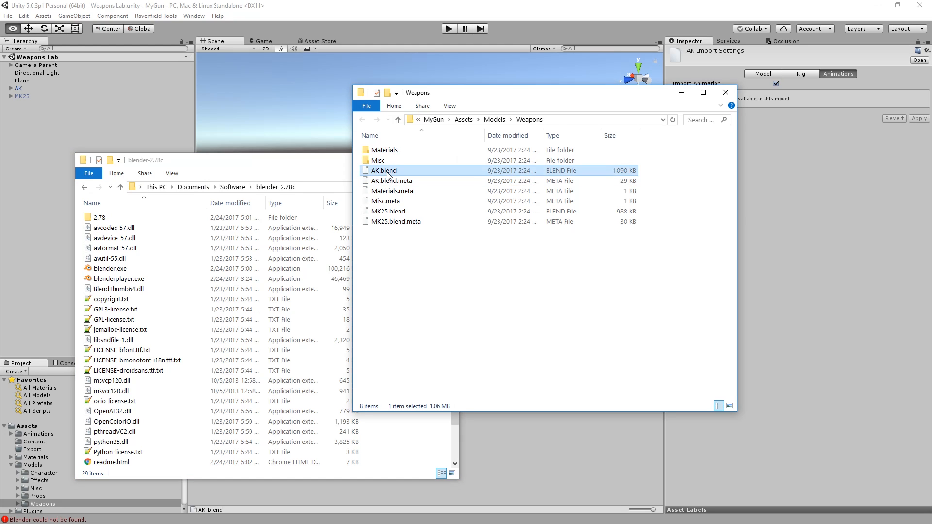
double_click(384, 170)
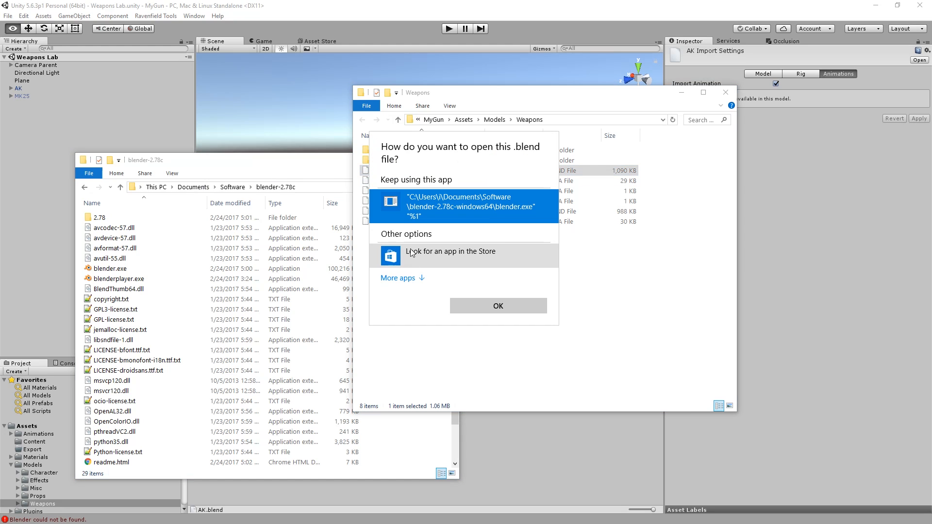
left_click(398, 278)
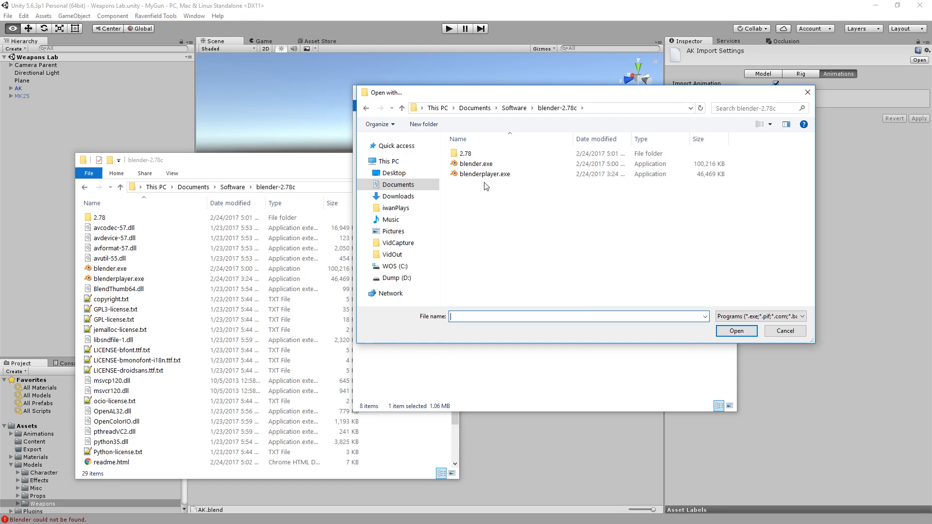
left_click(736, 330)
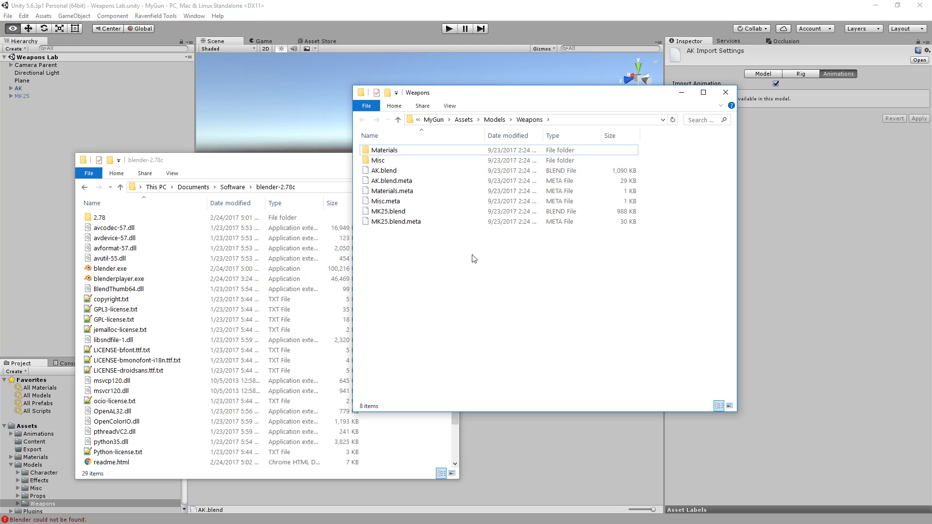
right_click(472, 258)
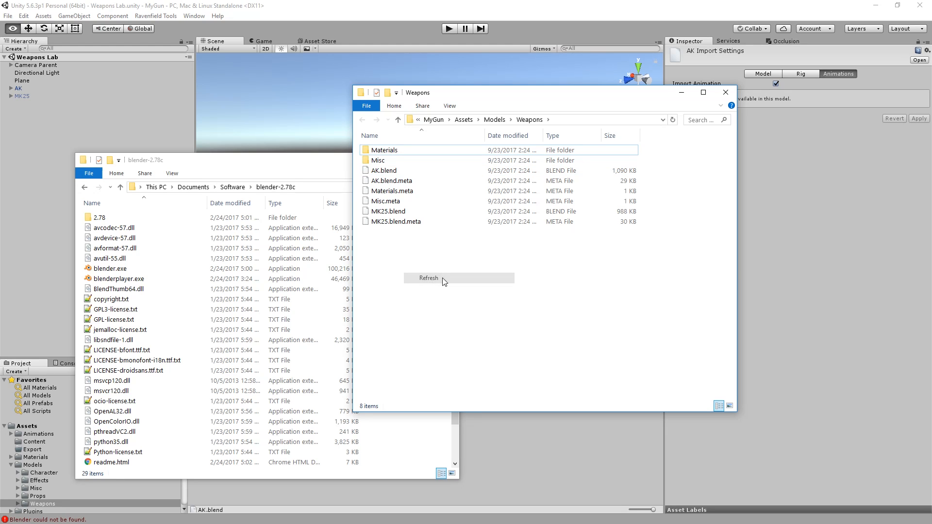
double_click(384, 171)
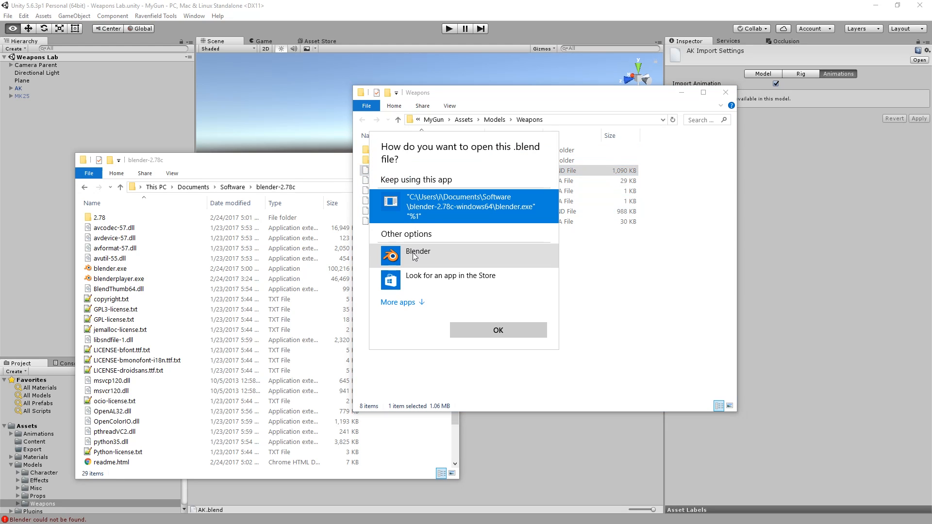
left_click(497, 330)
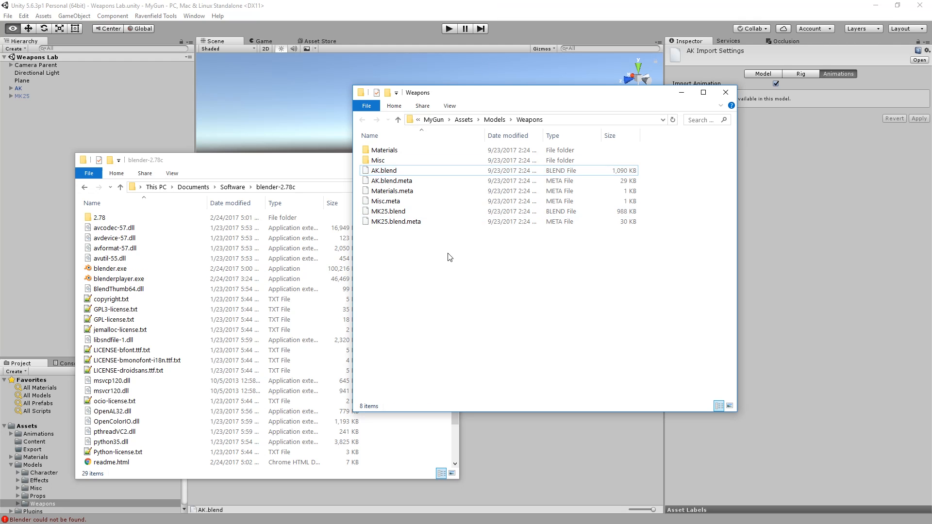
- Set Blender as the default app for .blend files in AK.blend Properties, then open it
right_click(385, 170)
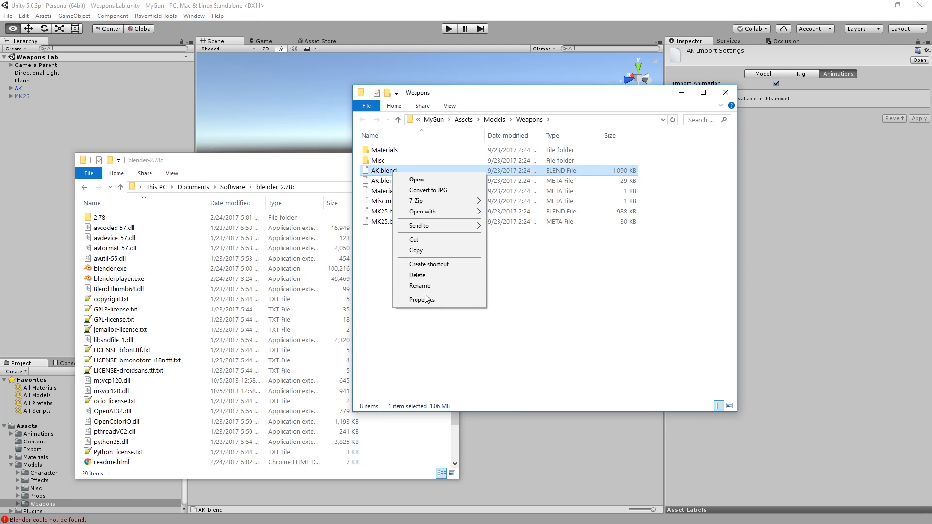
left_click(423, 300)
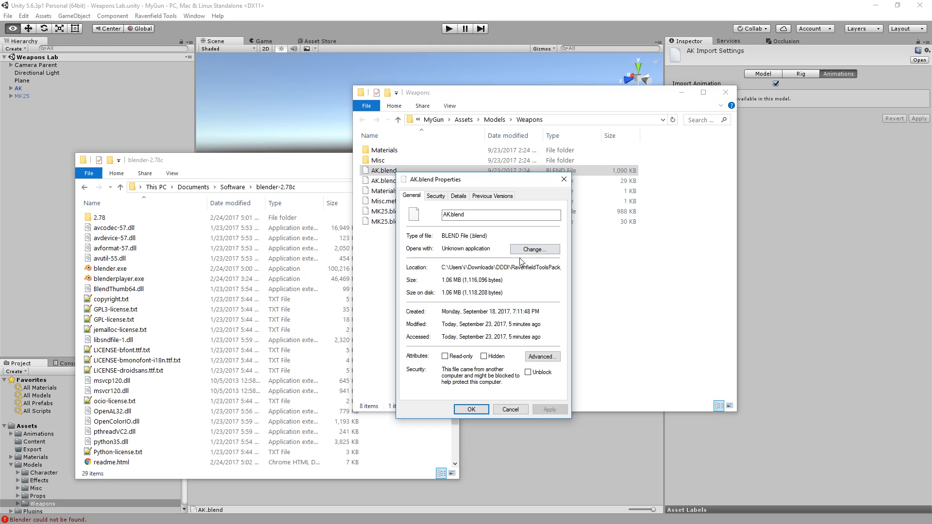
left_click(534, 249)
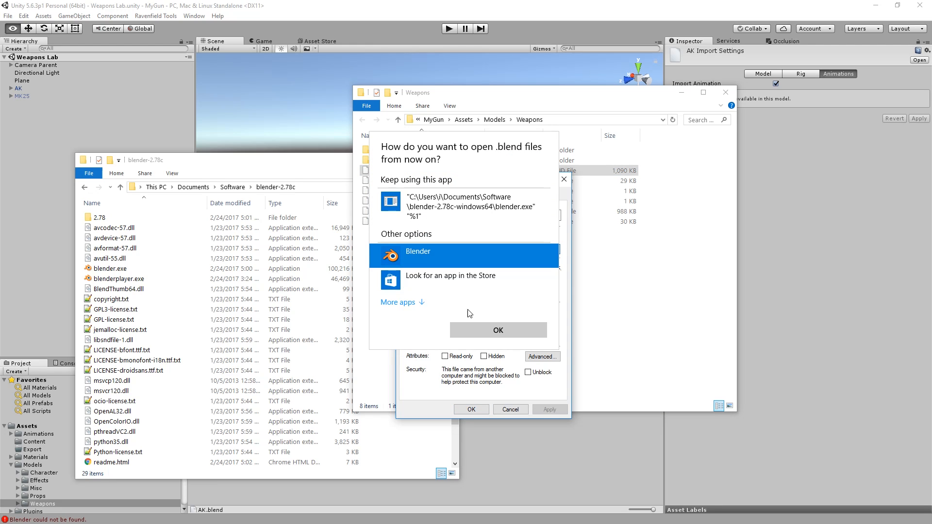
left_click(498, 330)
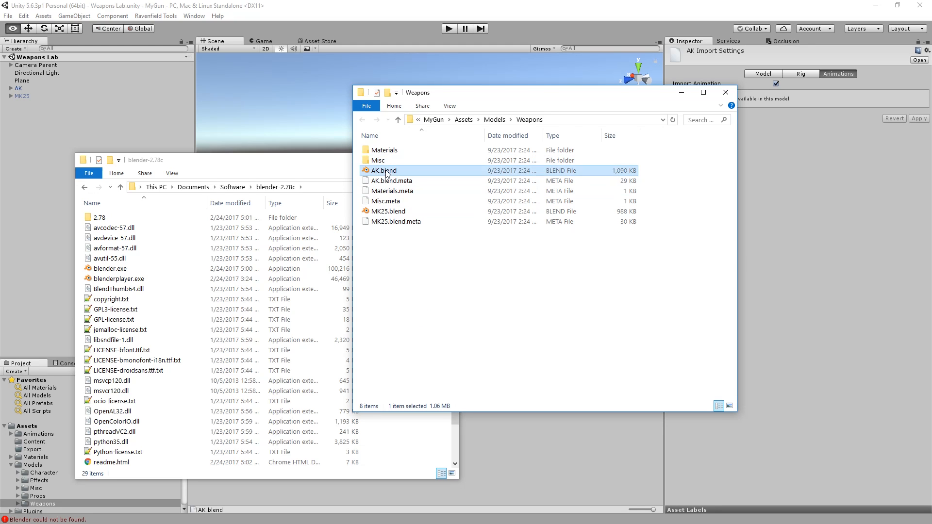
double_click(384, 170)
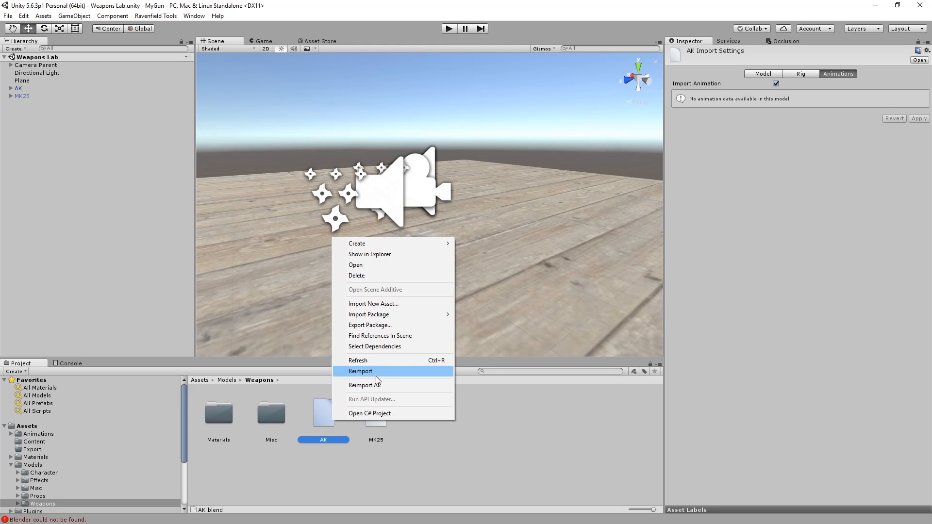
- Run Reimport All on the project's assets and confirm the reimport
left_click(363, 385)
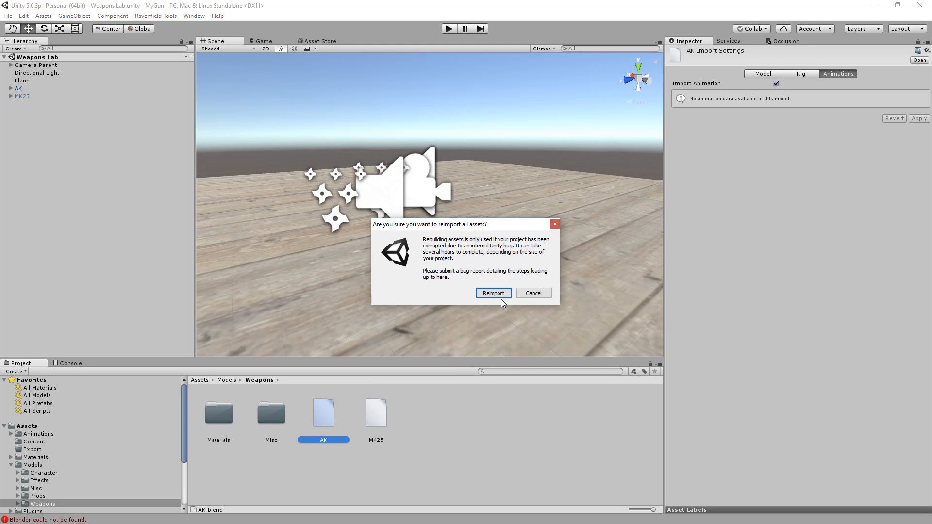
left_click(533, 292)
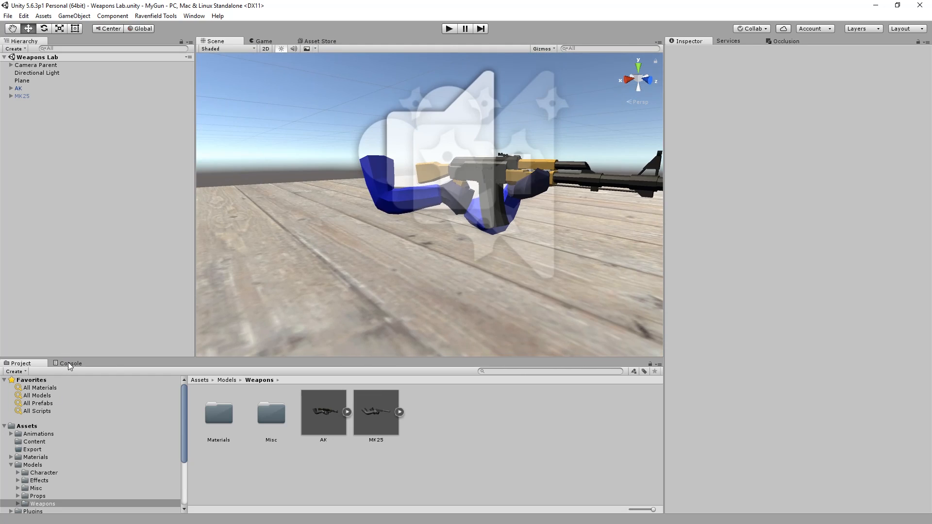
- Clear all Console messages, then try entering Play mode
left_click(70, 363)
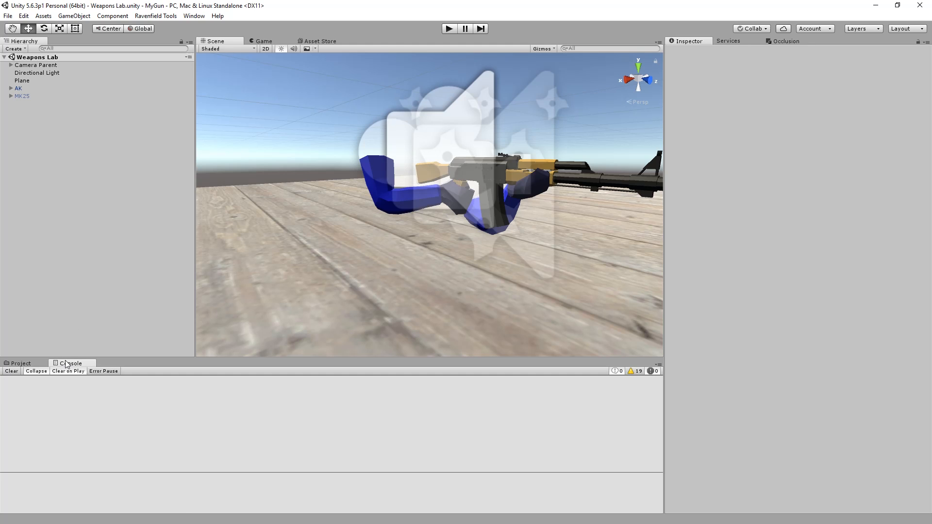
left_click(11, 370)
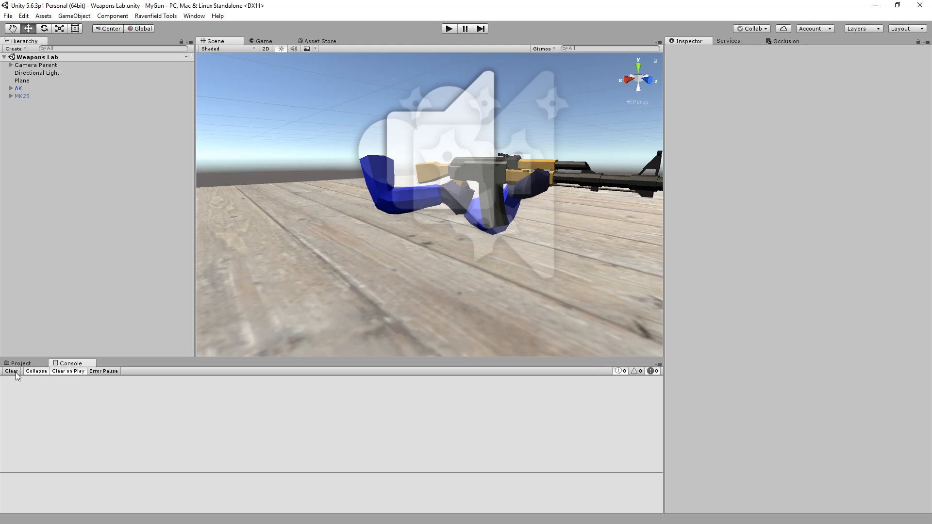
mouse_move(633, 378)
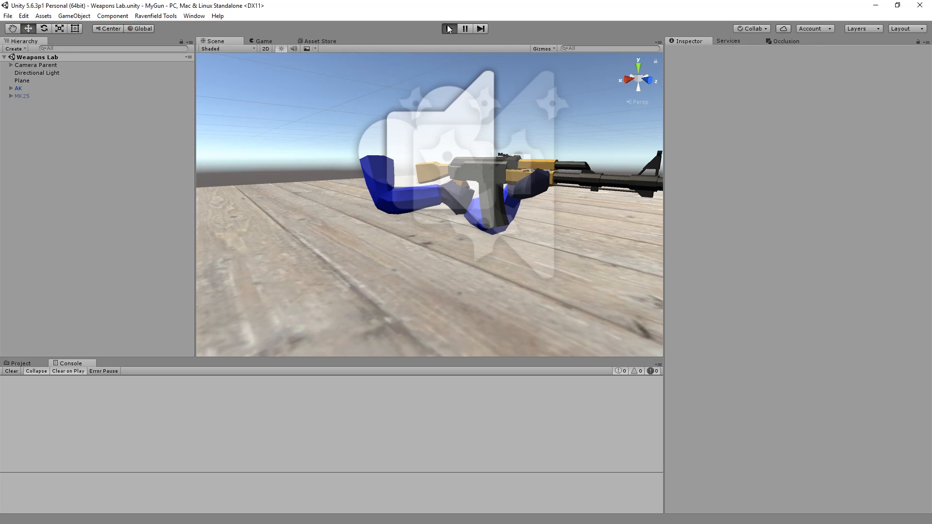
left_click(448, 28)
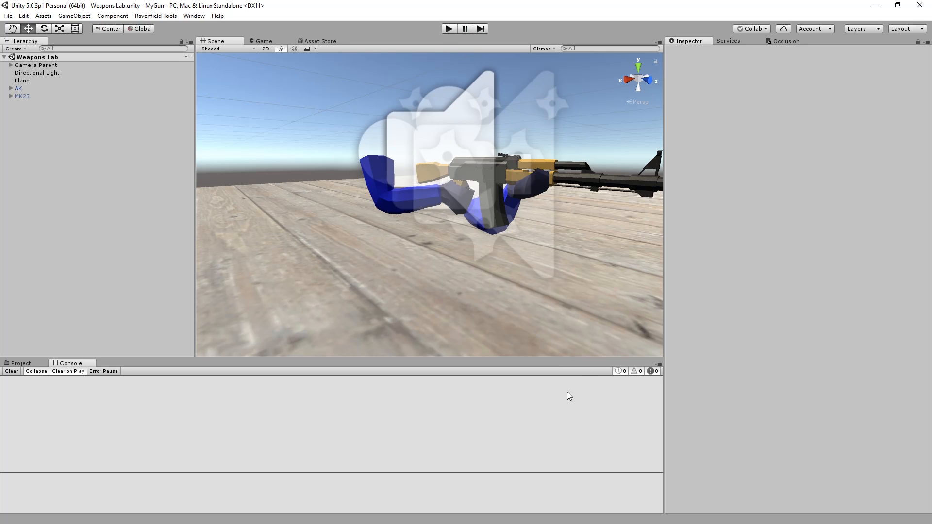
- Browse the Other, Editor and Weapon Tools script folders, then inspect the WeaponUser errors
left_click(44, 477)
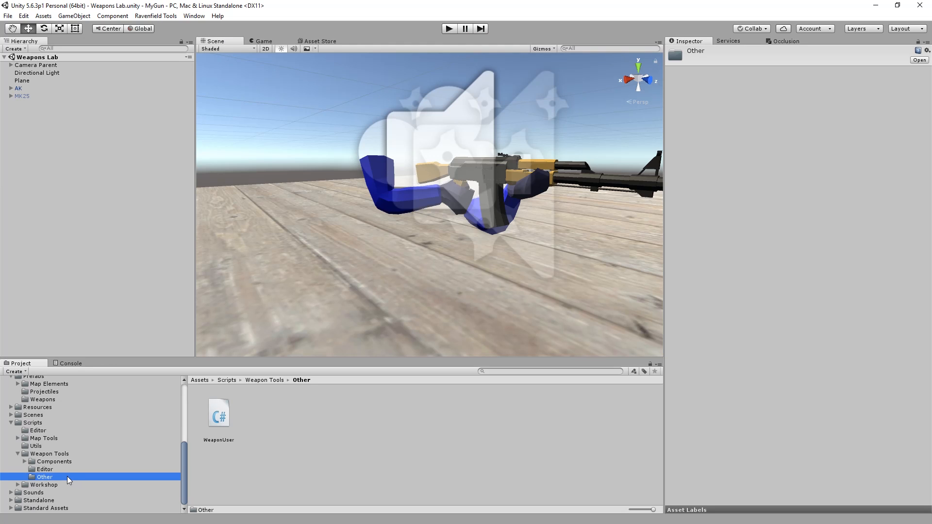
left_click(45, 469)
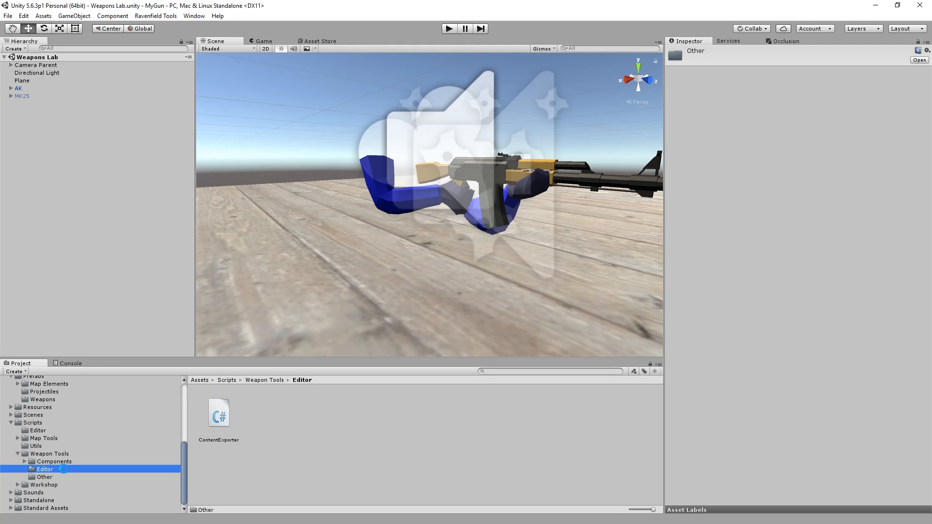
left_click(50, 461)
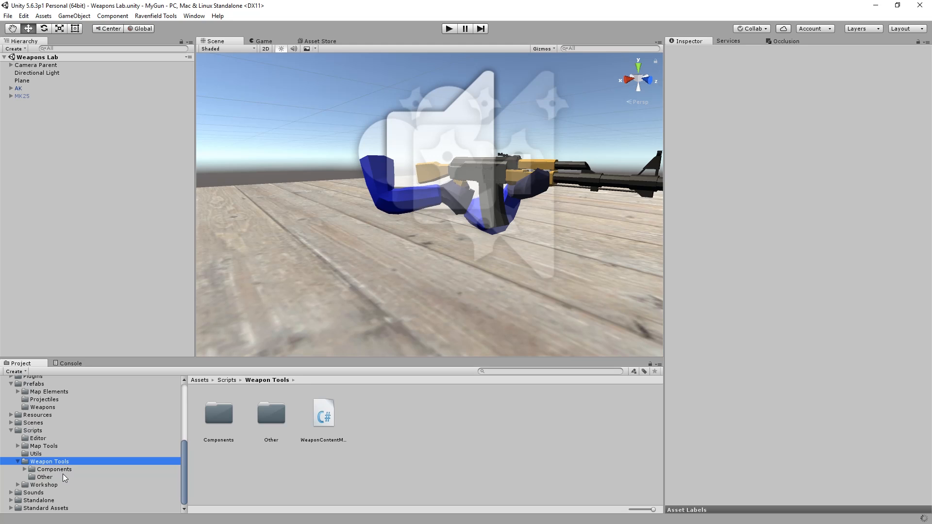
left_click(70, 364)
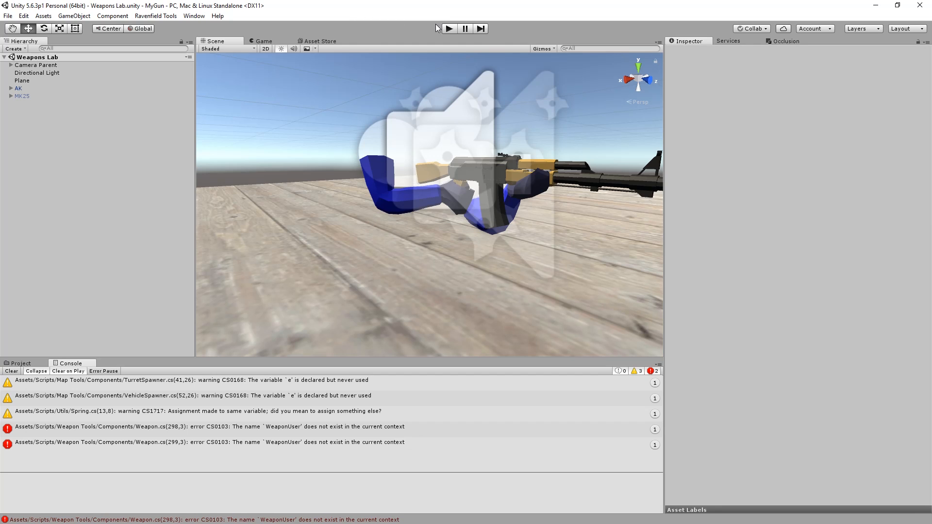
left_click(448, 28)
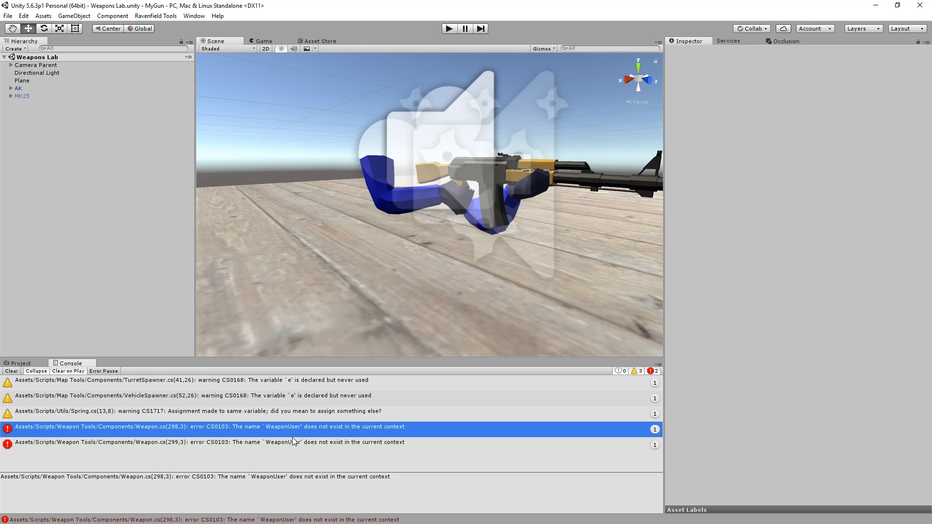
mouse_move(367, 434)
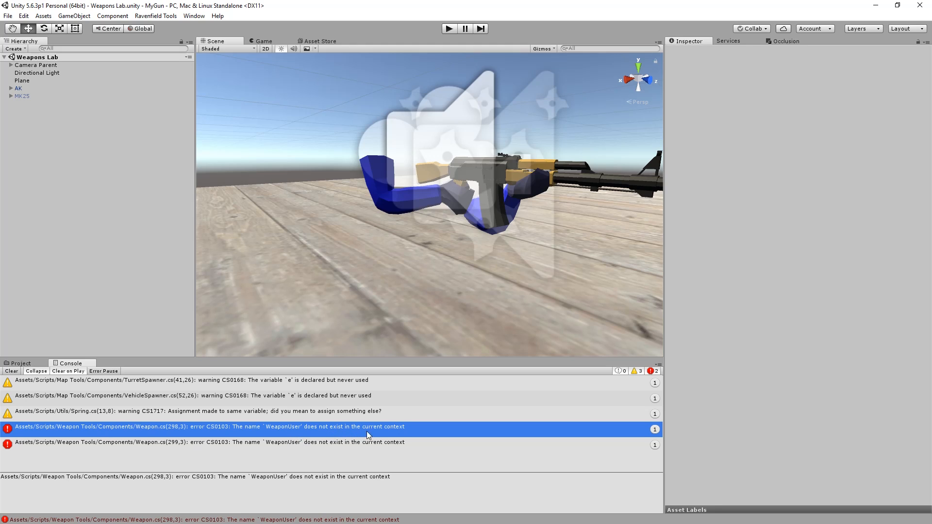
mouse_move(432, 431)
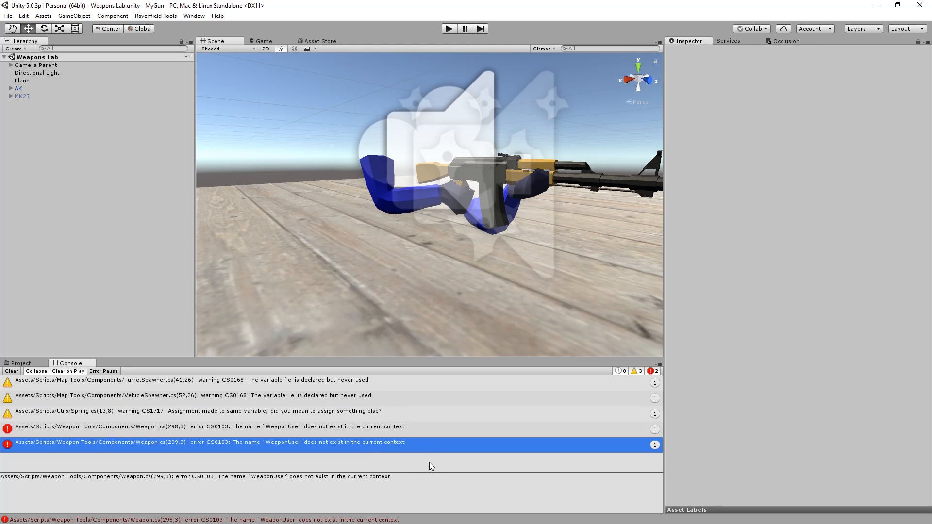
mouse_move(211, 406)
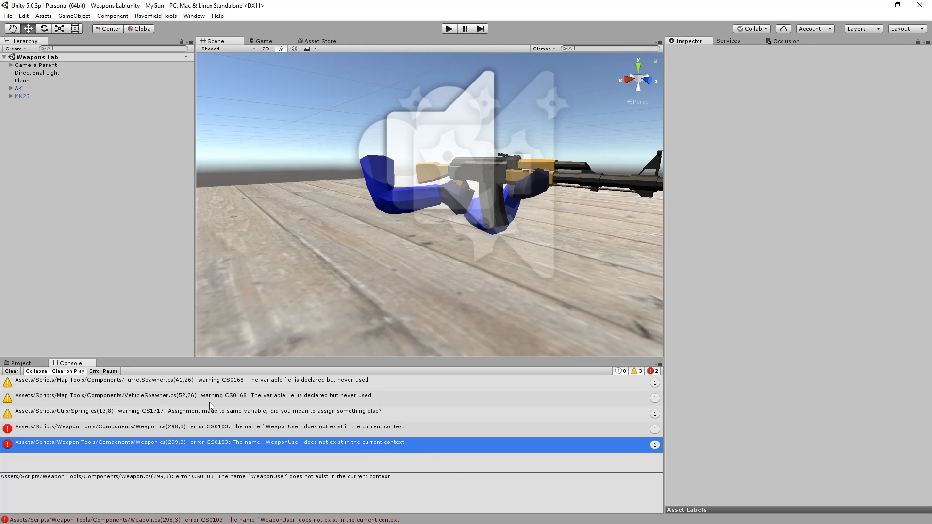
mouse_move(64, 373)
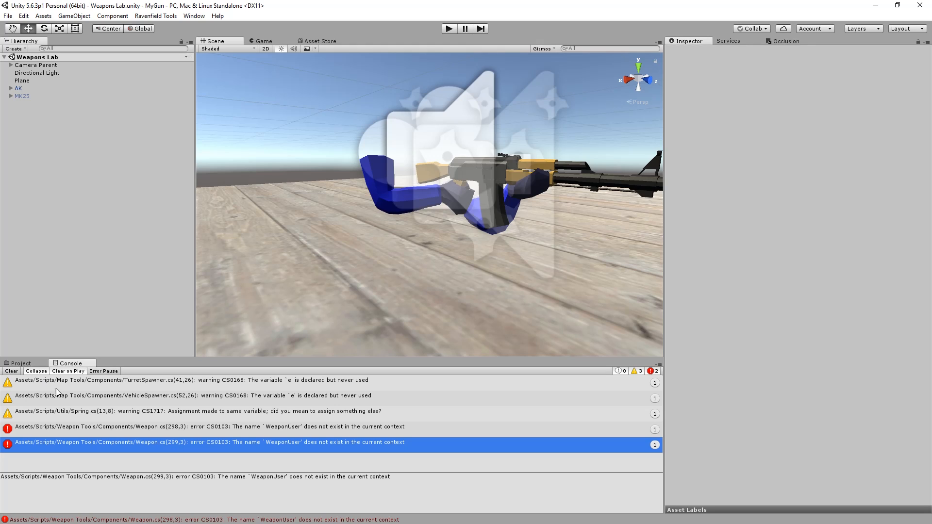
mouse_move(77, 455)
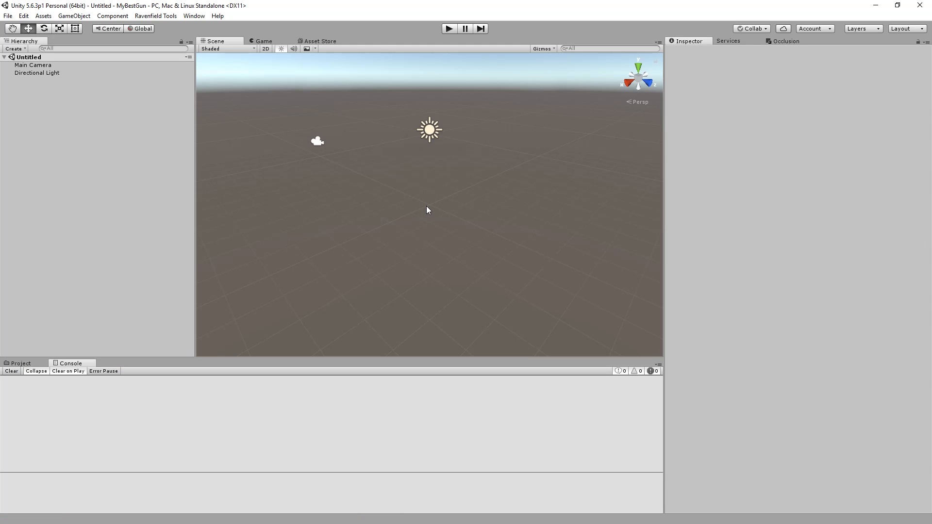
mouse_move(517, 223)
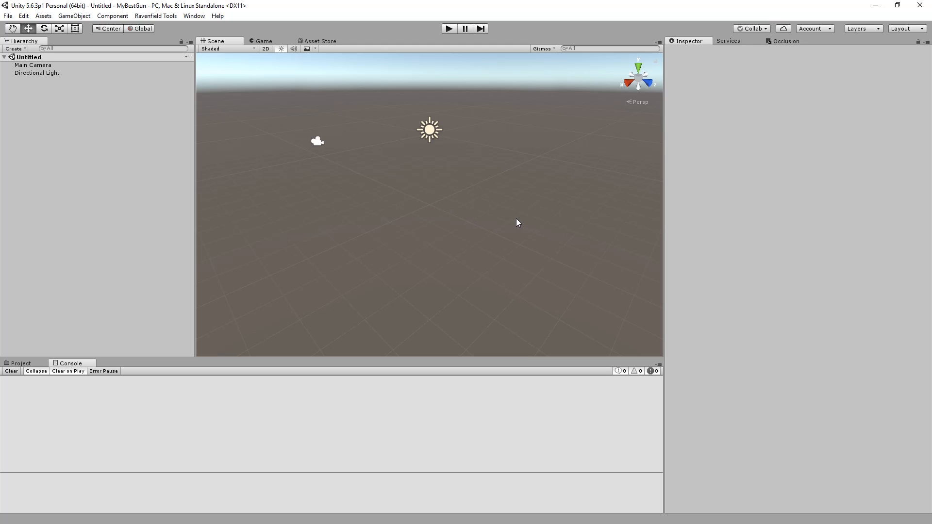
mouse_move(48, 371)
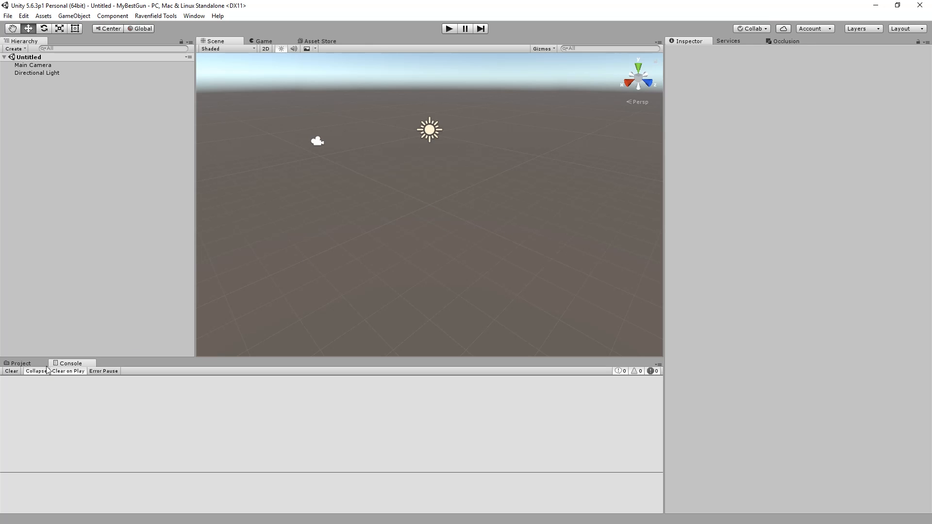
- Open Assets/Scenes/Weapons Lab in MyBestGun and select the AK weapon object
left_click(21, 363)
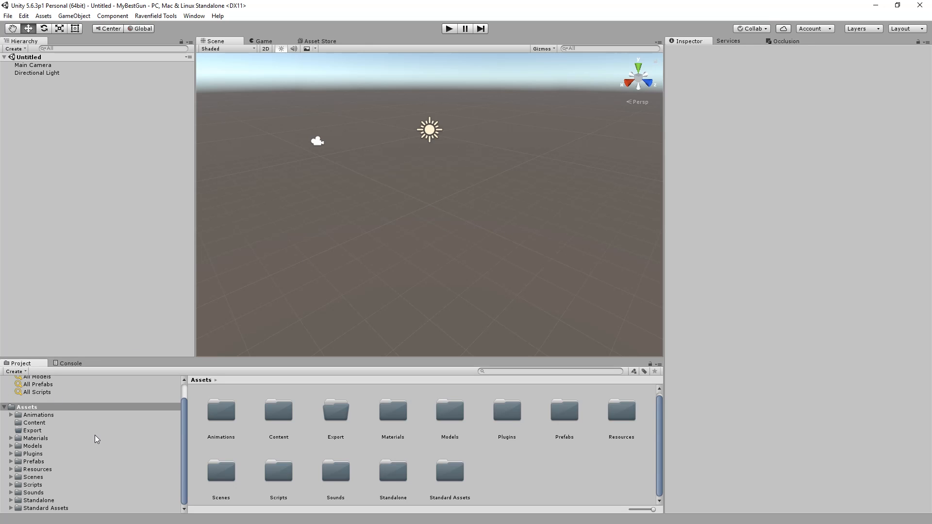
mouse_move(280, 484)
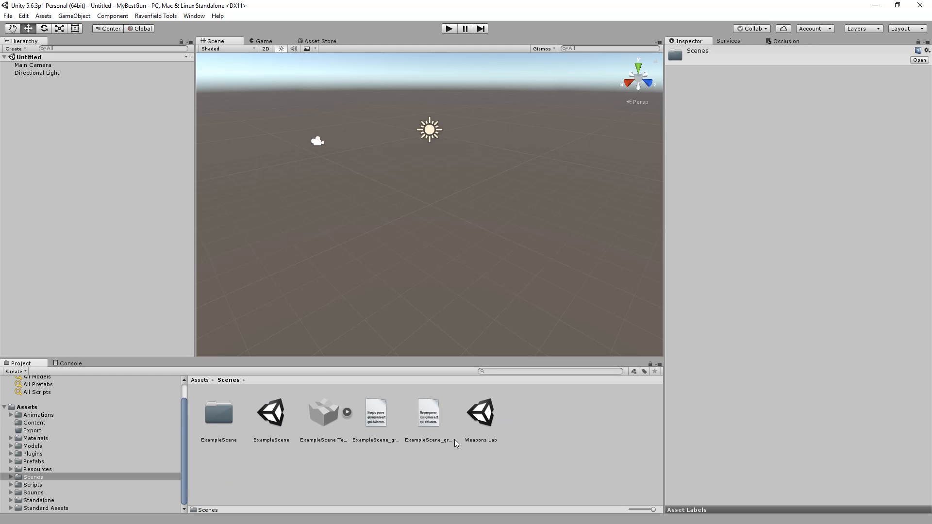
double_click(480, 413)
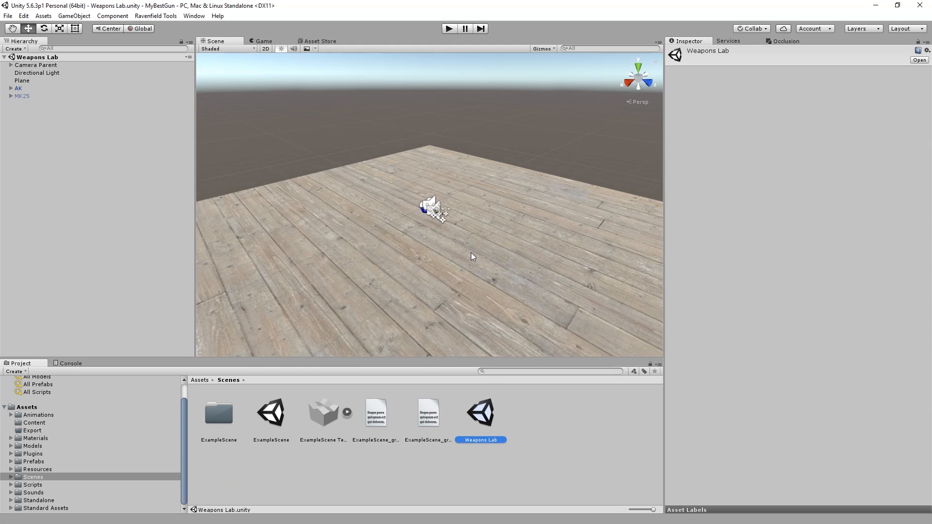
left_click(19, 88)
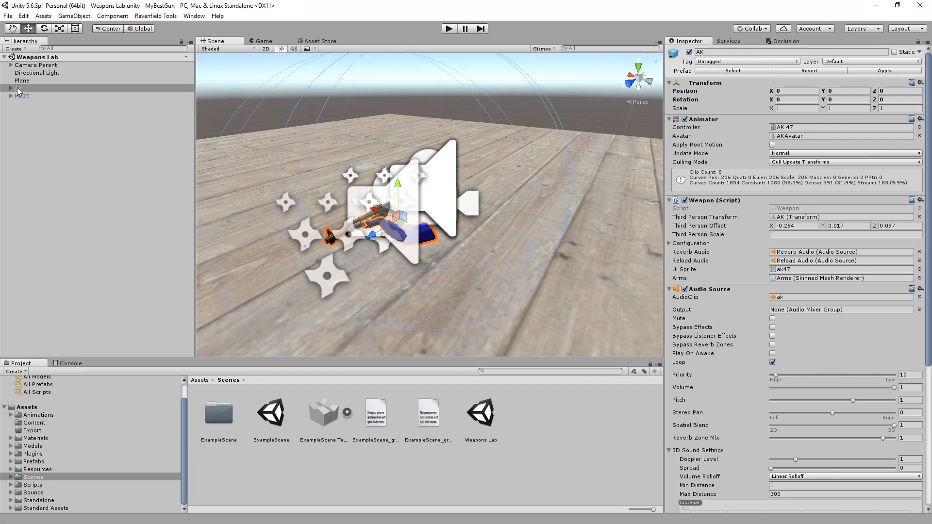
- Expand the AK prefab's Weapon configuration and set Reload Time to 0.1
right_click(24, 88)
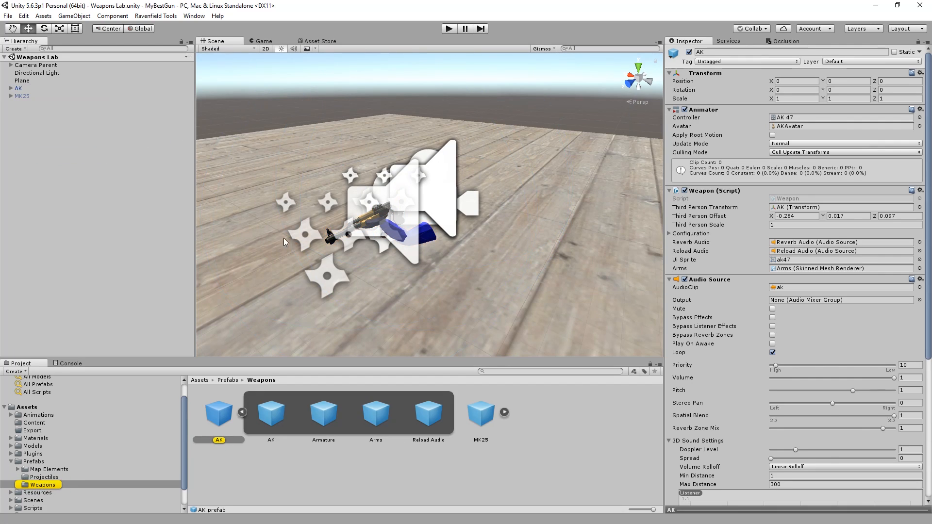
mouse_move(726, 240)
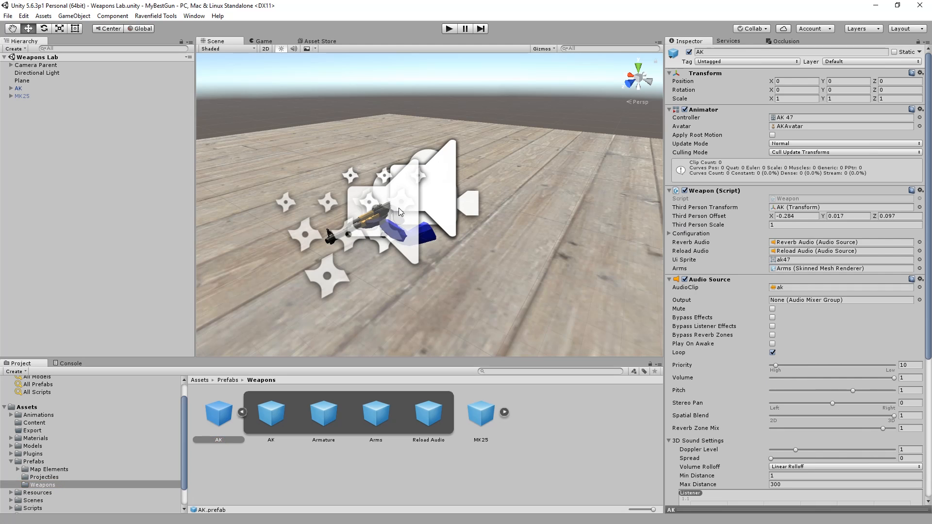
mouse_move(671, 233)
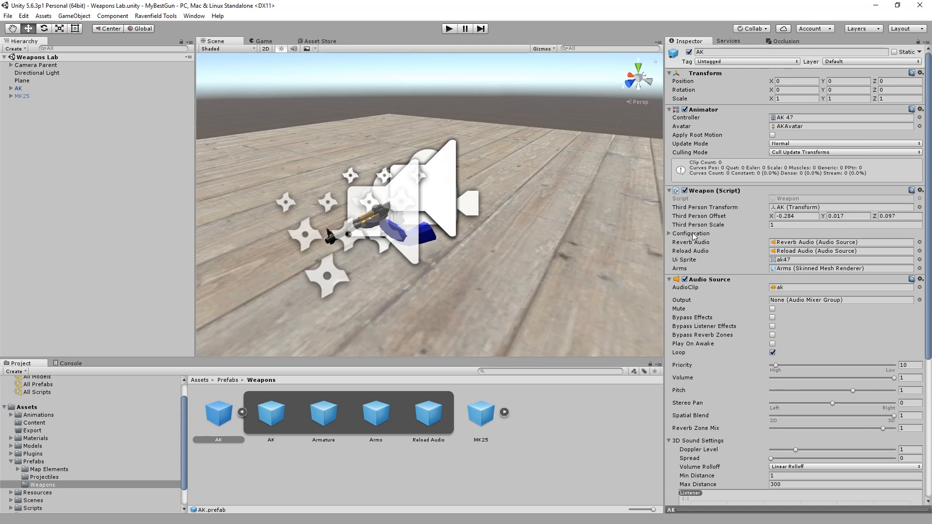
left_click(670, 233)
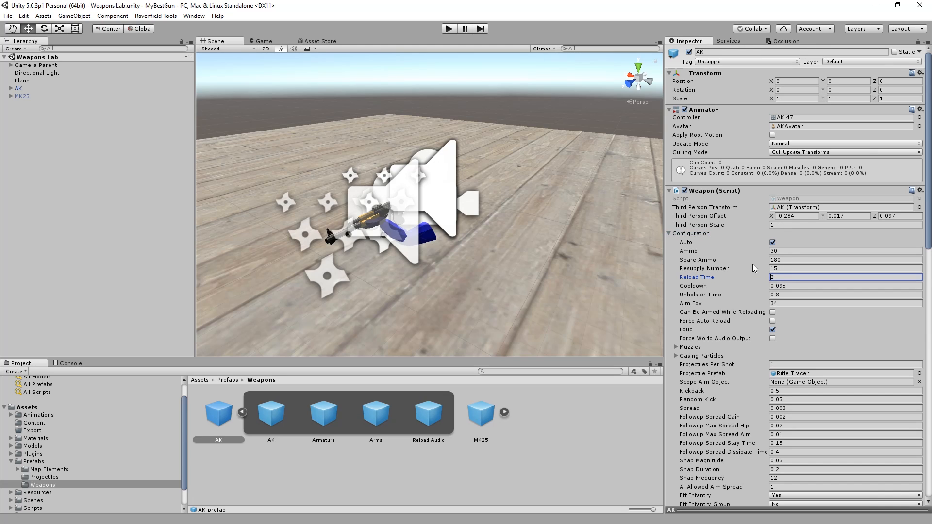
type("0.12")
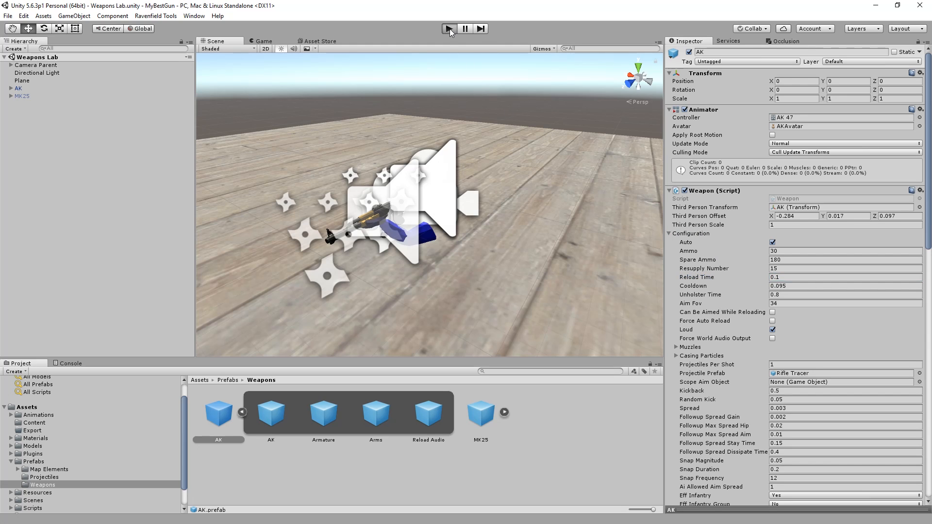
- Run two play-mode tests of the AK, ending with Reload Time at 2
left_click(448, 28)
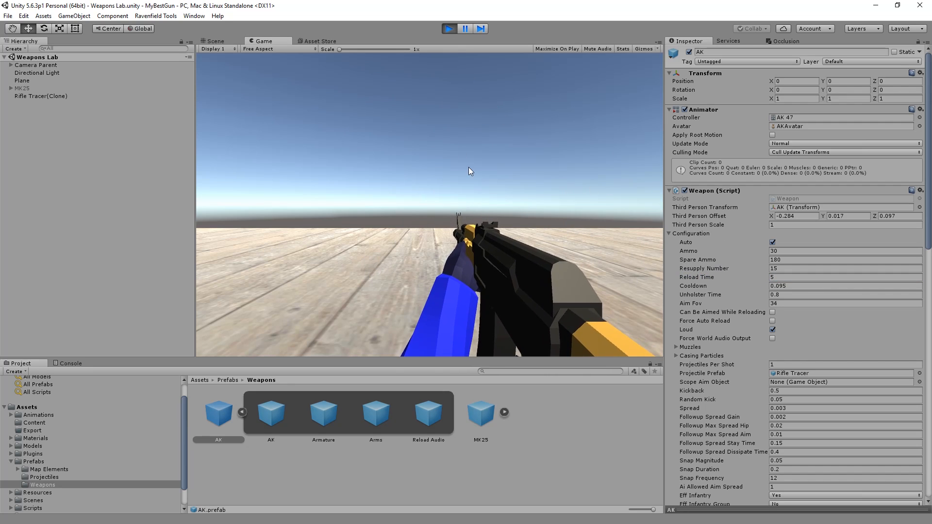
left_click(449, 28)
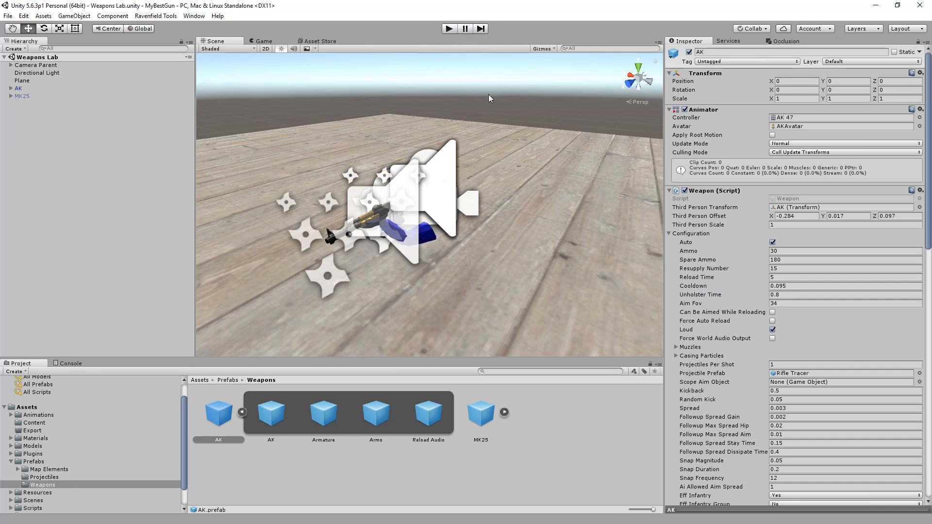
left_click(448, 28)
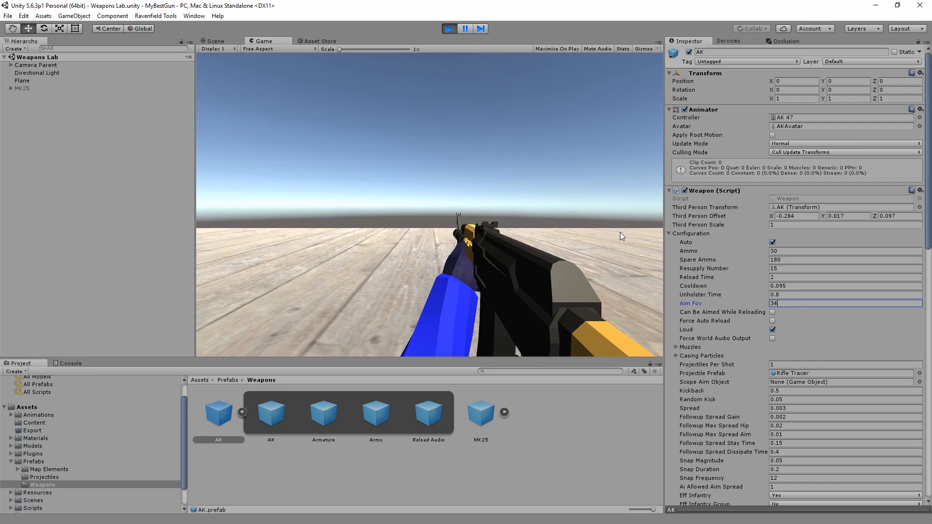
left_click(448, 28)
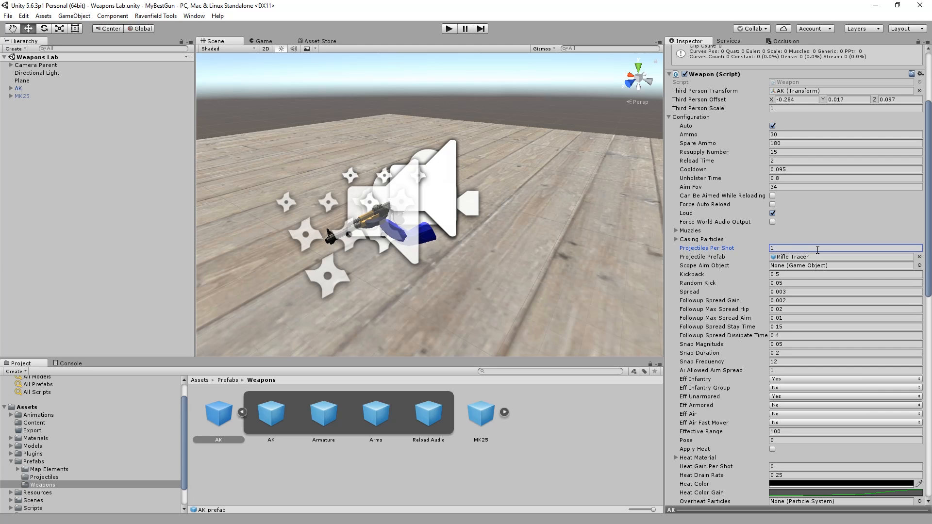
- Try Projectiles Per Shot 100, 111, then 1, set Spread 0.1, and play-test
left_click(676, 230)
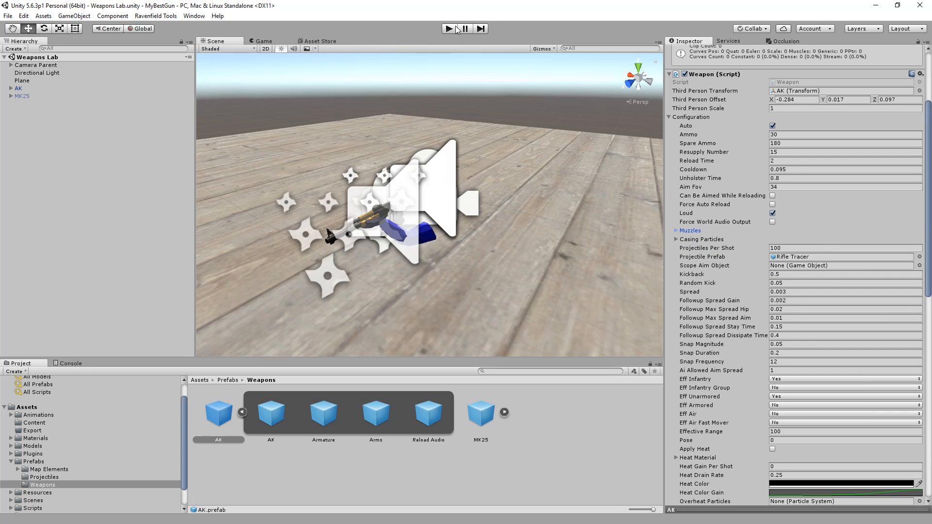
left_click(449, 28)
type("1")
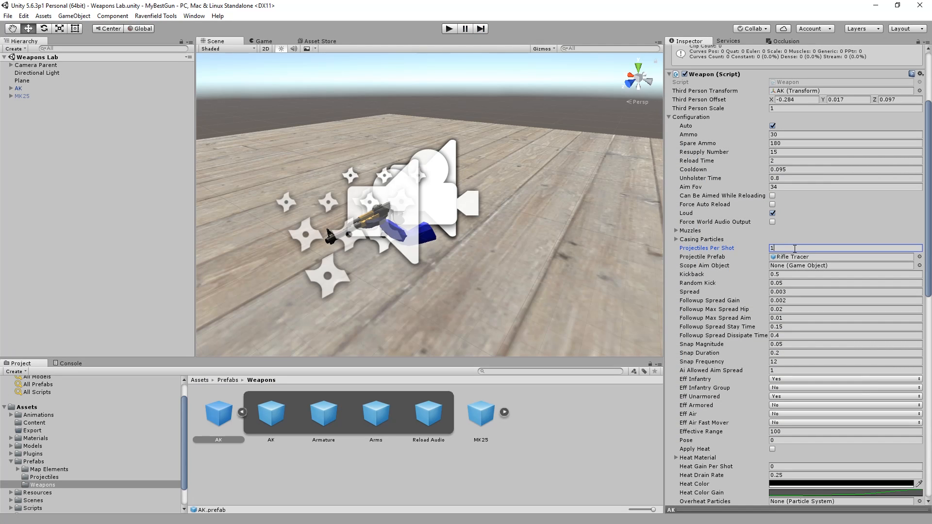
scroll("down", 3)
type("1")
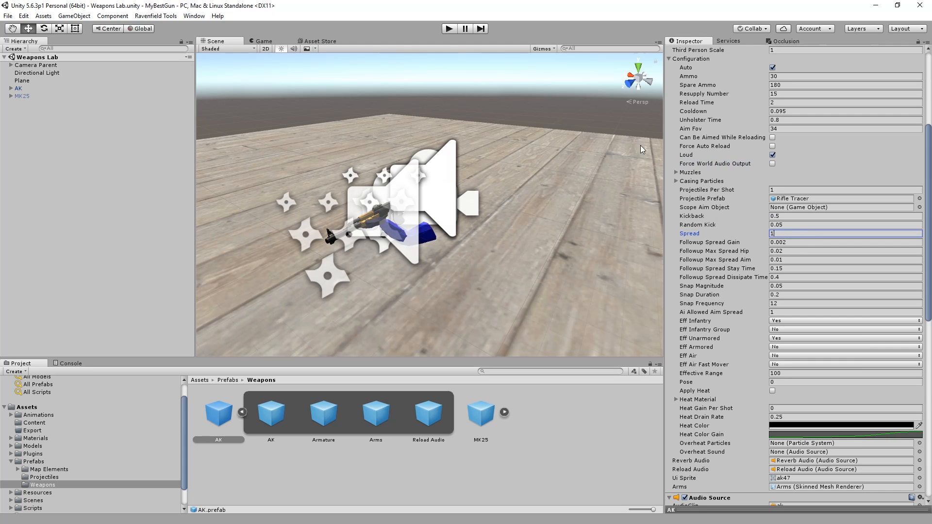
left_click(449, 28)
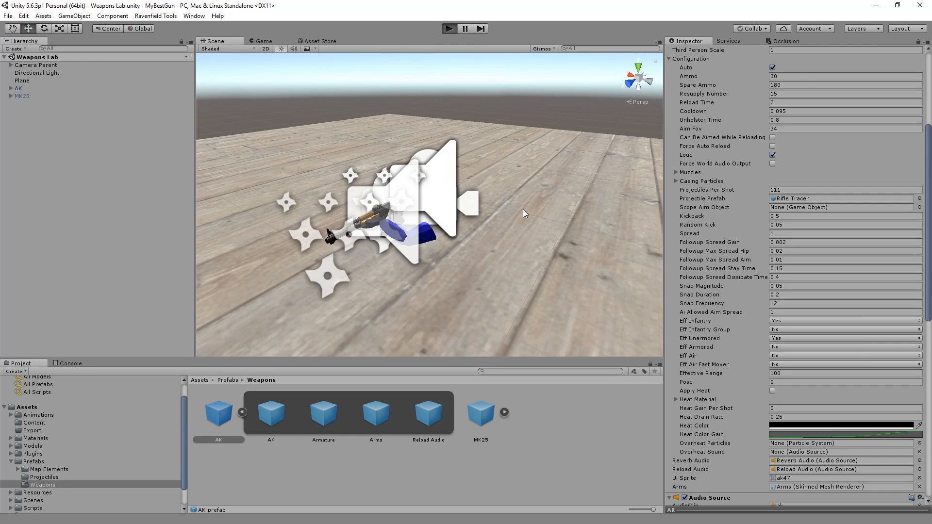
left_click(448, 28)
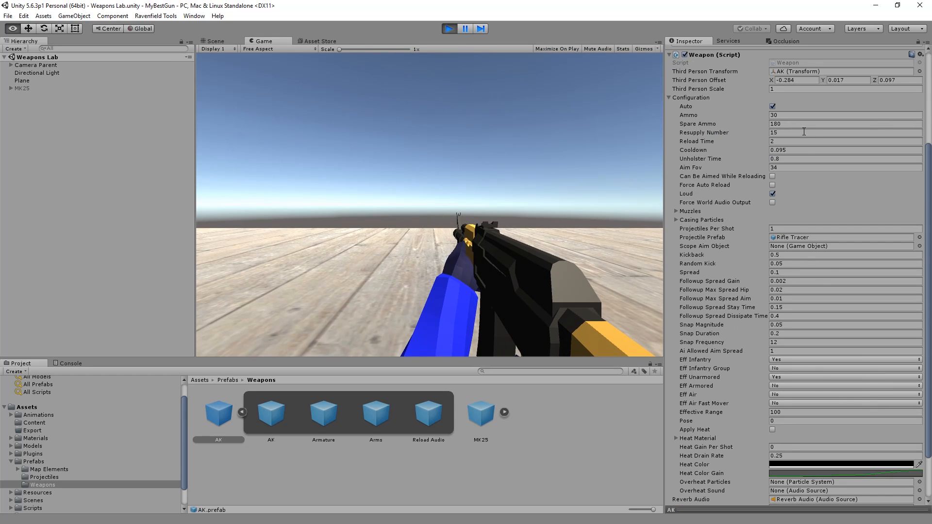
- Enter 0.005 as the AK's Cooldown value
left_click(844, 150)
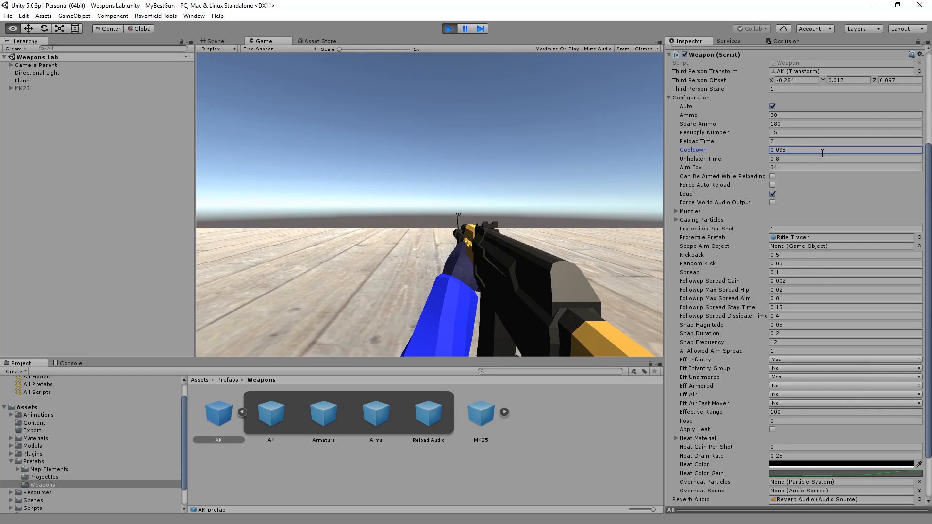
type("0.005")
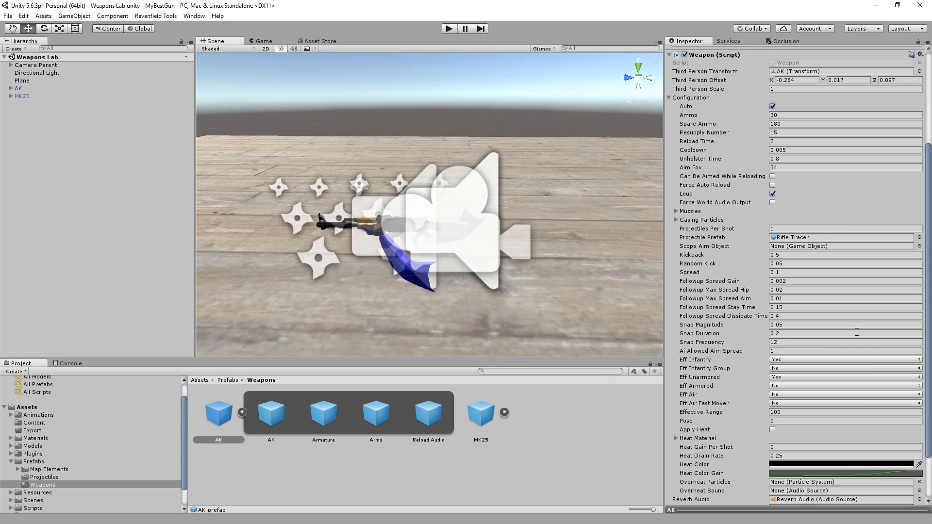
- Select the Rifle Tracer prefab and set Damage 1 and Impact Force 8000
left_click(841, 238)
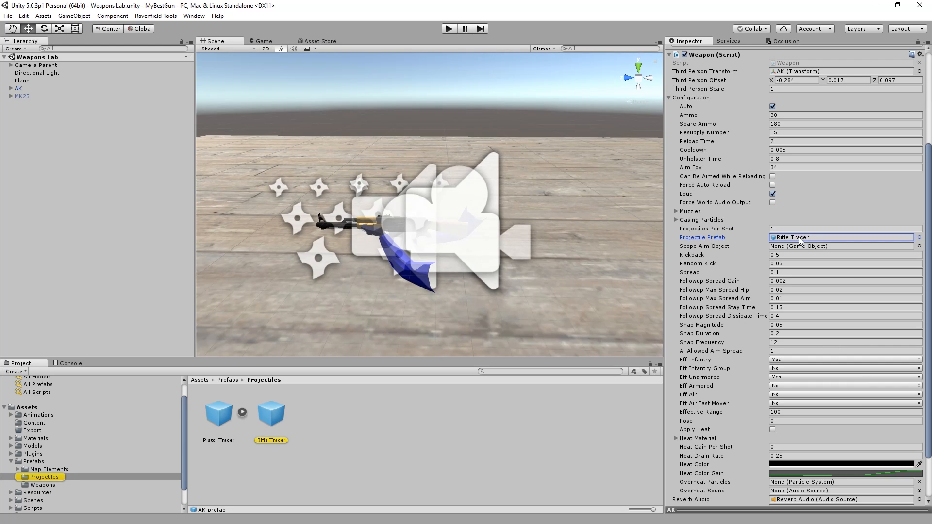
left_click(271, 413)
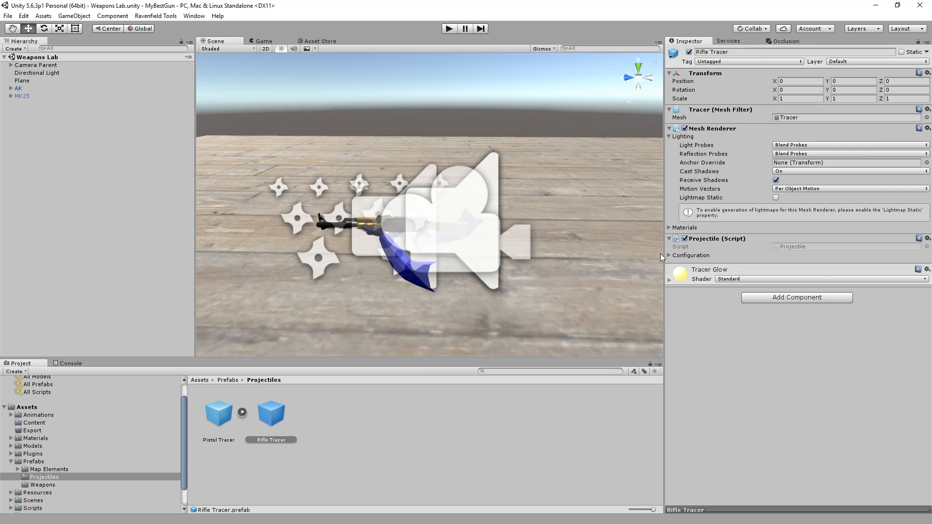
left_click(668, 255)
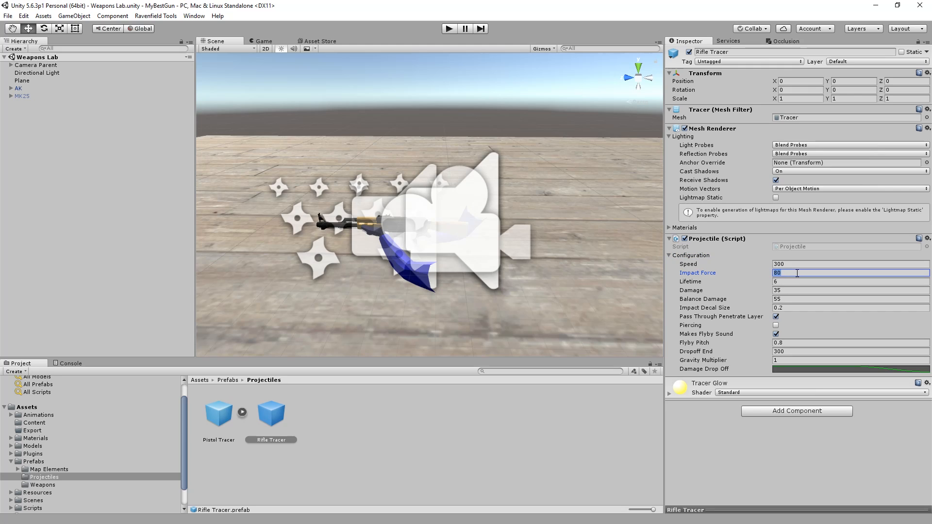
left_click(850, 290)
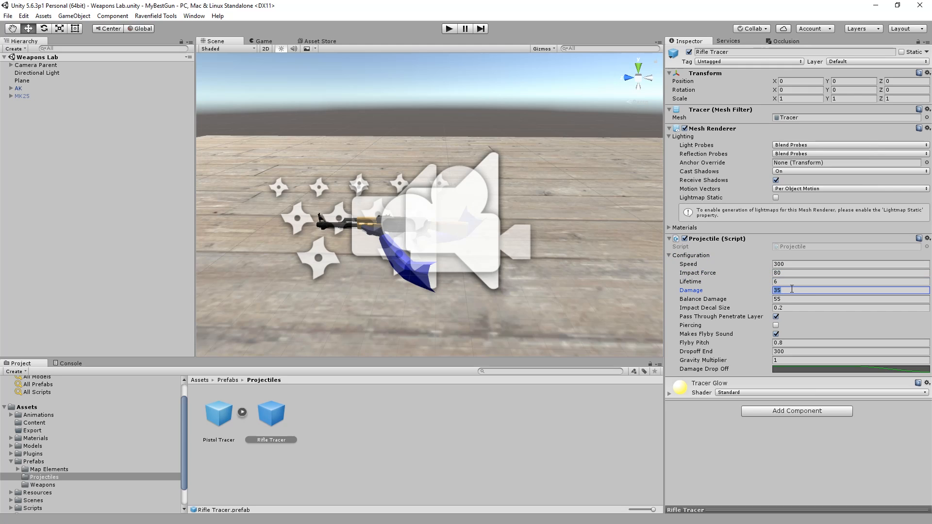
type("1")
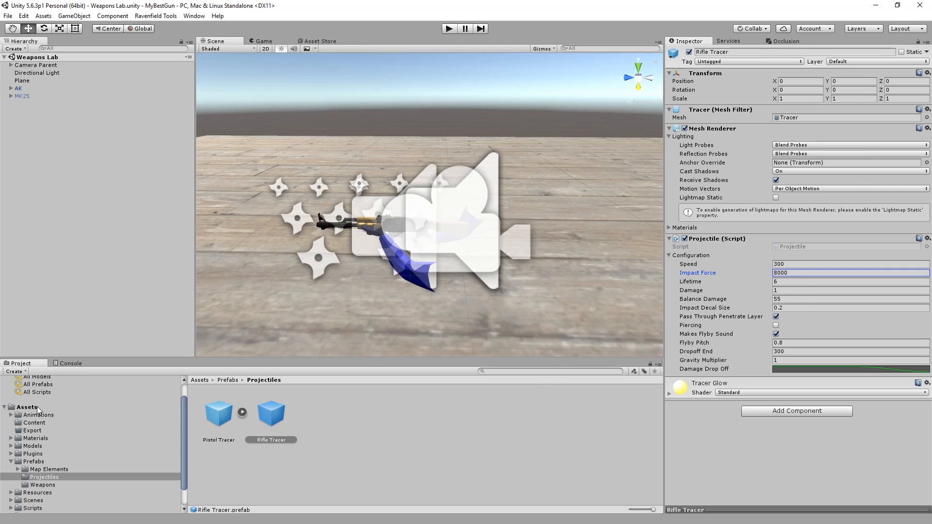
- Give the IwanPlaysTest mod one SOFTAK weapon entry with AI use disabled
left_click(34, 422)
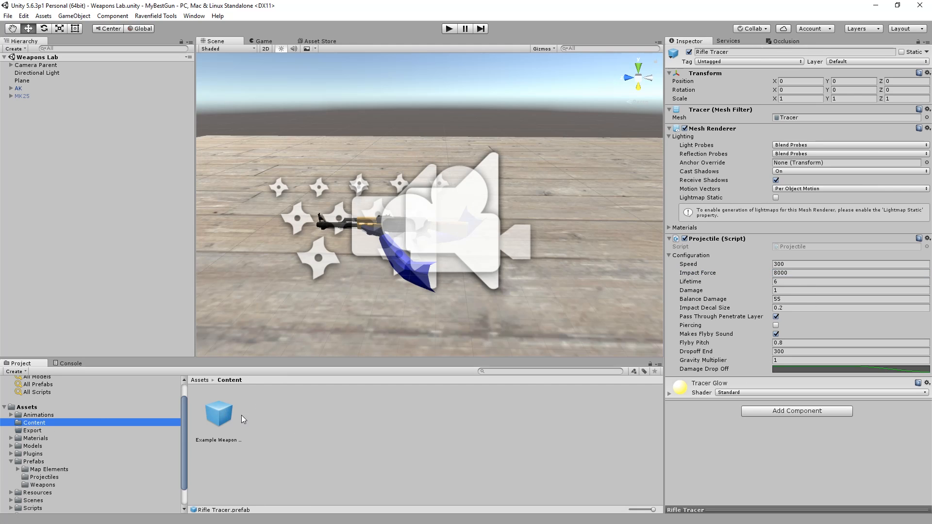
left_click(218, 412)
type("IwanPlaysTest")
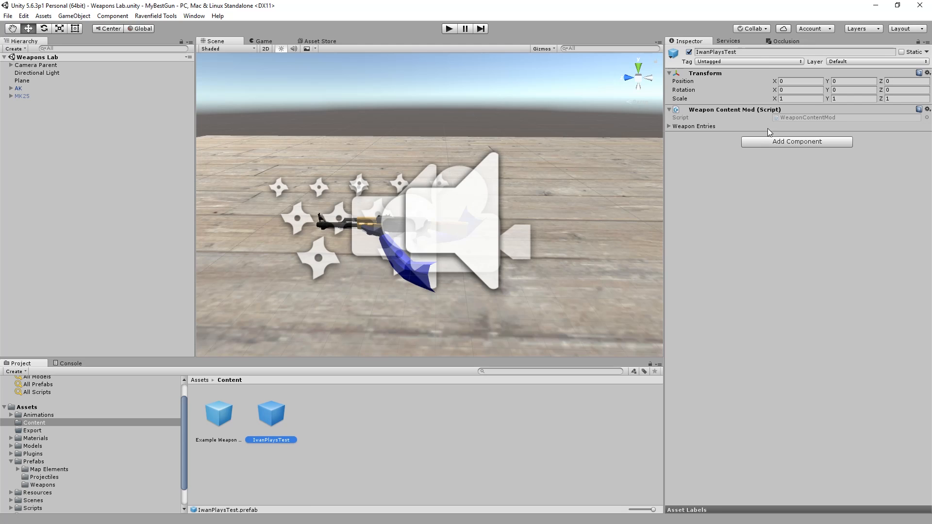
left_click(670, 126)
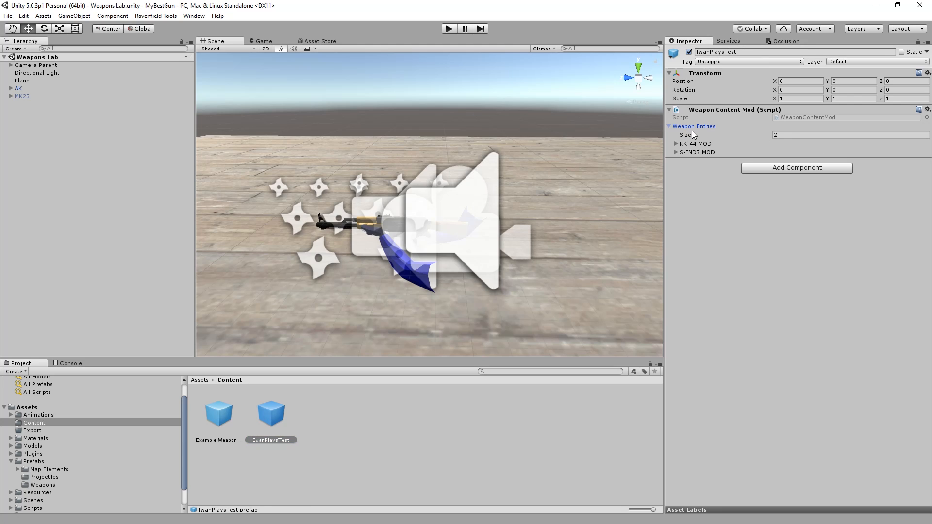
mouse_move(772, 142)
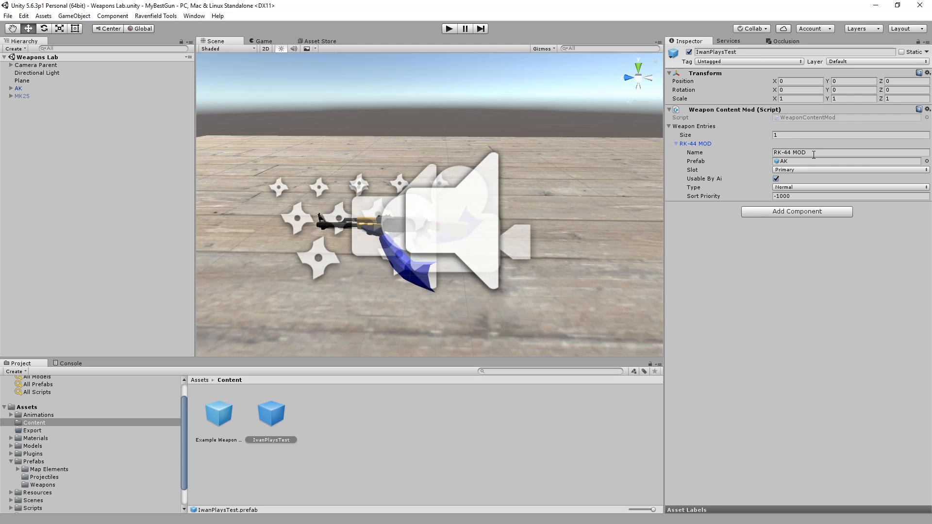
type("SOFTAKA")
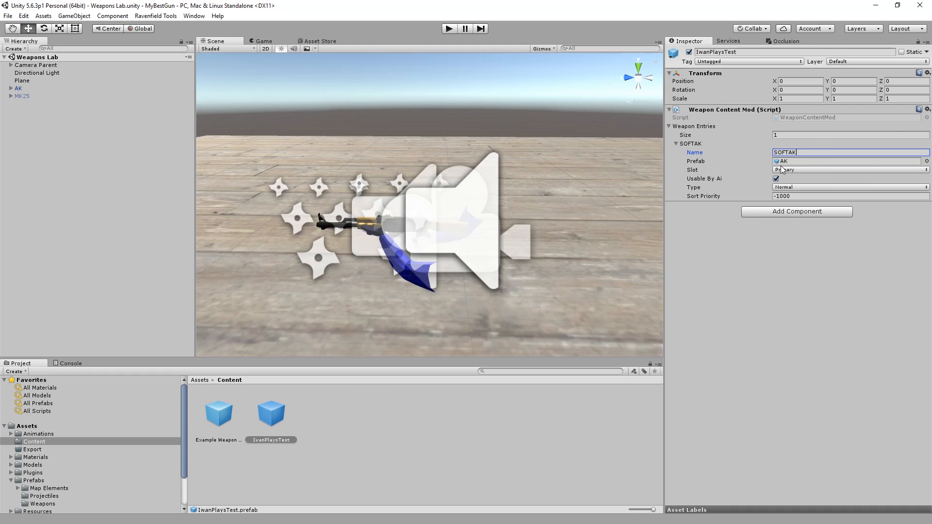
mouse_move(782, 183)
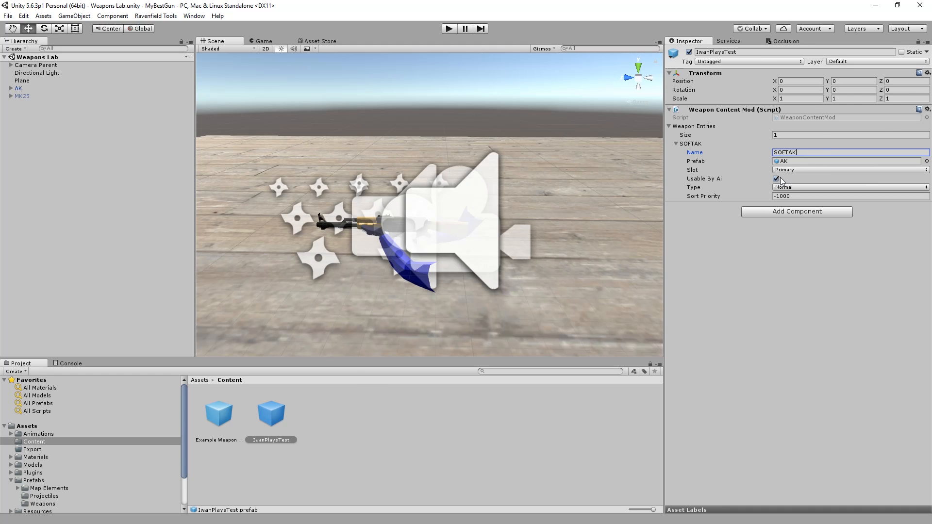
left_click(775, 178)
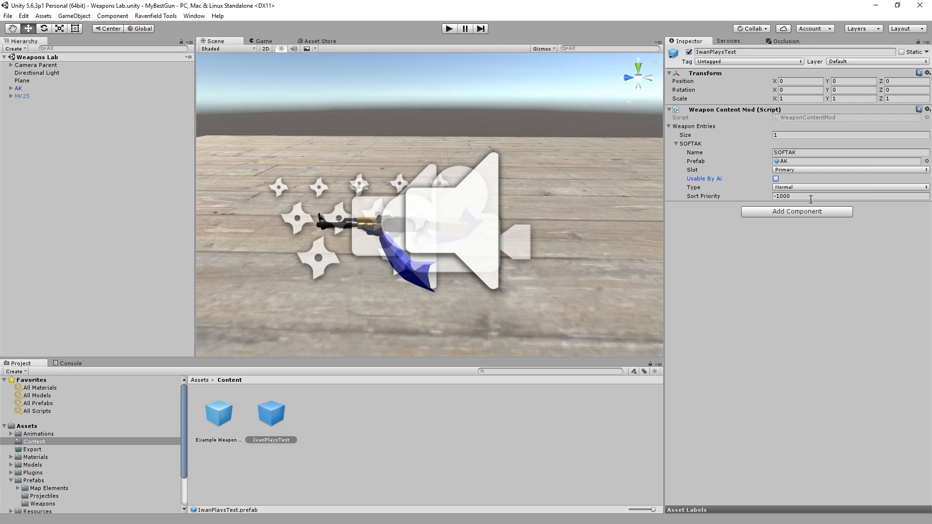
mouse_move(502, 100)
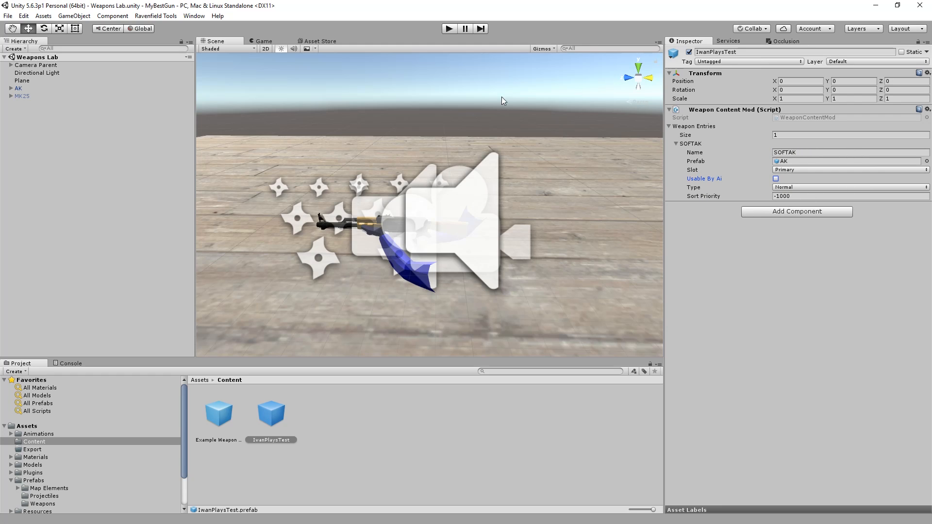
left_click(155, 16)
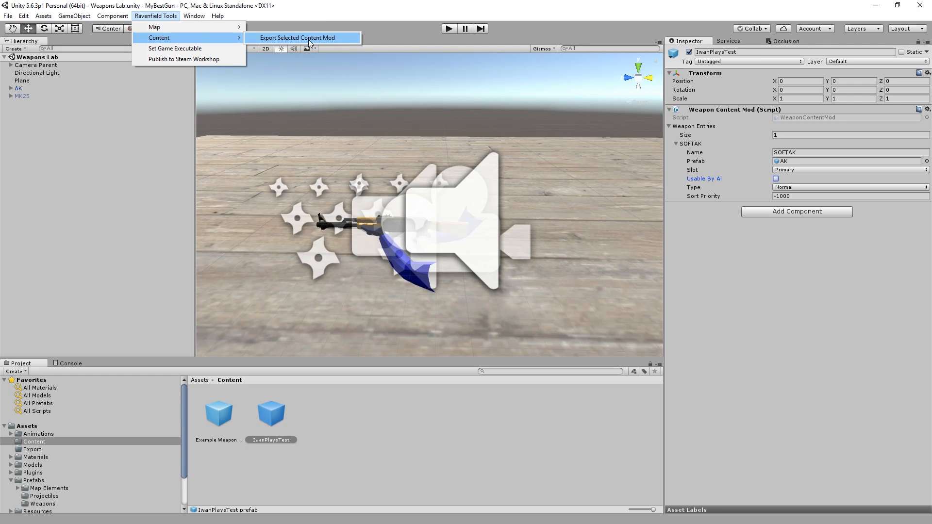
mouse_move(281, 369)
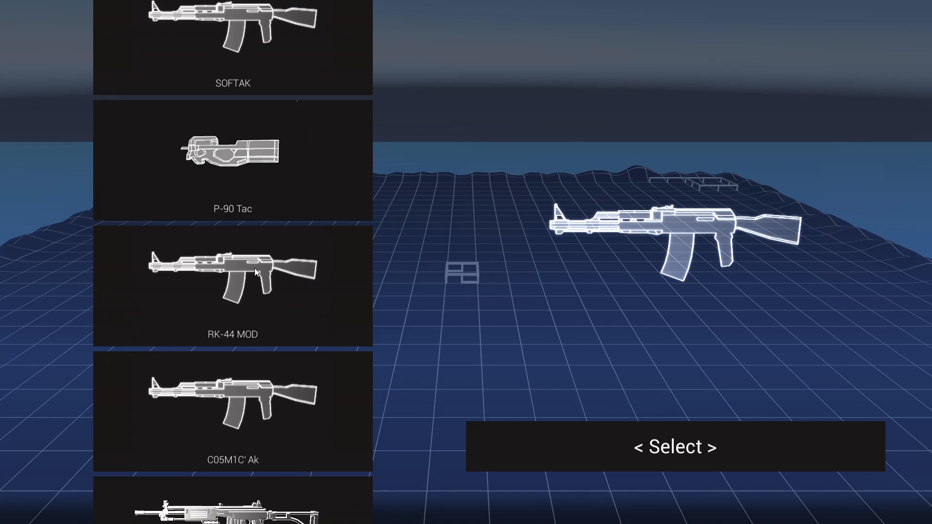
- Pick the SOFTAK rifle for the loadout and deploy into battle
scroll("down", 3)
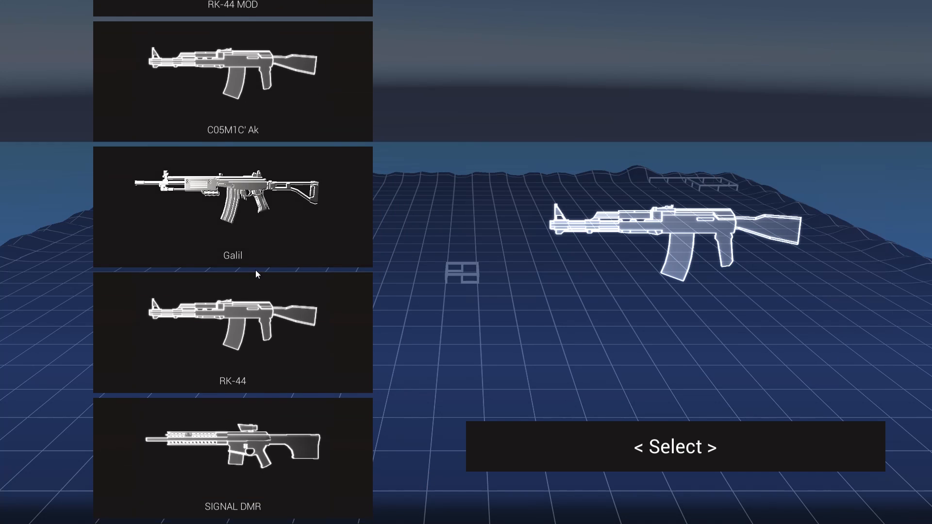
left_click(673, 447)
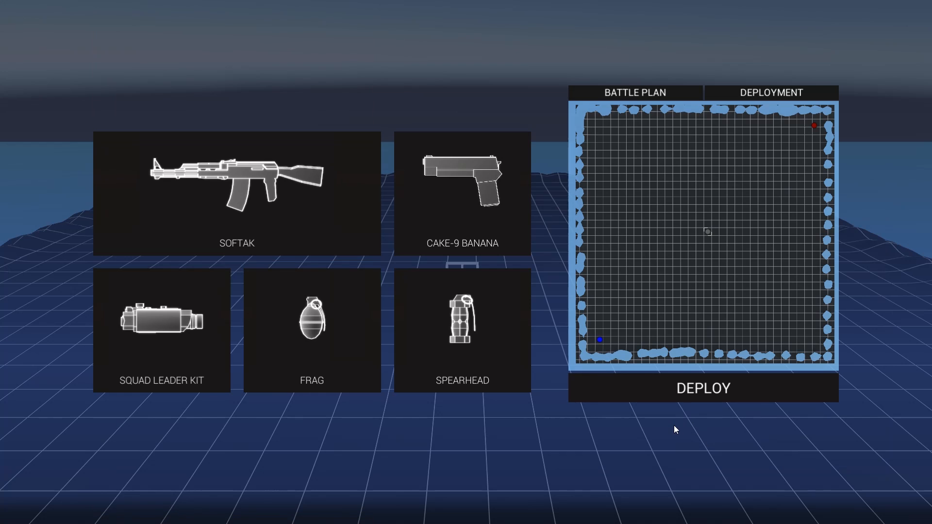
left_click(704, 387)
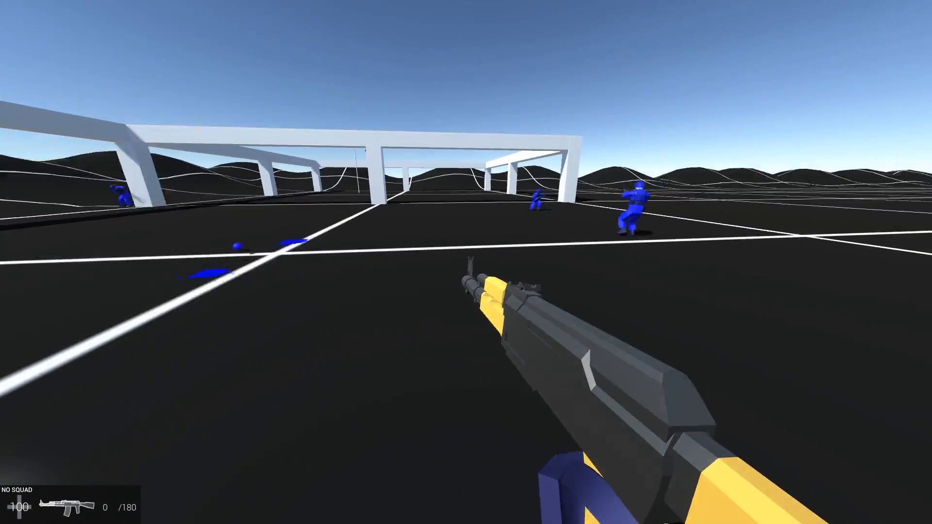
- Reload the SOFTAK and fire at blue soldiers until 60 reserve rounds remain
key("r")
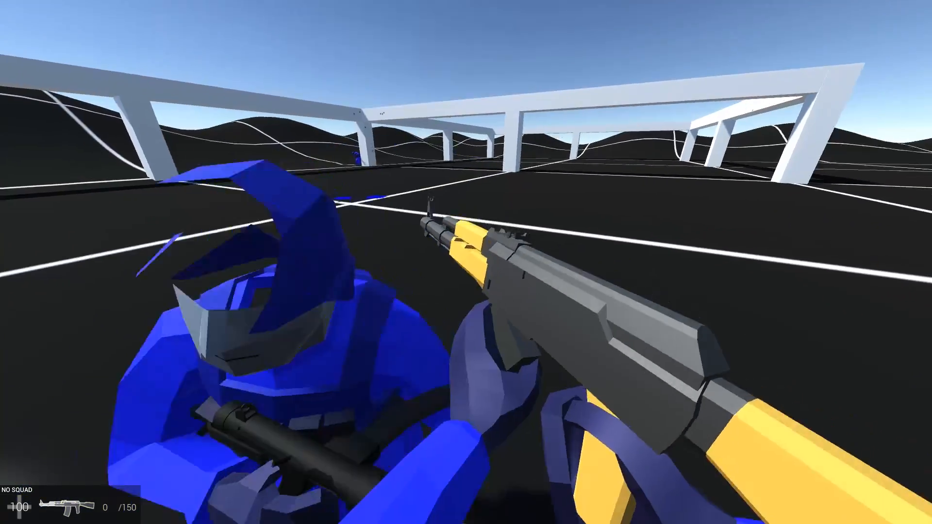
left_click(466, 262)
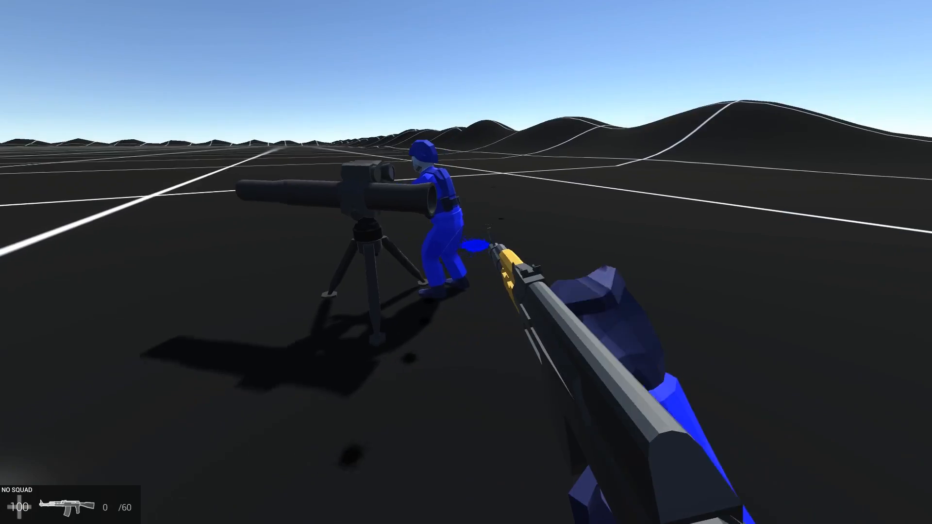
left_click(466, 262)
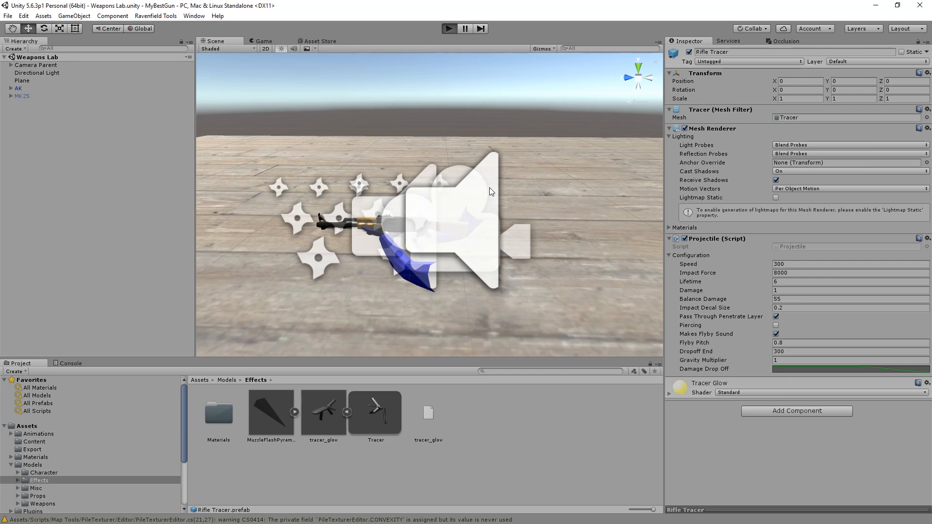
- Play-test the rifle with the original 300 projectile speed
left_click(448, 28)
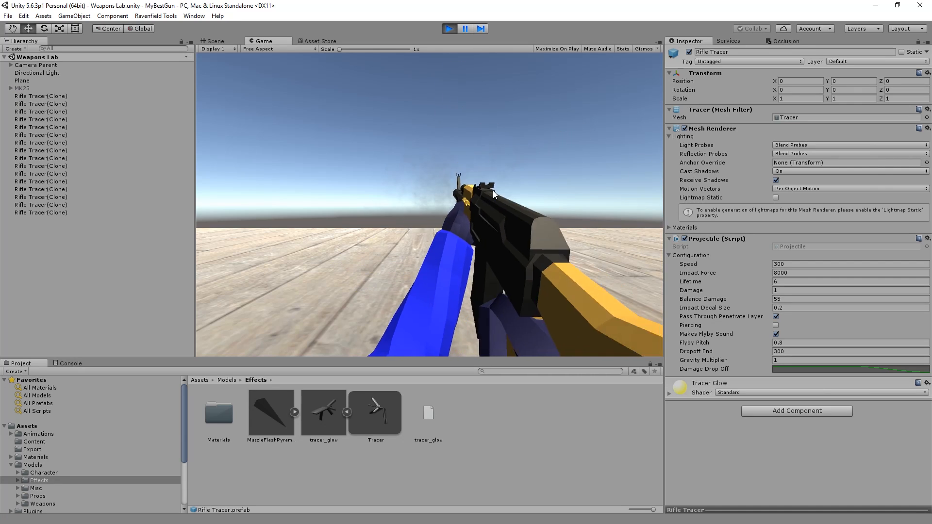
left_click(449, 28)
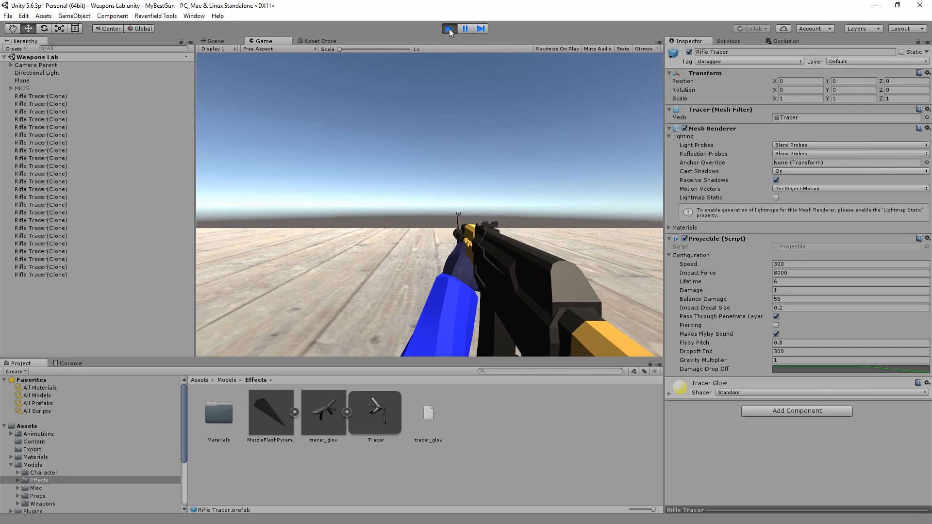
left_click(449, 28)
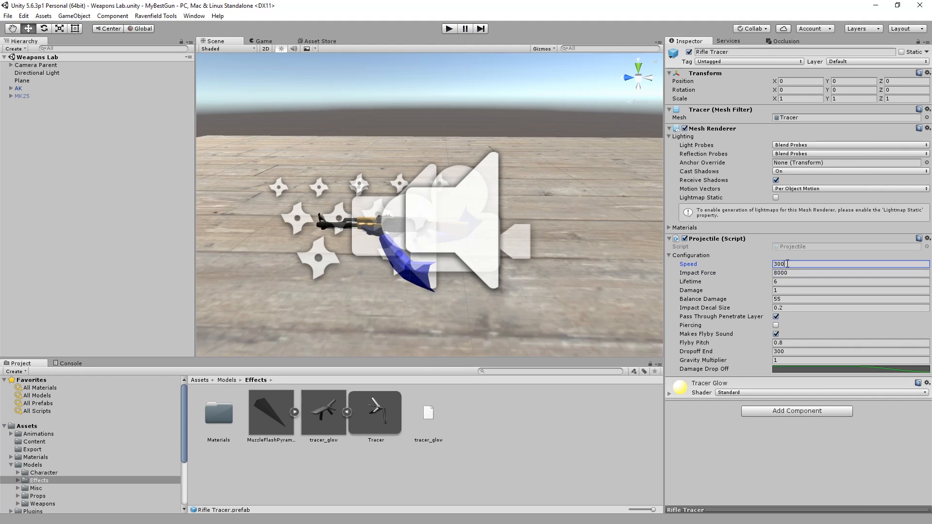
- Set the Rifle Tracer speed to 33 and play-test the slower tracers
type("33")
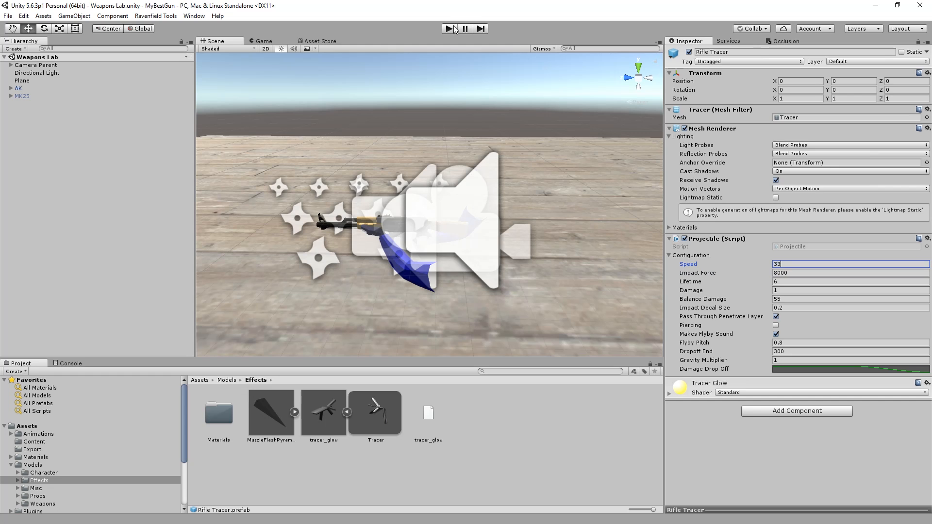
left_click(448, 28)
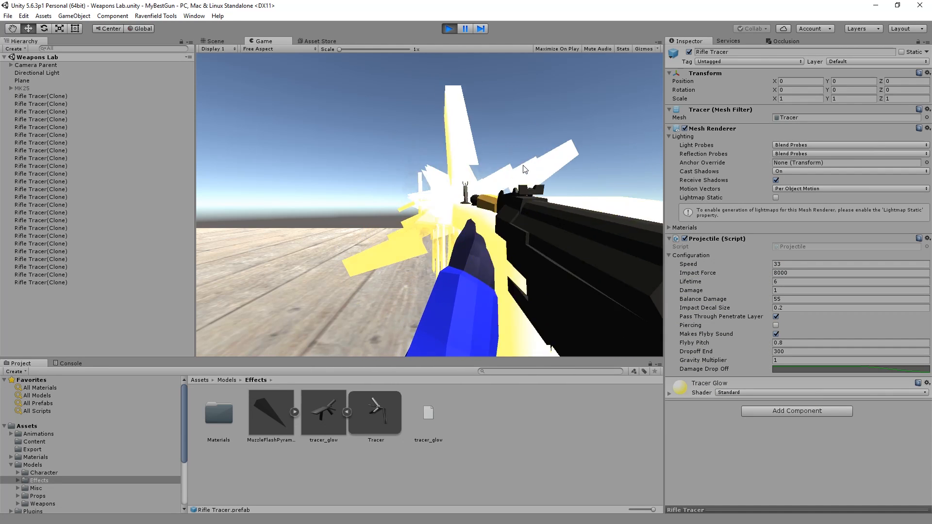
left_click(463, 29)
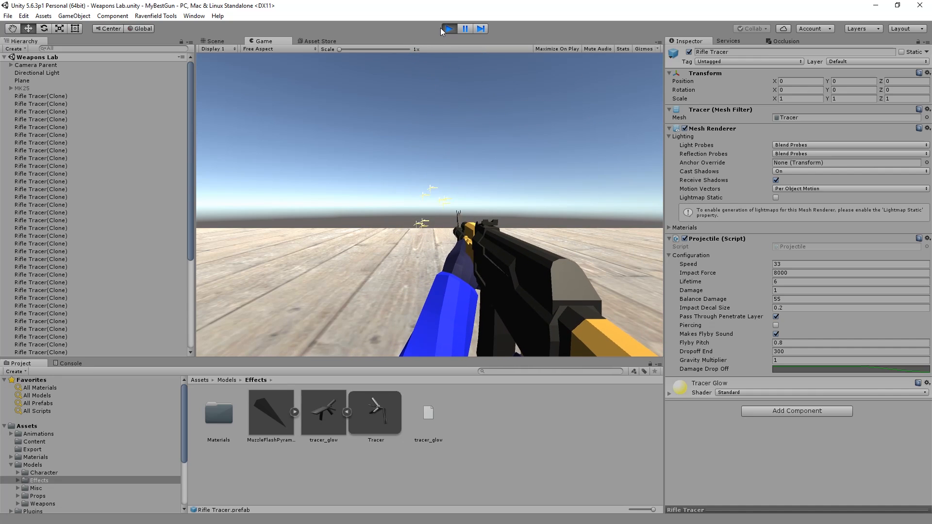
left_click(449, 28)
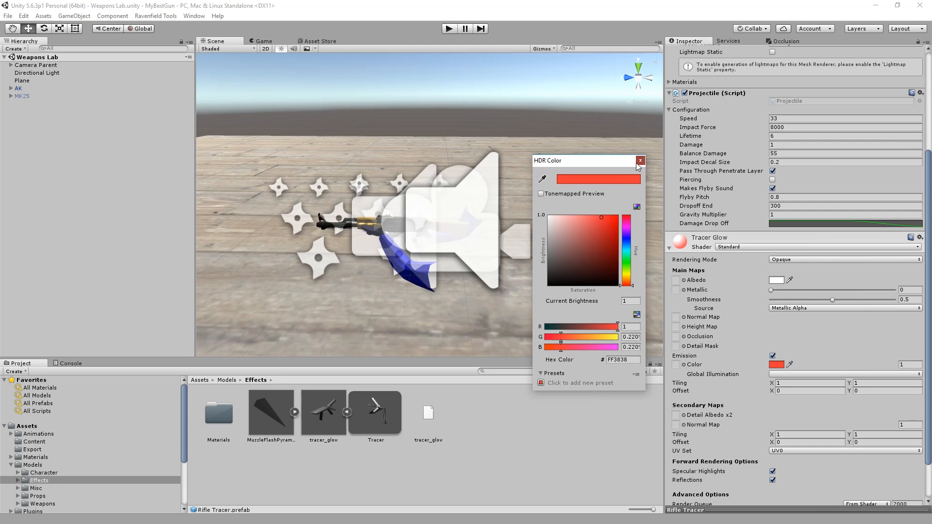
- Keep the red FF3838 Tracer Glow emission and preview red tracers in play mode
left_click(641, 161)
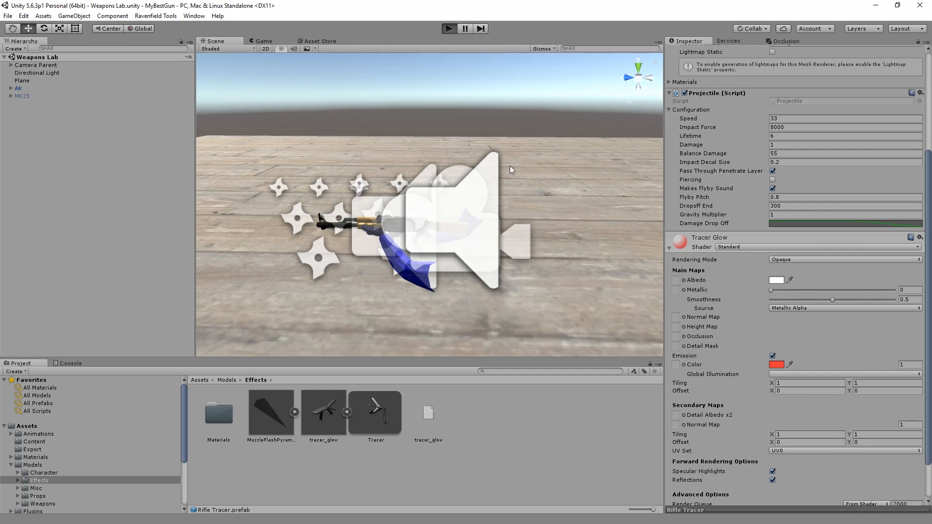
left_click(448, 28)
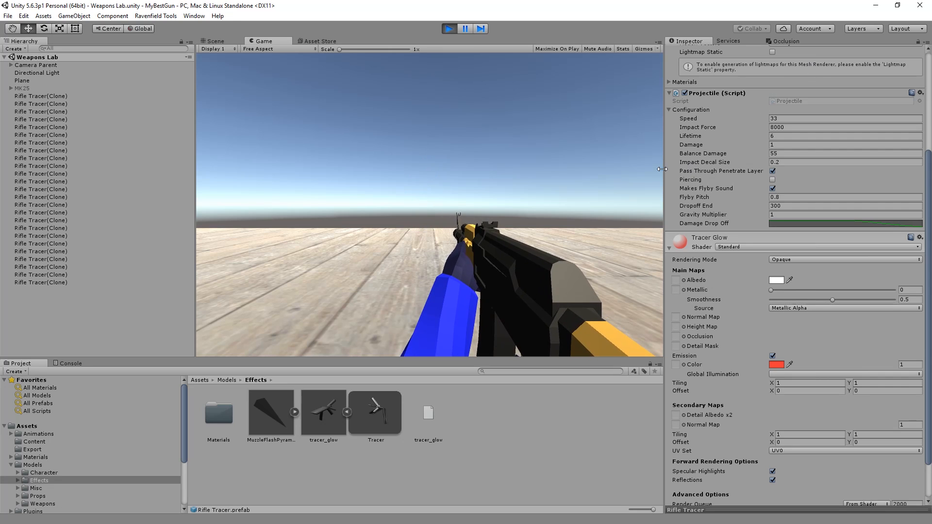
left_click(215, 40)
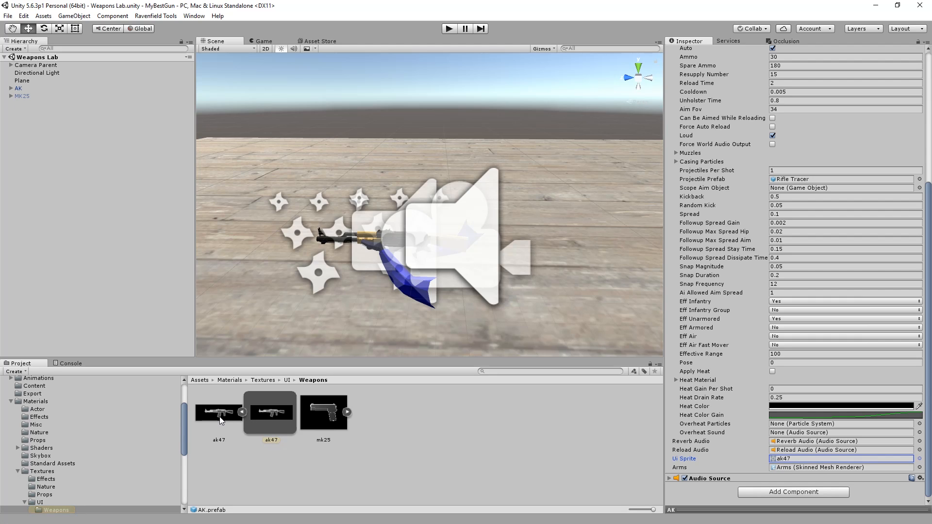
- Select ak47.png, keep its Texture Type as Sprite (2D and UI), and bring up its context menu
left_click(218, 412)
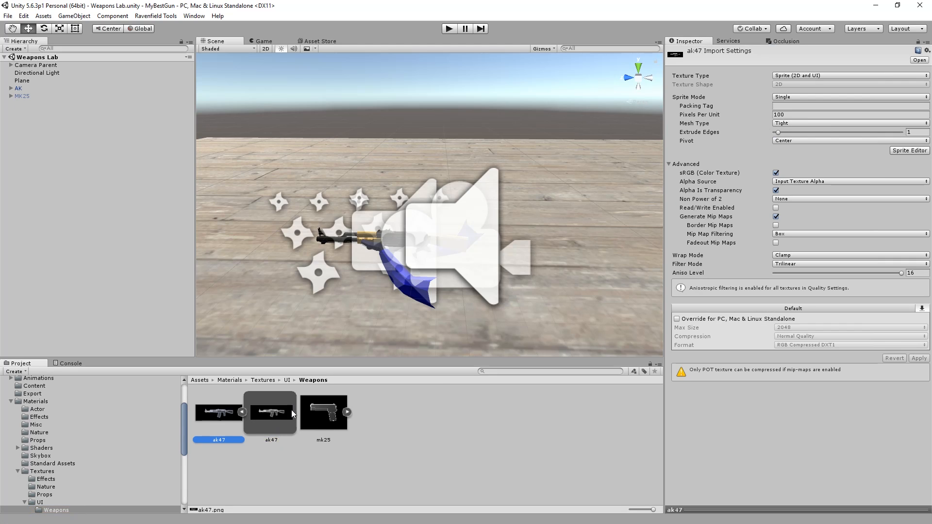
left_click(849, 75)
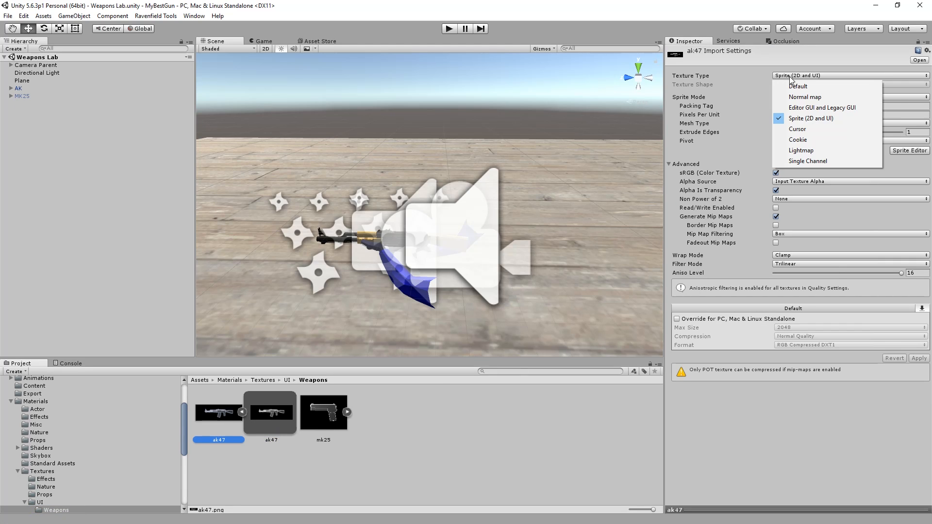
left_click(798, 85)
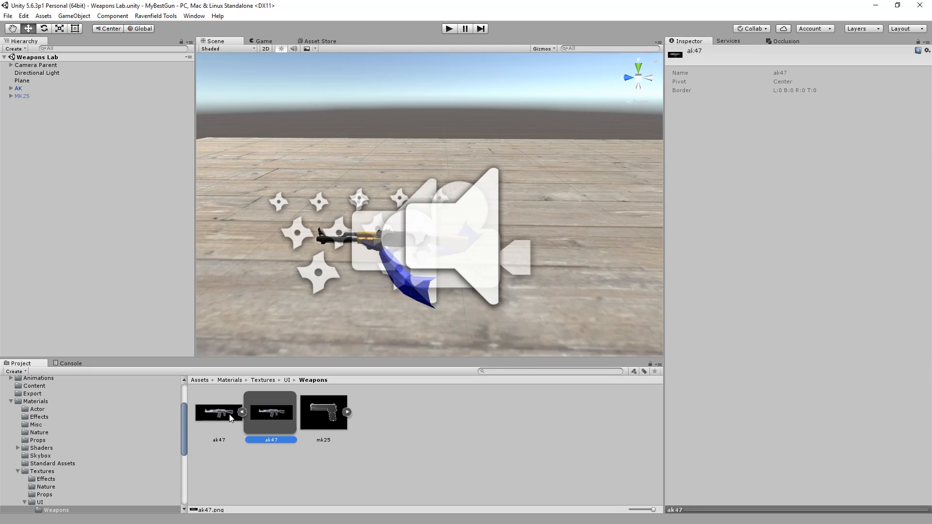
right_click(218, 413)
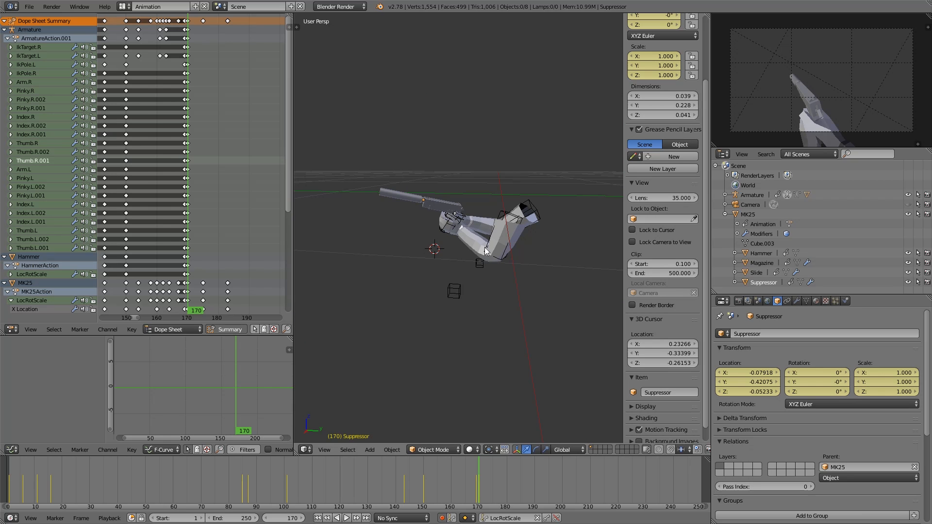
mouse_move(494, 234)
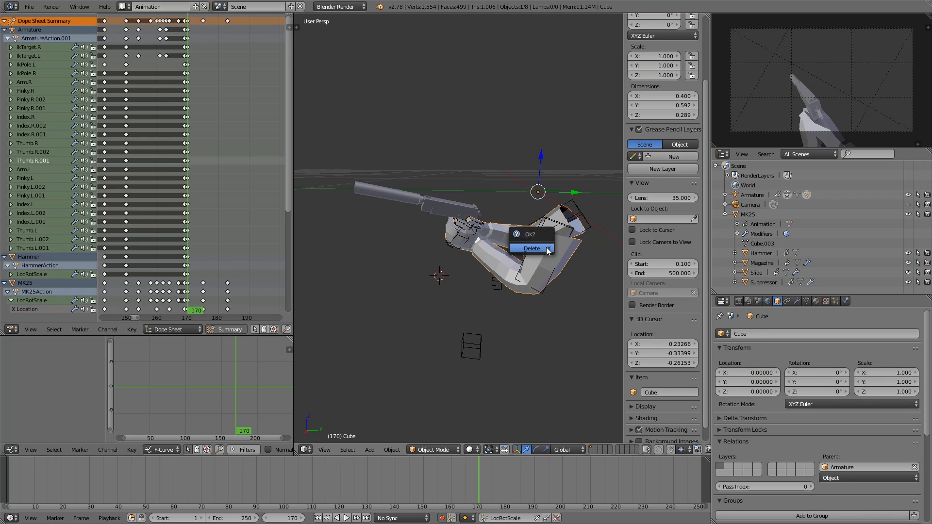
left_click(531, 248)
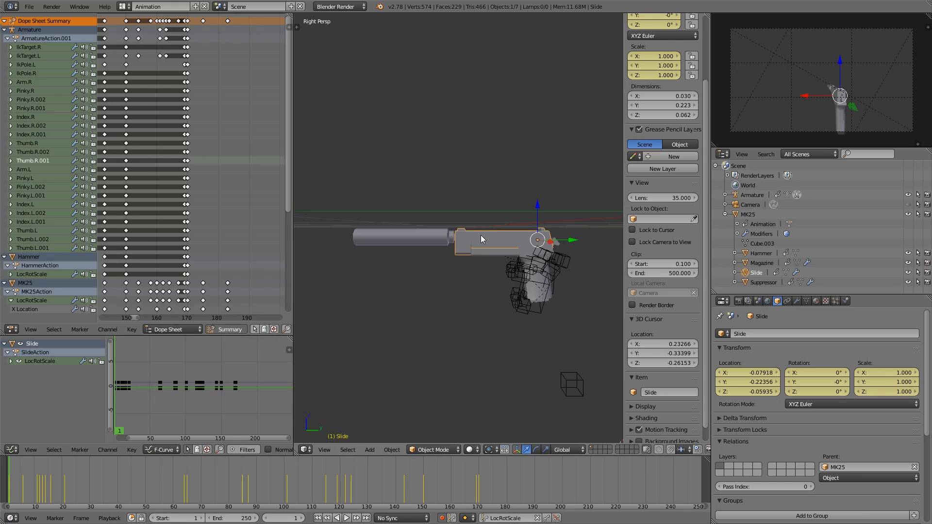
left_click(398, 238)
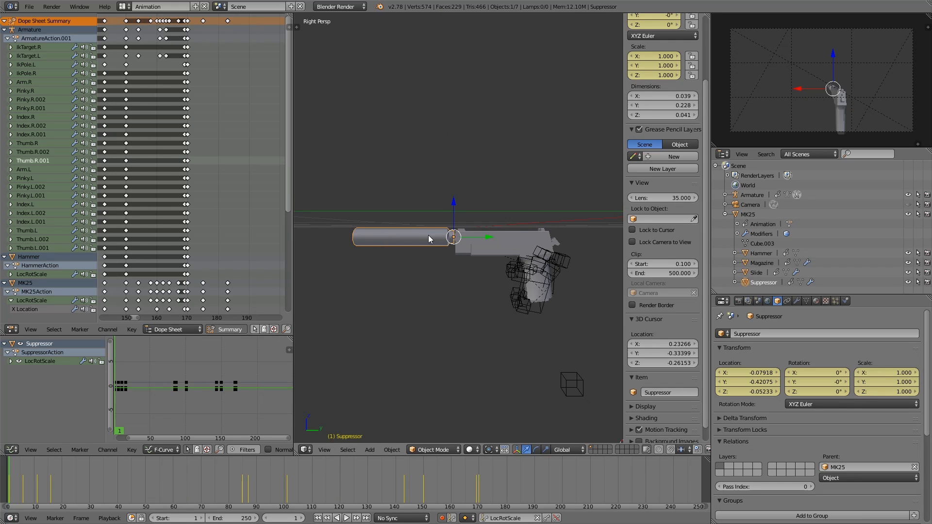
left_click(755, 272)
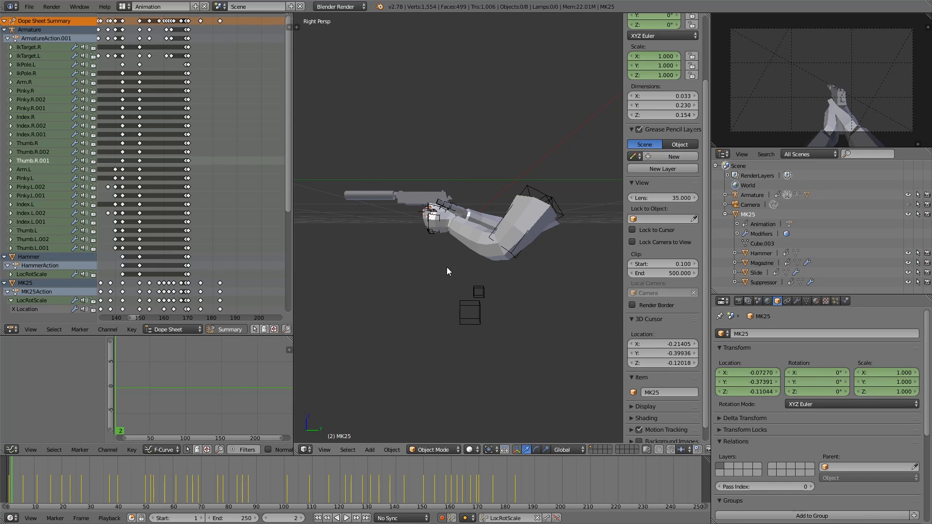
left_click(6, 6)
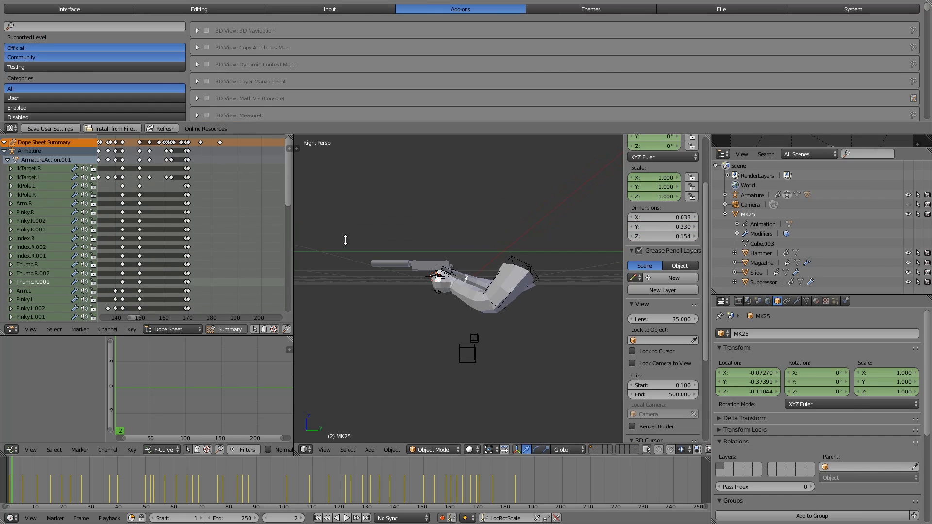
left_click(329, 8)
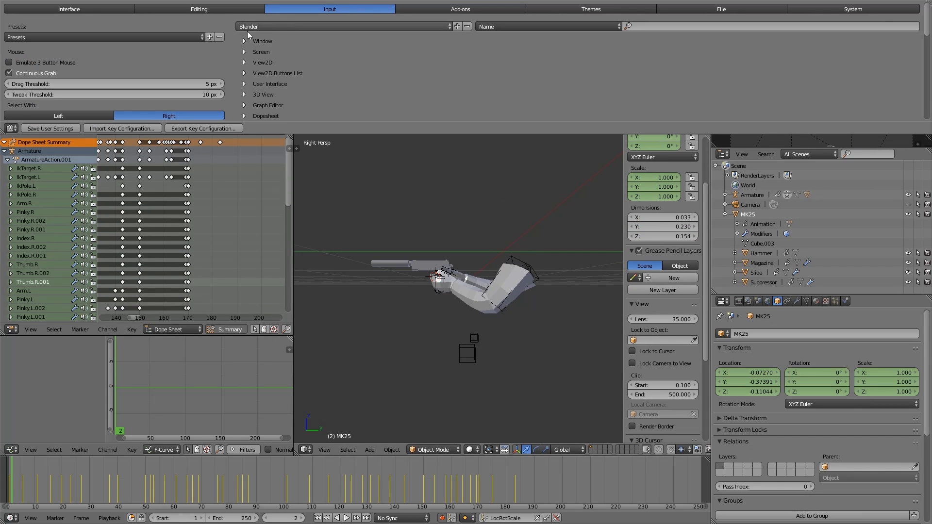
scroll("down", 3)
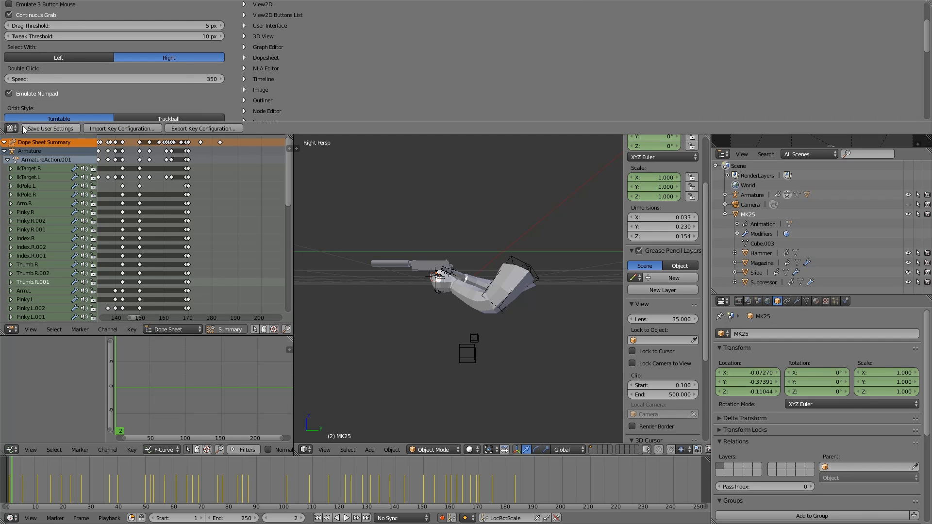
left_click(10, 329)
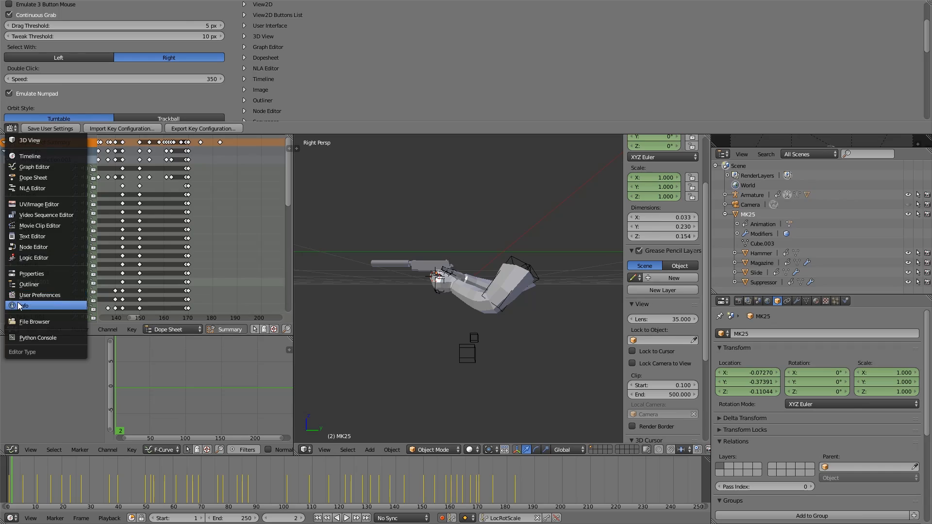
left_click(24, 305)
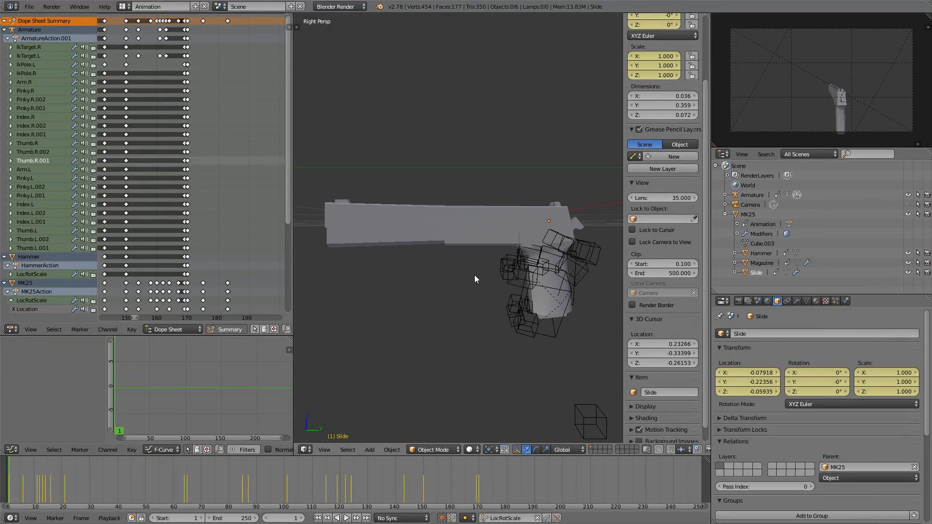
- Select the camera and arm Armature in turn, ending with the MK25 pistol body selected
left_click(750, 205)
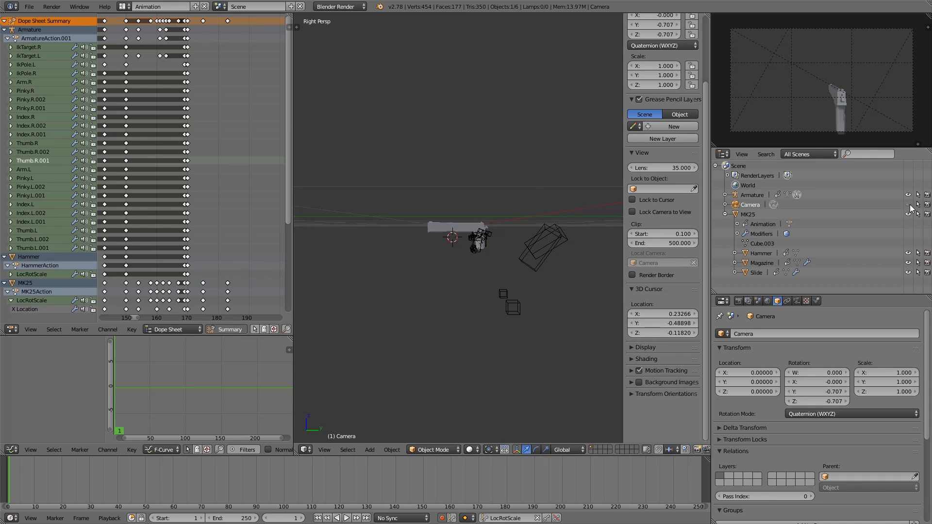
left_click(535, 215)
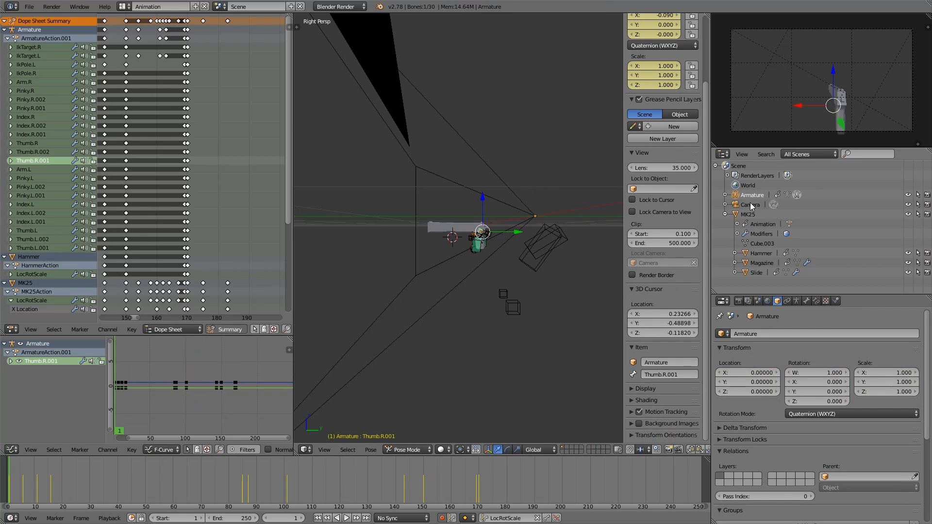
left_click(750, 204)
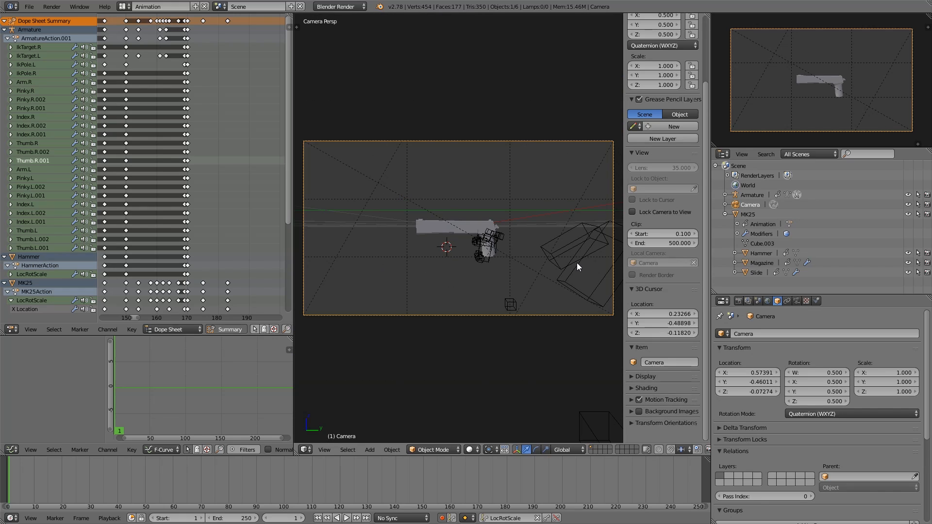
left_click(482, 238)
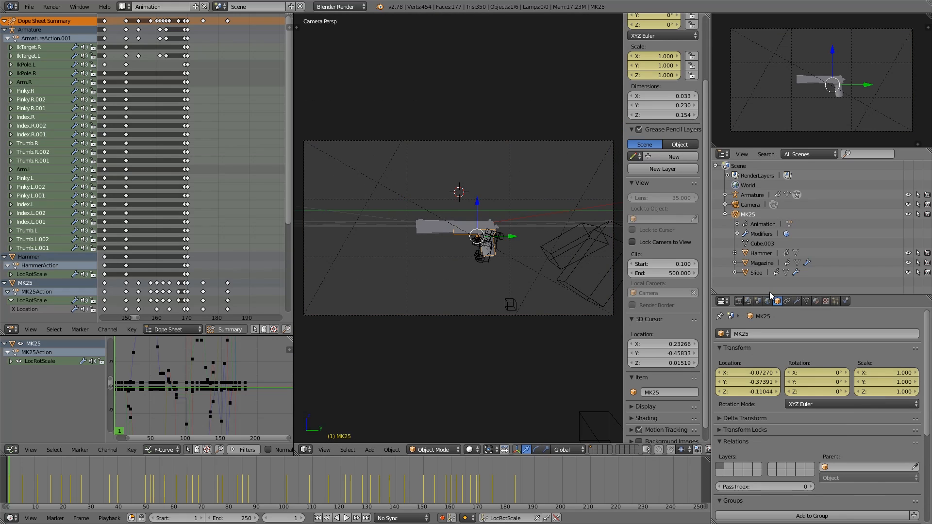
- Change the render engine to Cycles Render
left_click(337, 7)
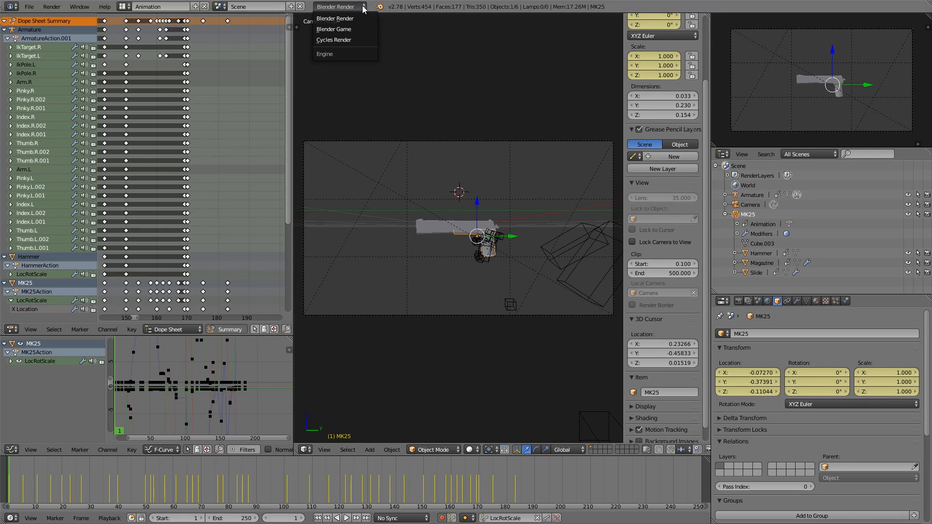
left_click(333, 39)
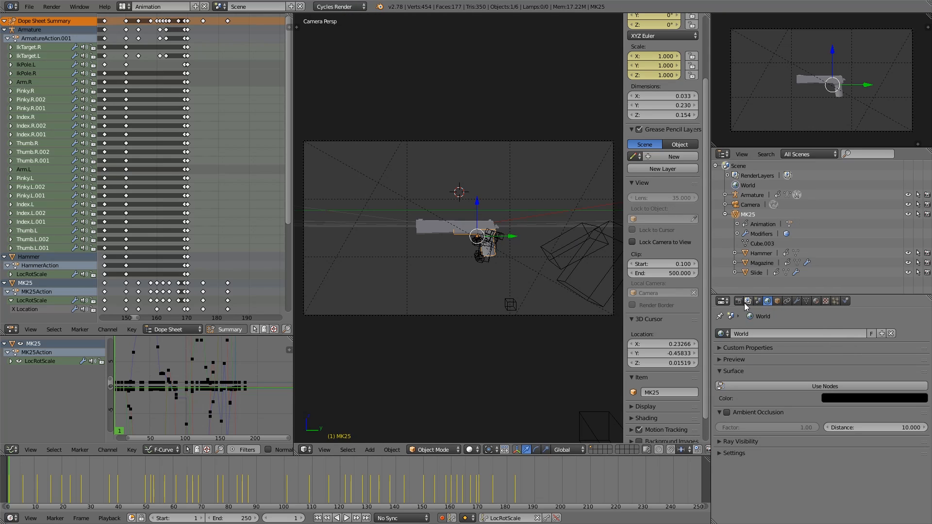
left_click(738, 300)
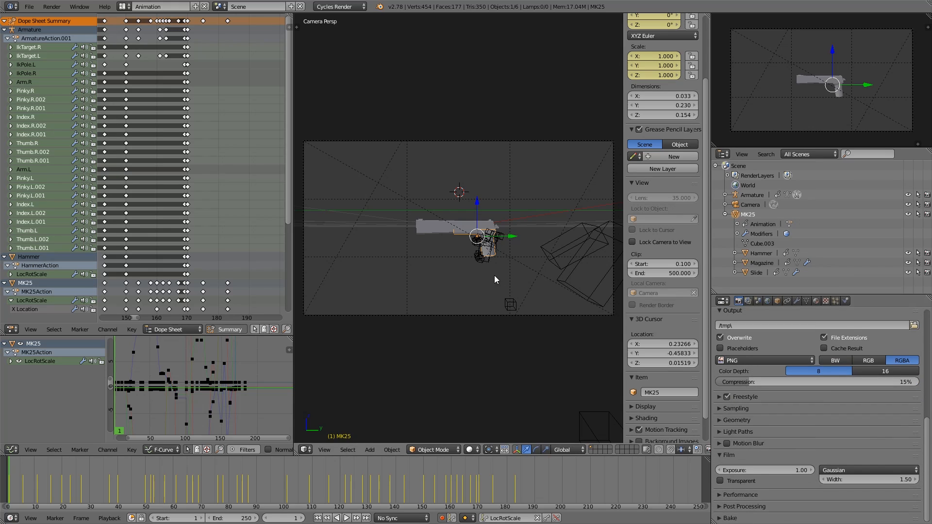
- Render a test image of the pistol, then check the World and Render Layers outline settings
key("F12")
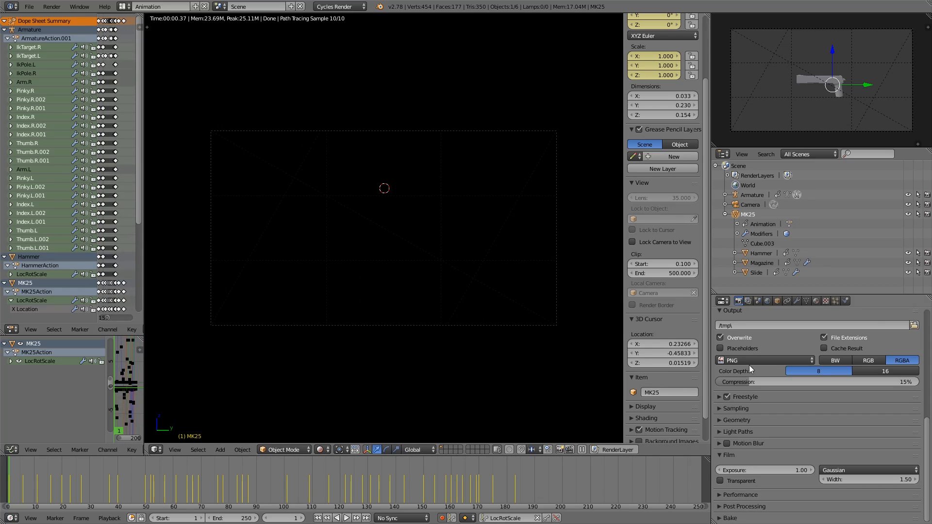
mouse_move(564, 315)
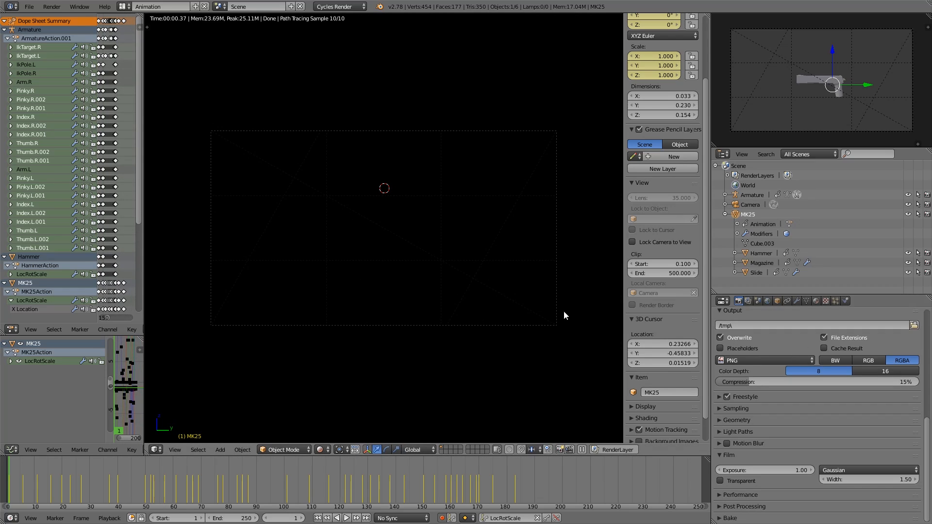
left_click(767, 301)
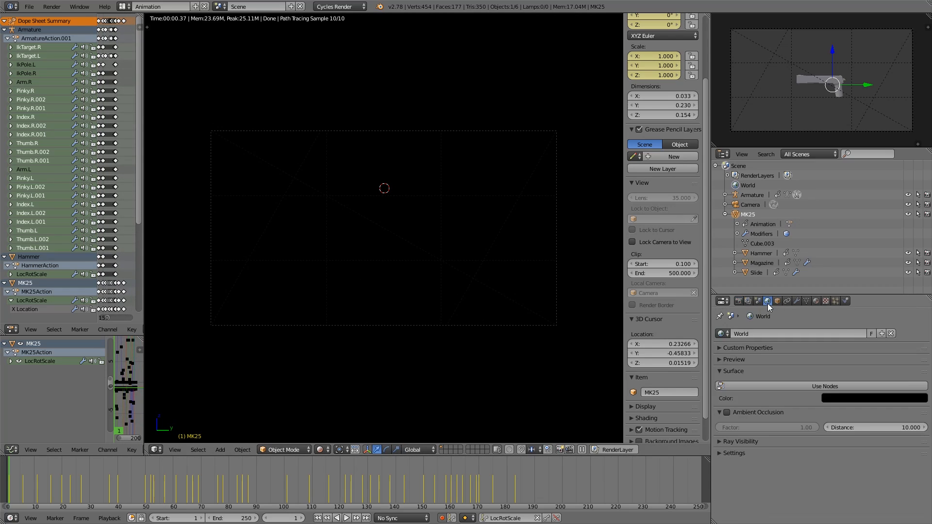
left_click(871, 398)
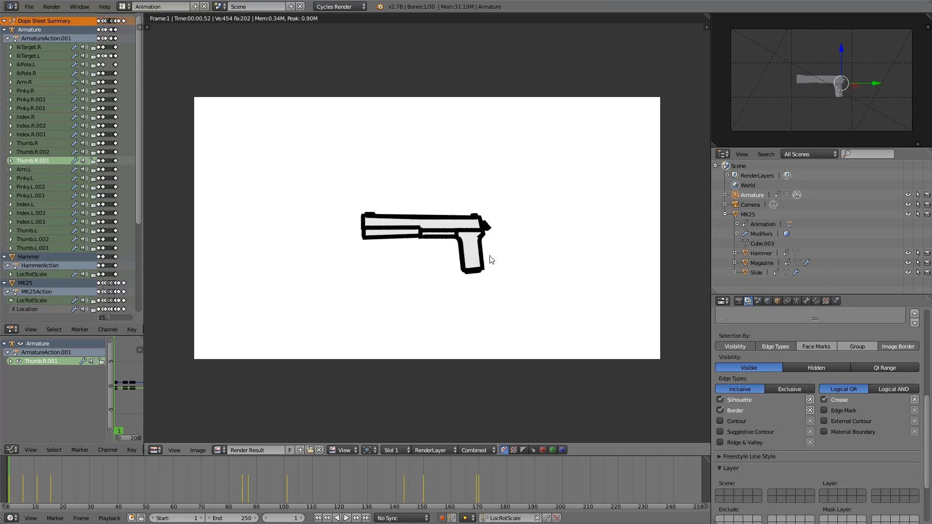
mouse_move(744, 329)
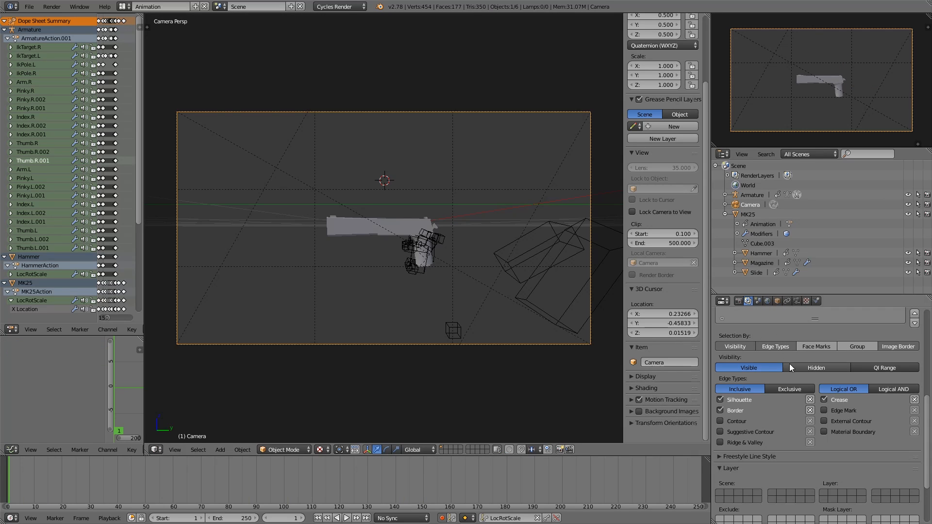
- Check the 3 px Freestyle line thickness, re-render, and expand the Render Layers line style settings
left_click(737, 301)
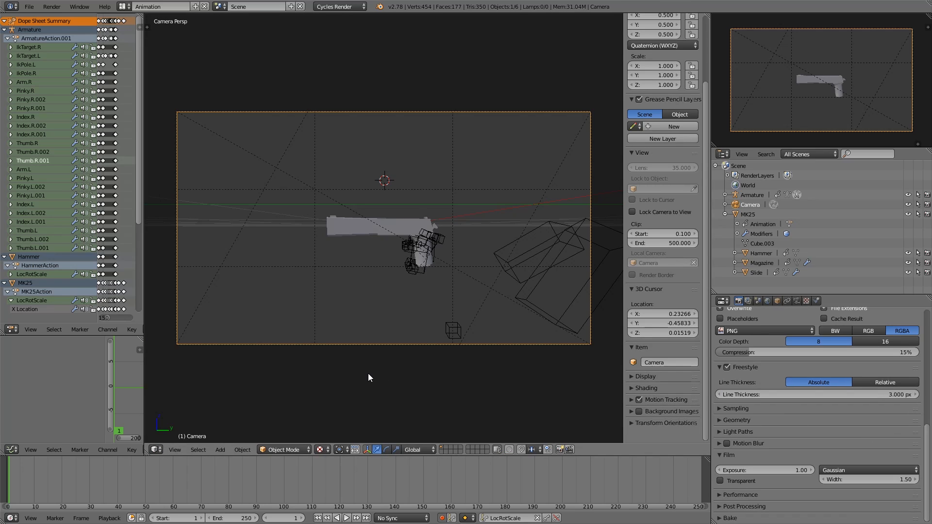
key("F12")
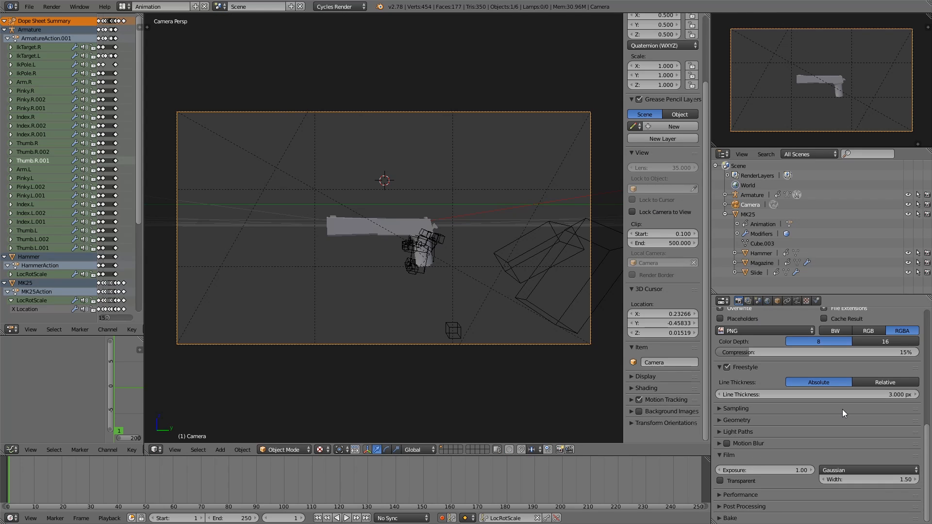
left_click(747, 301)
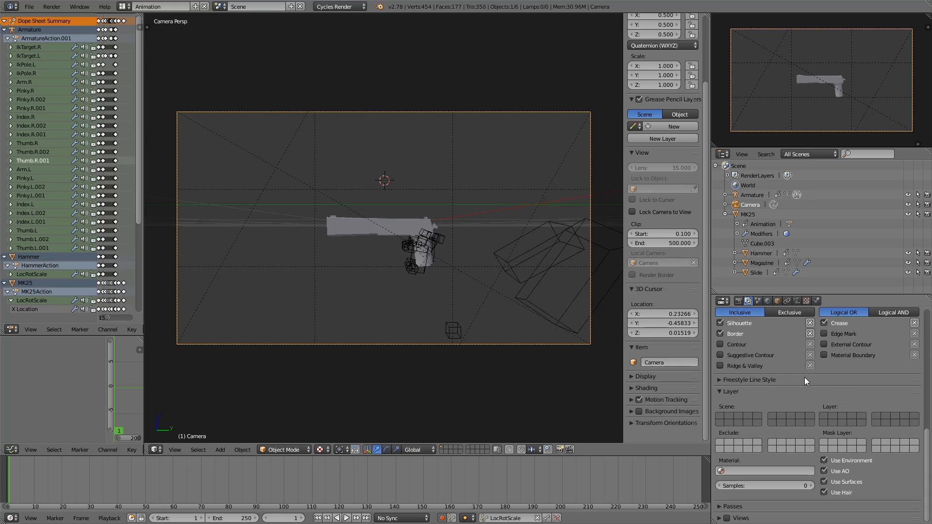
left_click(748, 379)
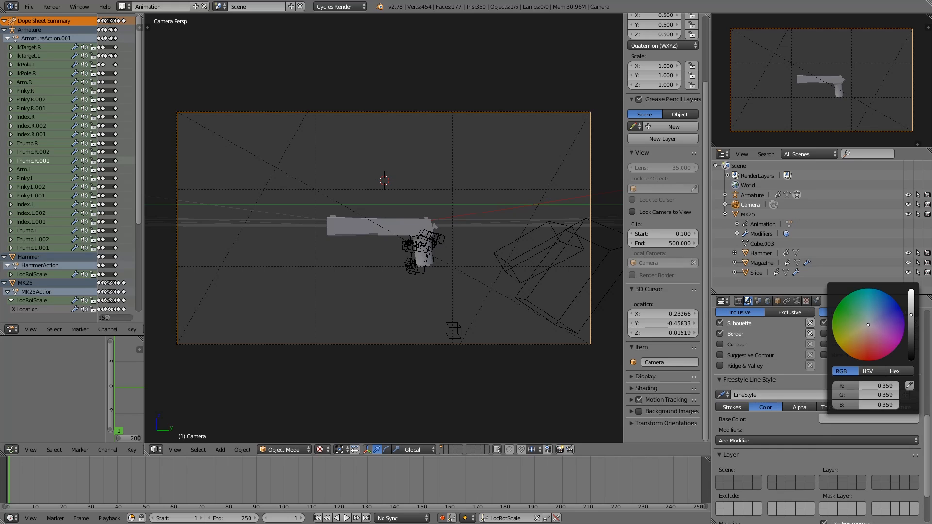
- Drag the World colour swatch to black so the outline renders white on black
left_click(767, 301)
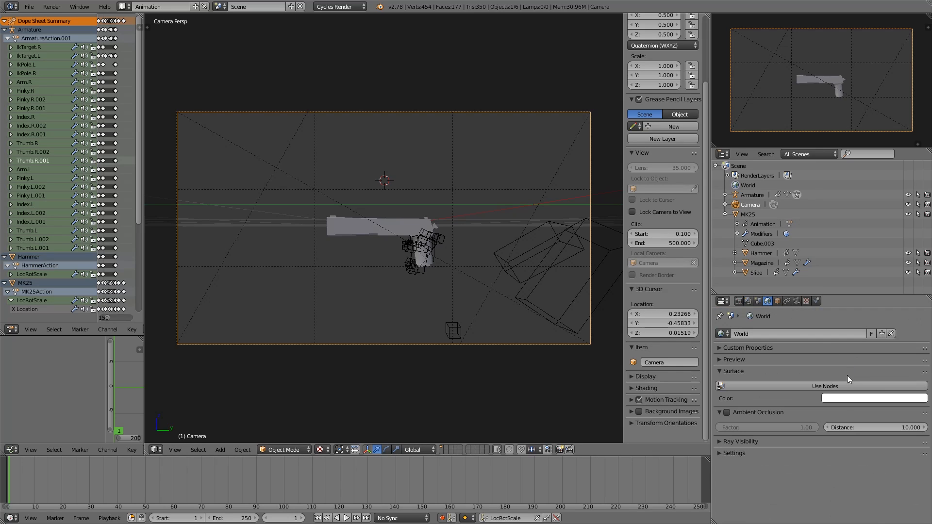
left_click(872, 398)
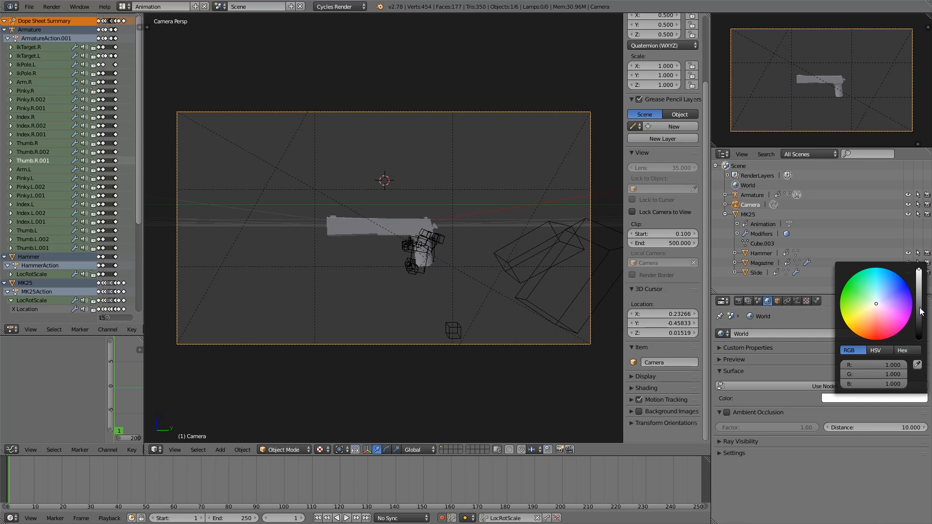
left_click(432, 302)
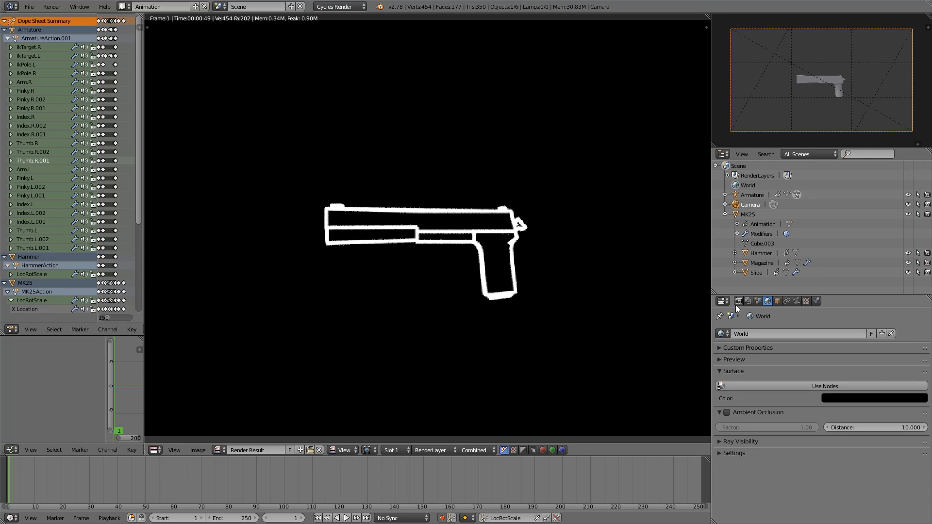
left_click(738, 301)
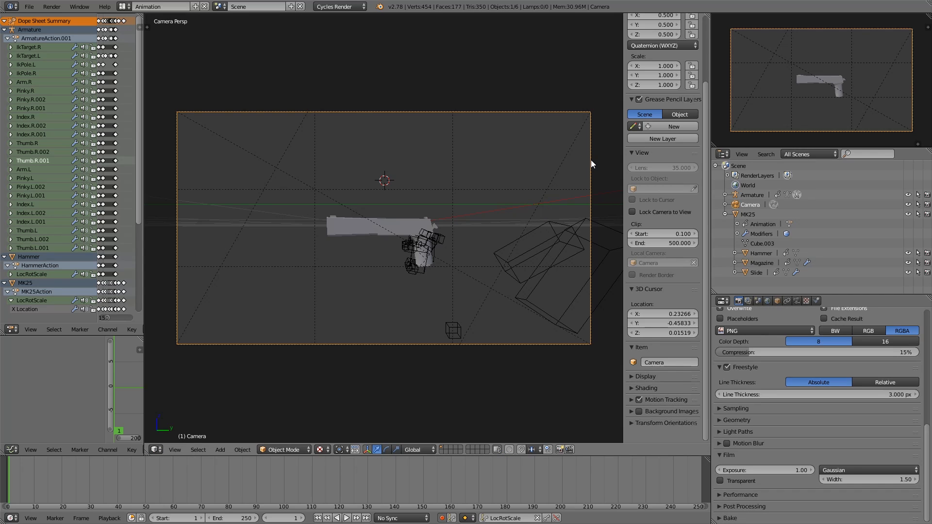
- Set the camera lens to Orthographic and re-render the pistol outline
left_click(799, 301)
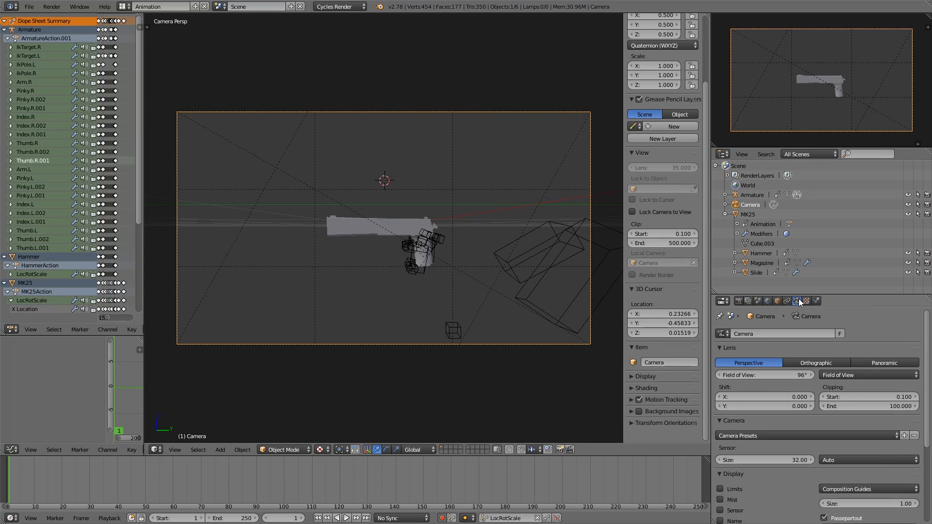
mouse_move(797, 301)
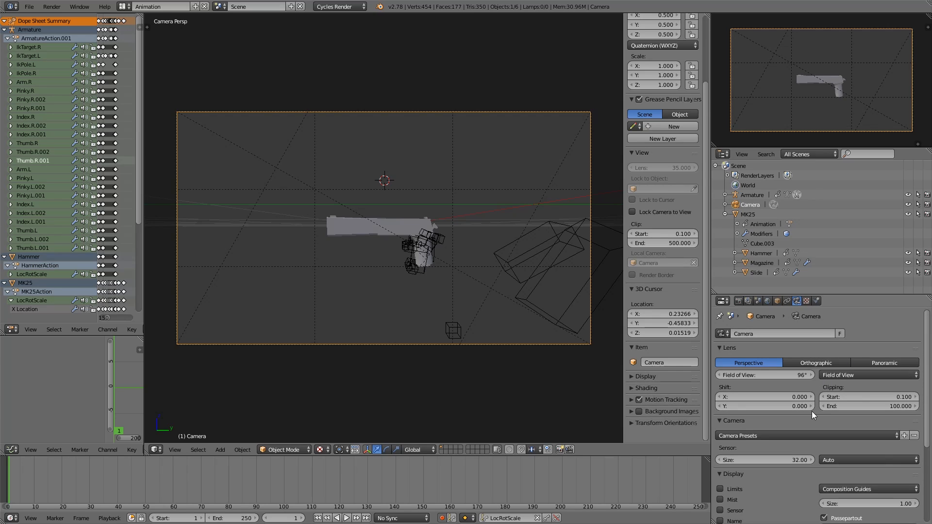
left_click(815, 362)
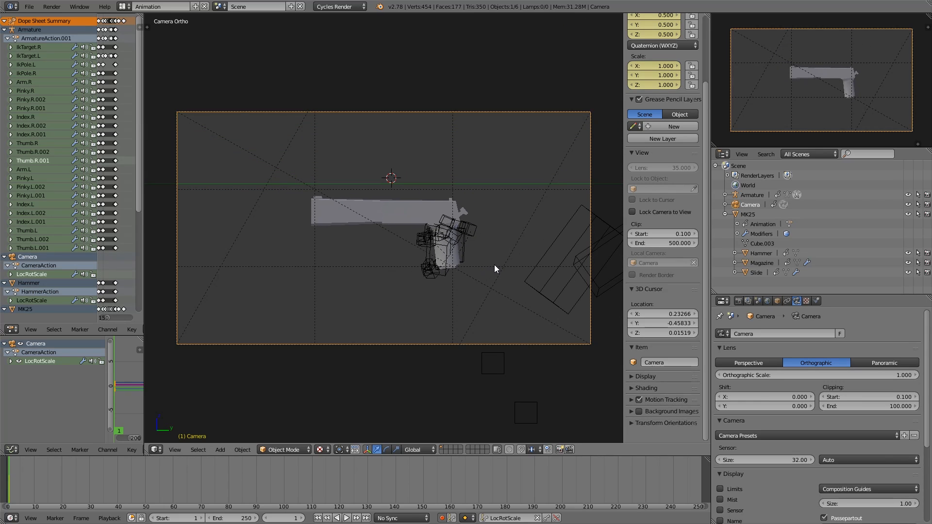
key("F12")
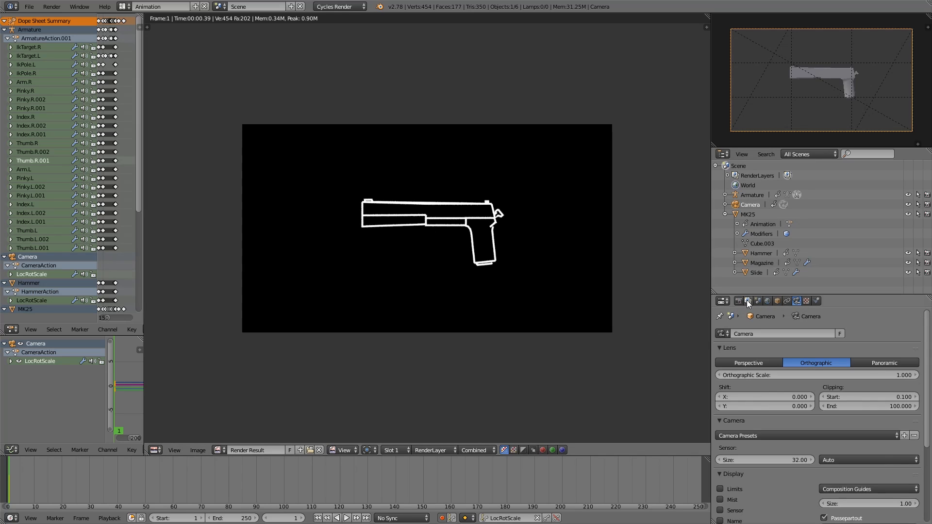
- Assign the shared 'Material' to the Slide, Hammer, Magazine and MK25 body
left_click(738, 301)
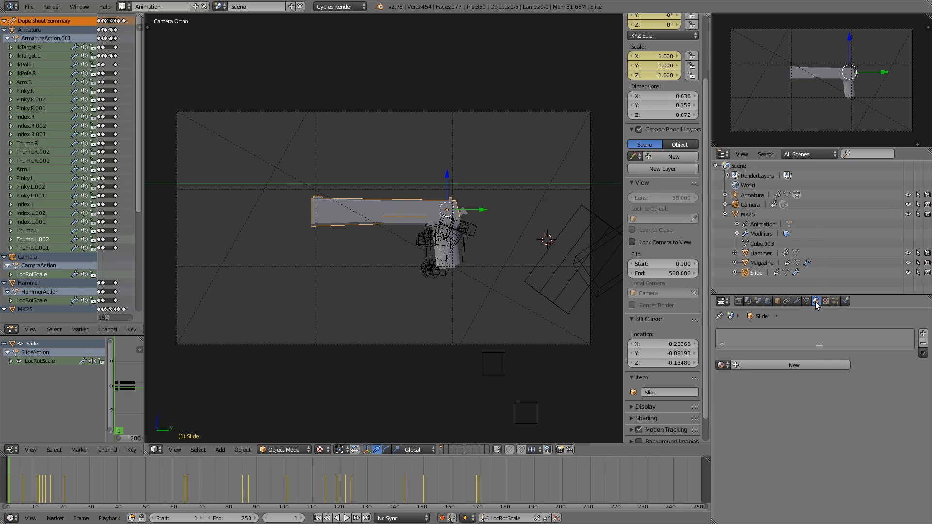
left_click(443, 230)
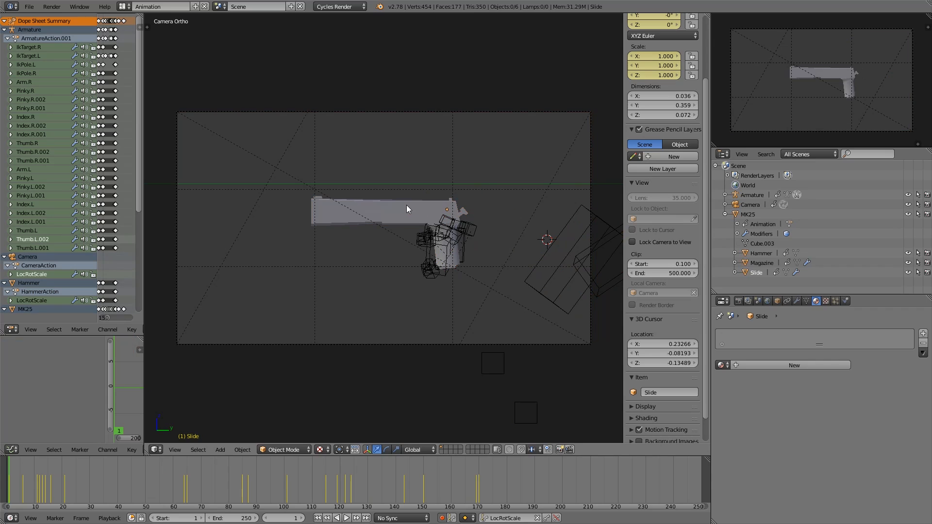
left_click(381, 212)
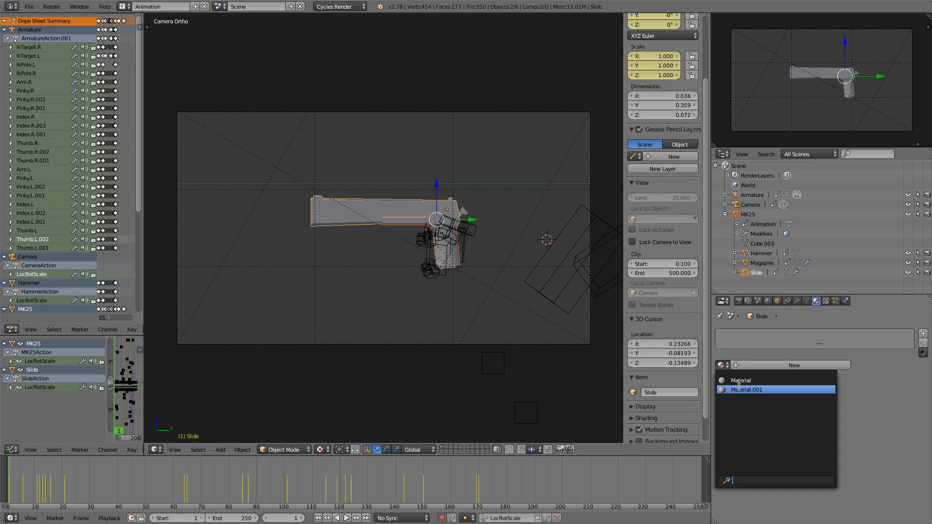
left_click(748, 390)
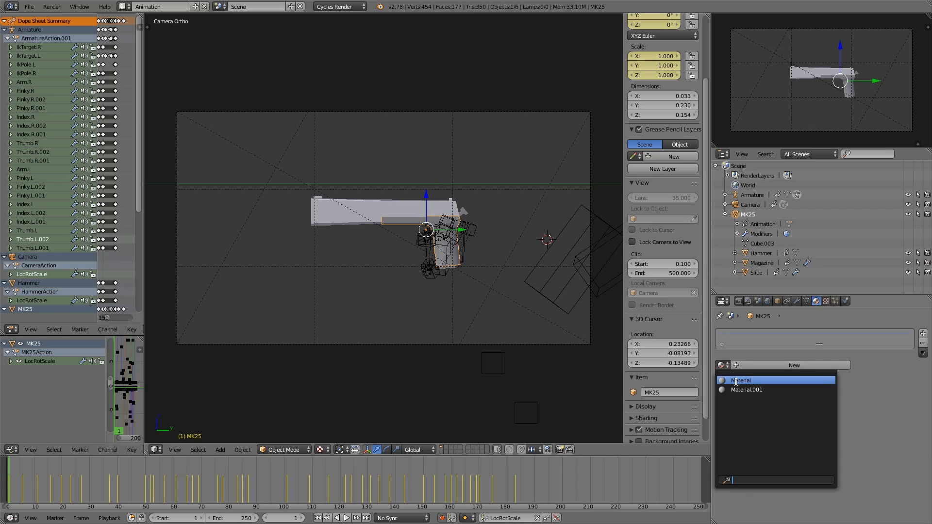
left_click(760, 253)
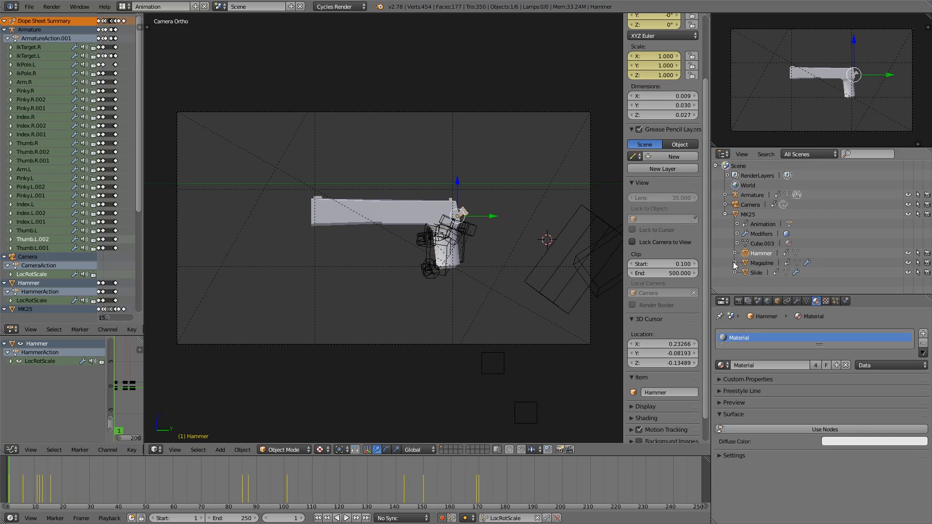
left_click(760, 263)
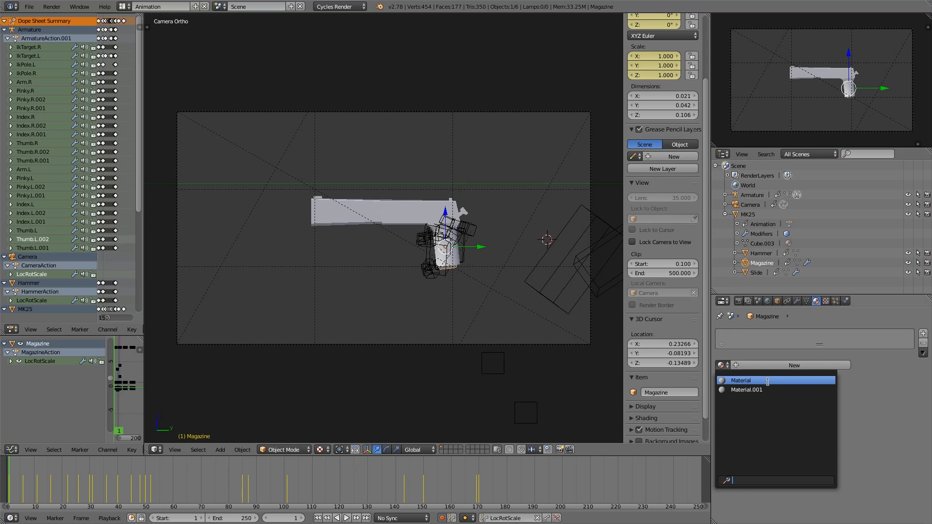
left_click(756, 272)
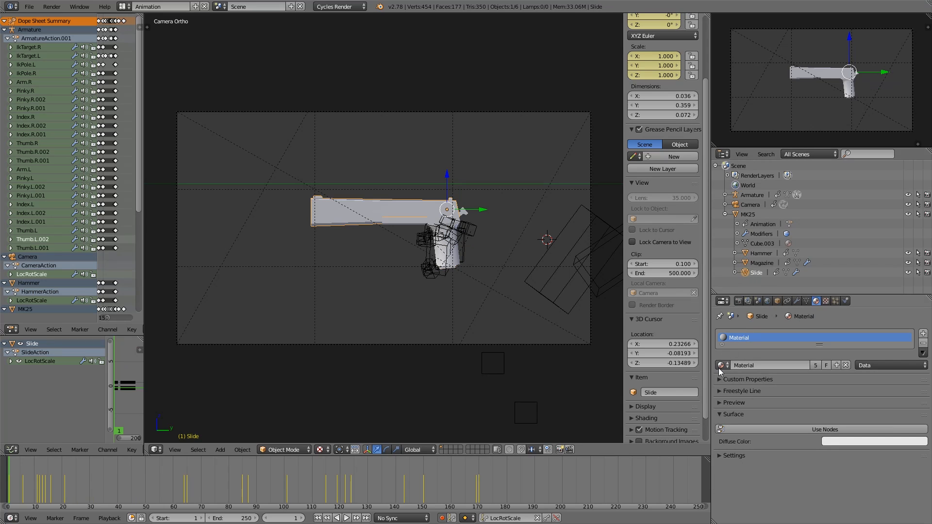
left_click(748, 214)
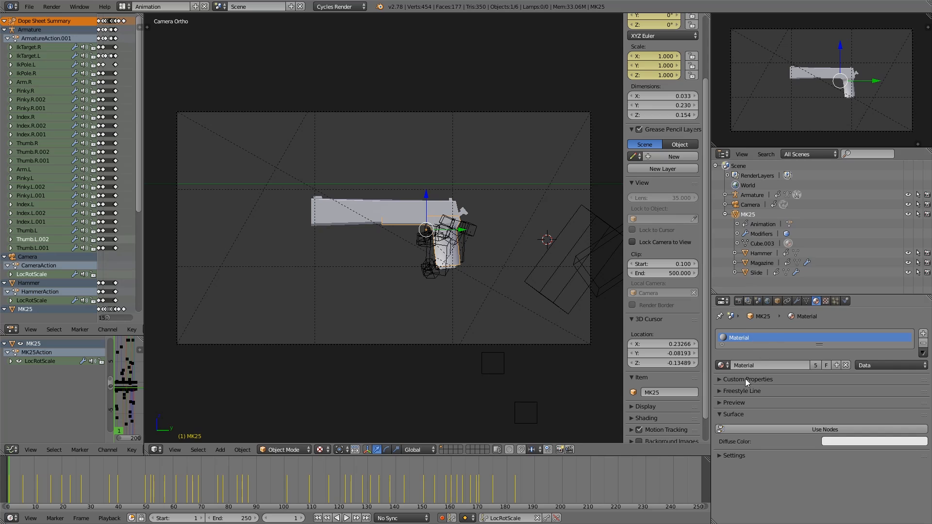
mouse_move(786, 434)
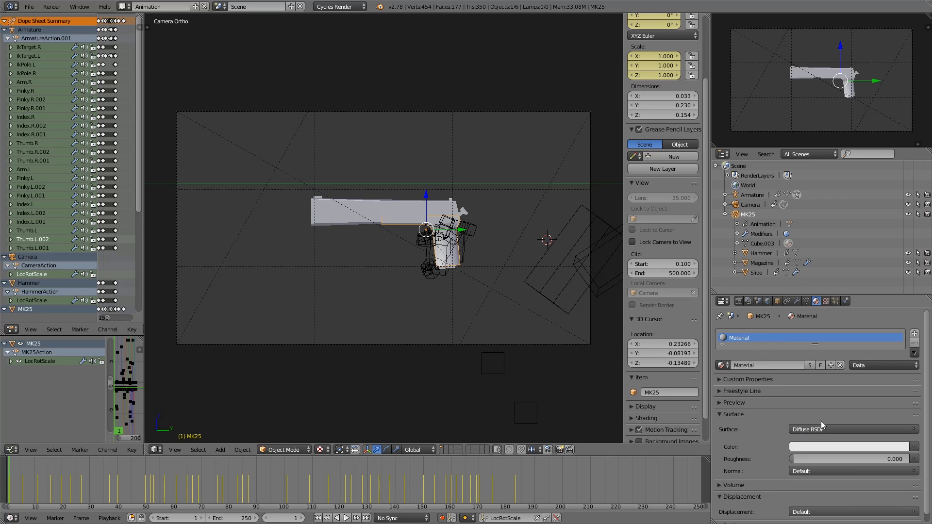
- Switch the shared Material's surface to Emission with a dark gray colour
left_click(853, 429)
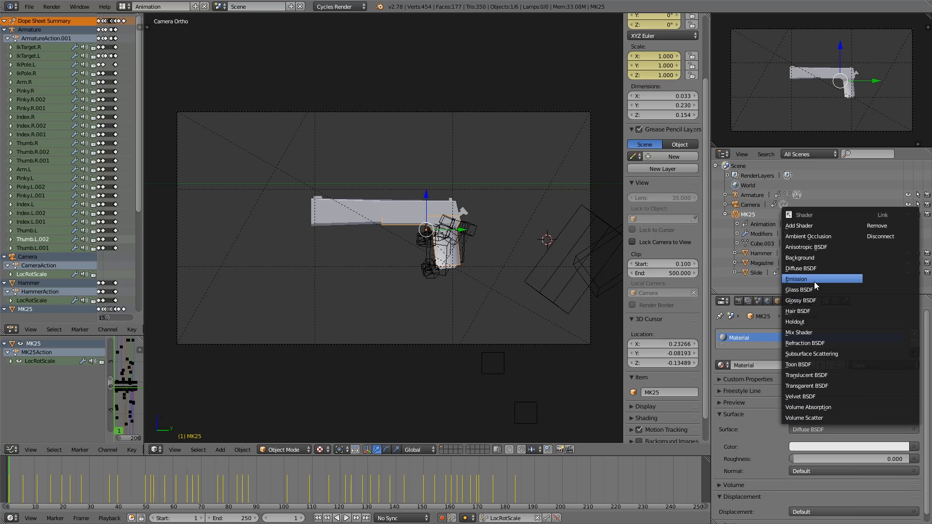
left_click(797, 279)
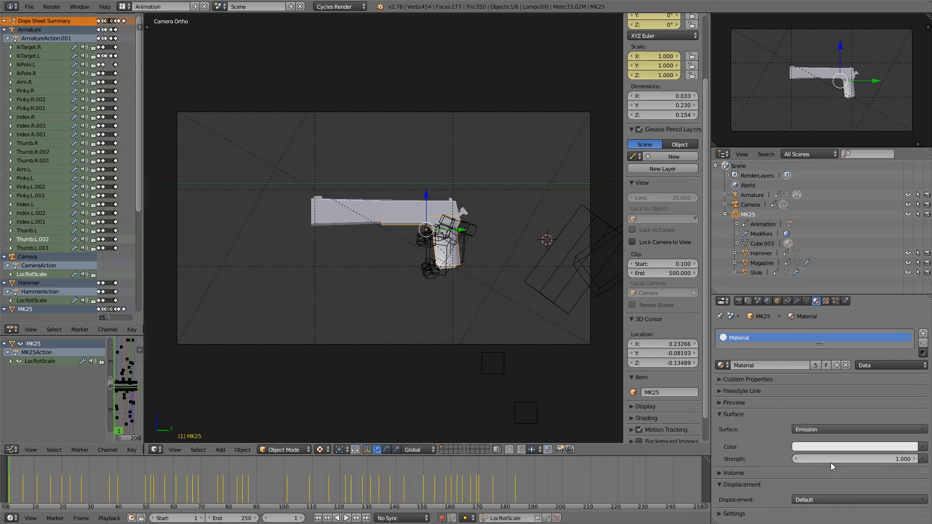
left_click(859, 447)
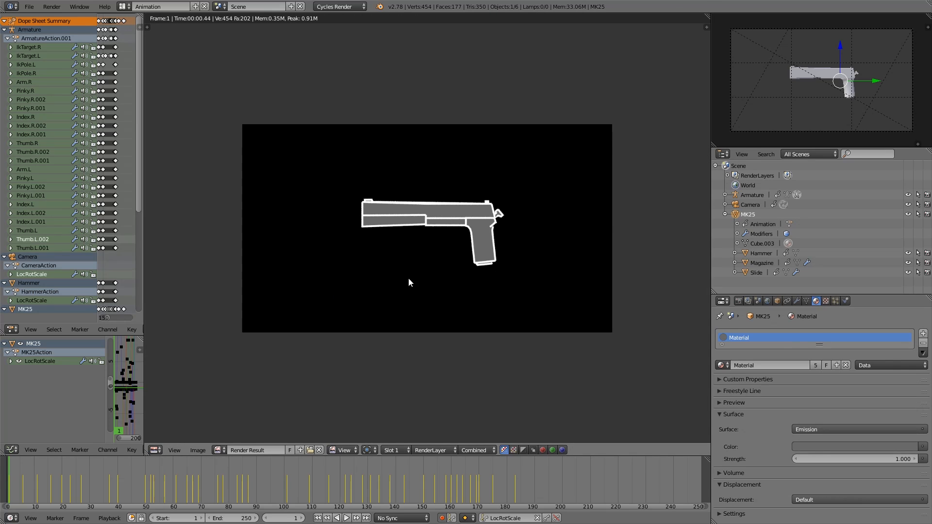
mouse_move(470, 204)
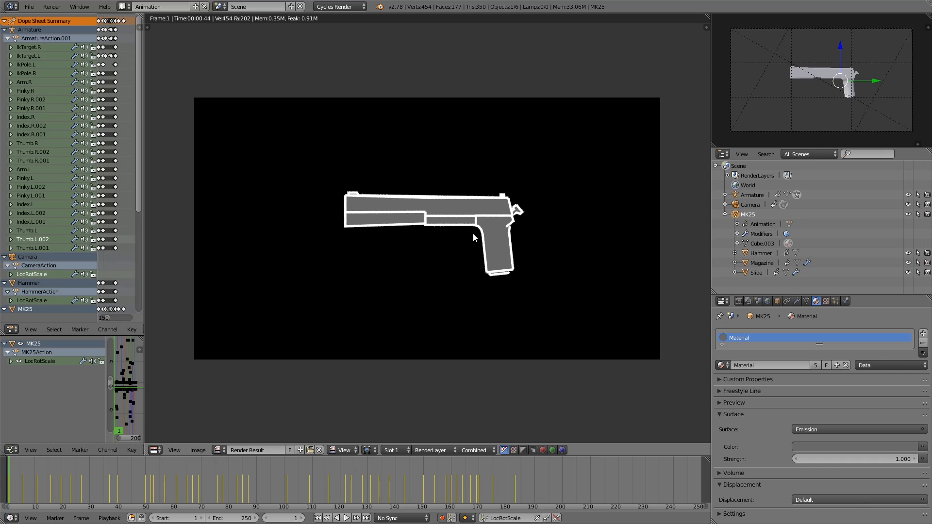
mouse_move(523, 202)
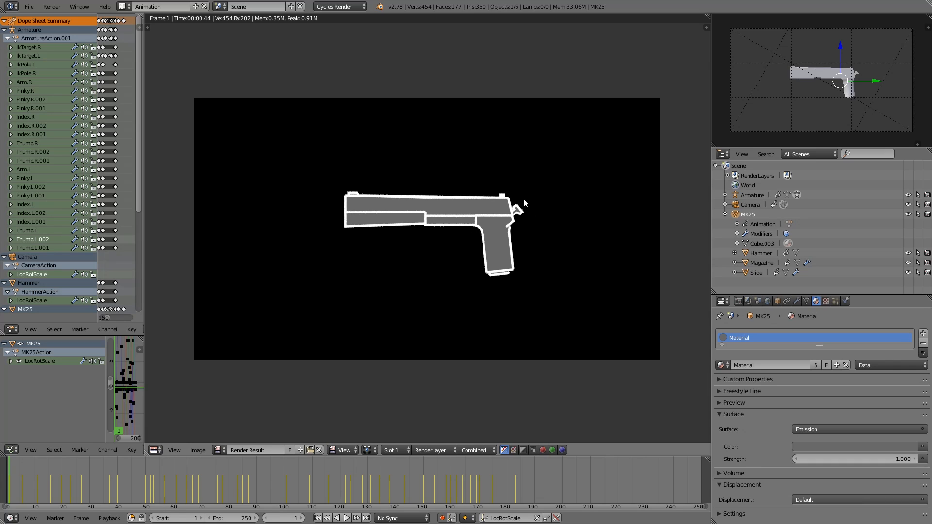
mouse_move(518, 223)
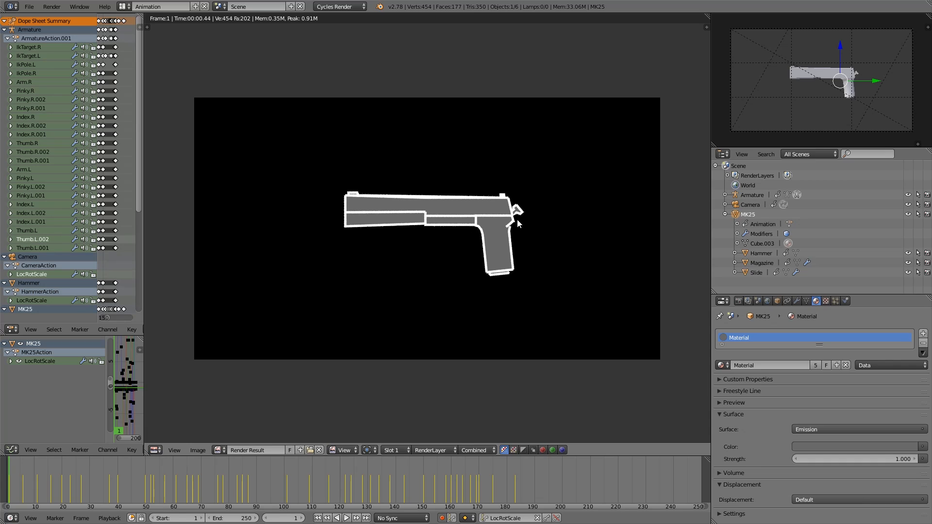
mouse_move(499, 238)
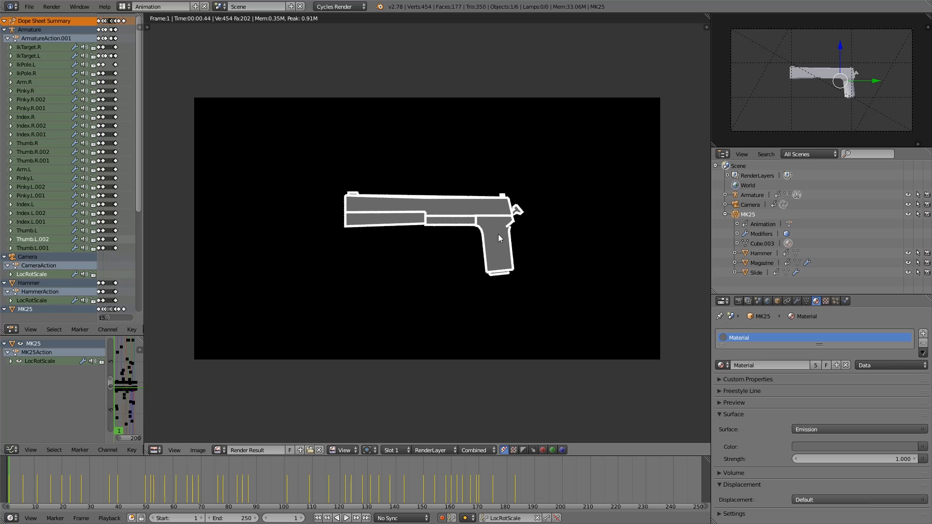
mouse_move(612, 258)
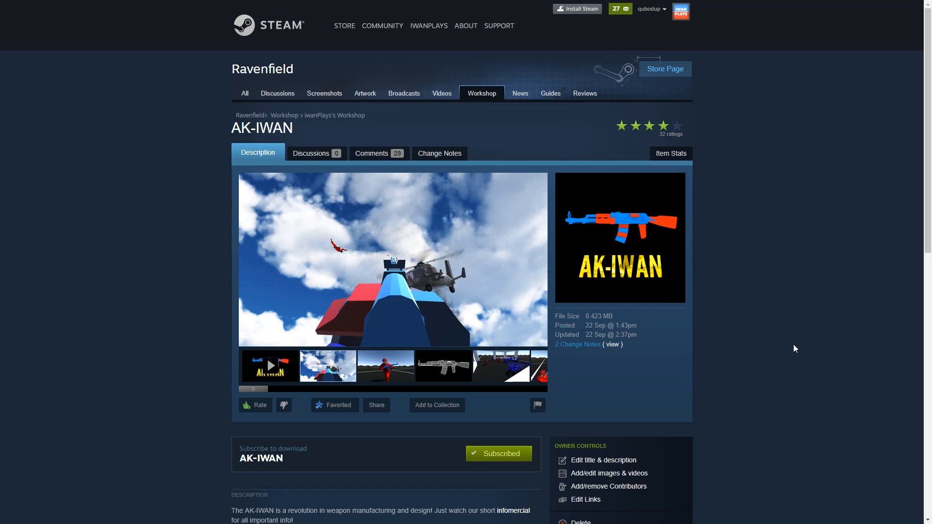
- Show the AK-IWAN white-outlined rifle icon thumbnail in the Workshop media viewer
left_click(443, 366)
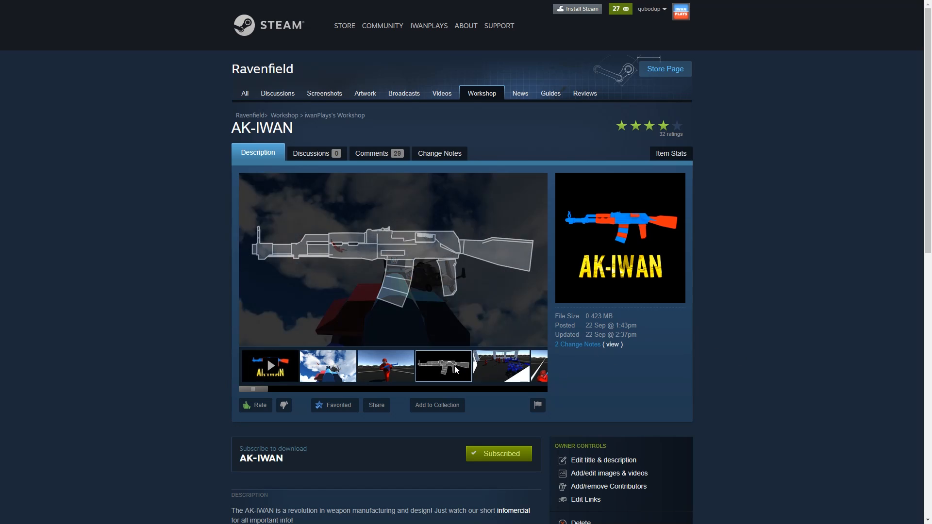
left_click(443, 365)
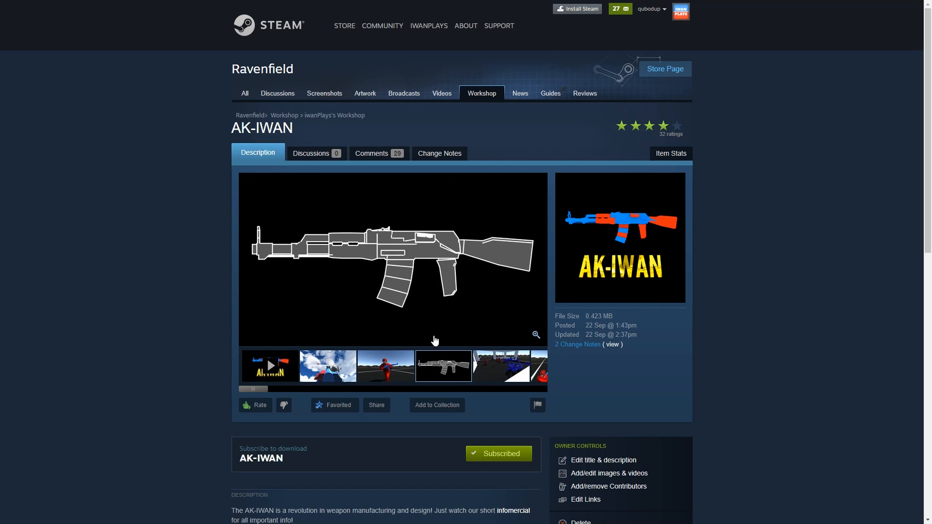
mouse_move(370, 278)
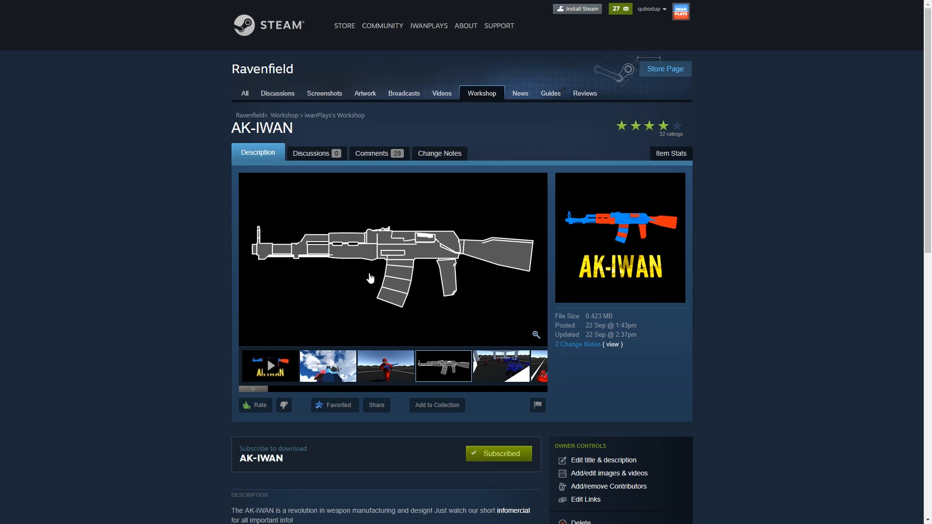
mouse_move(392, 310)
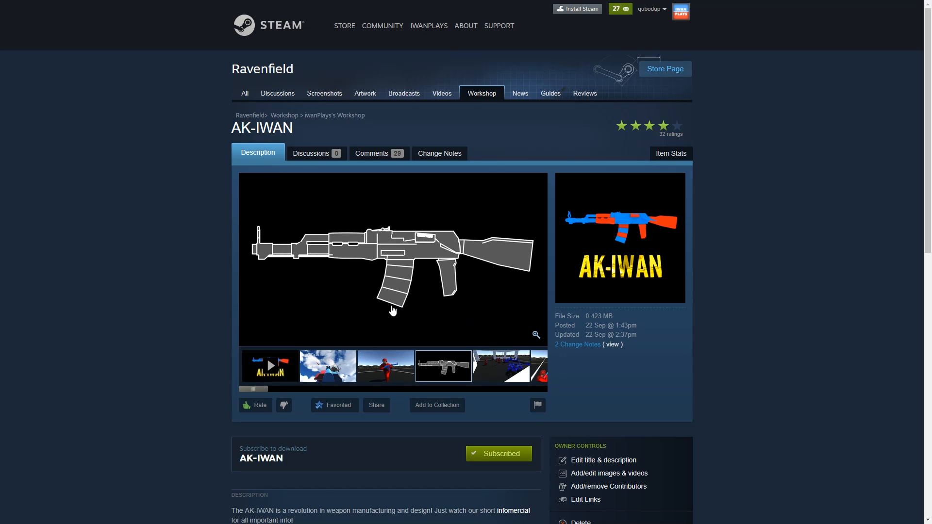
mouse_move(473, 338)
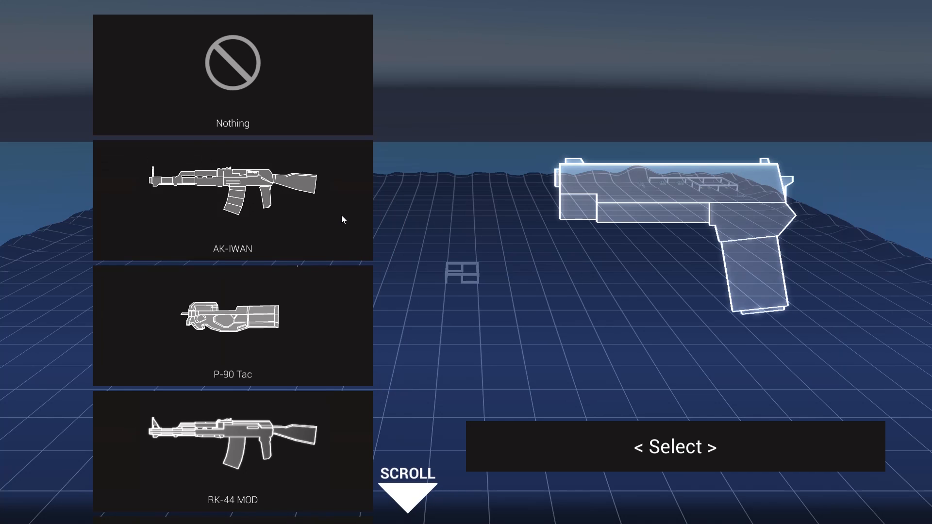
- Scroll through Ravenfield's weapon list and icons, then DEPLOY into the battle
scroll("down", 3)
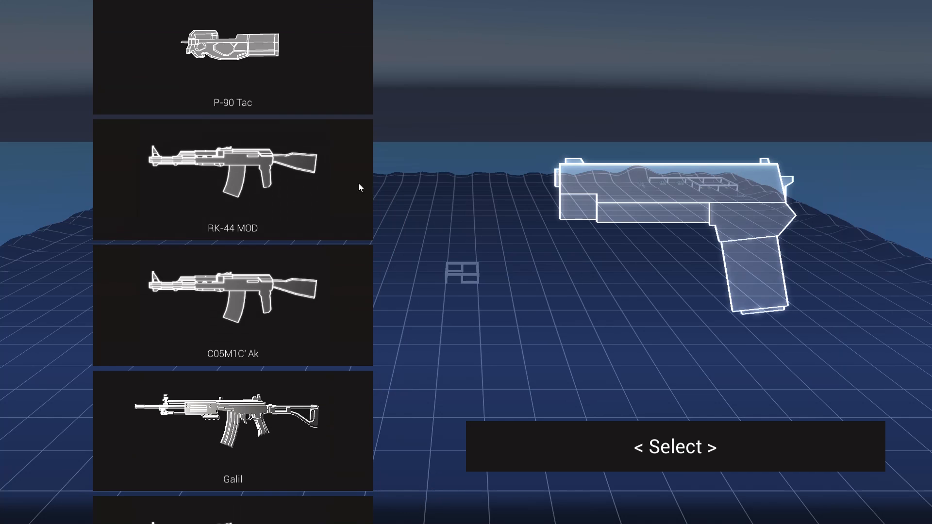
mouse_move(272, 207)
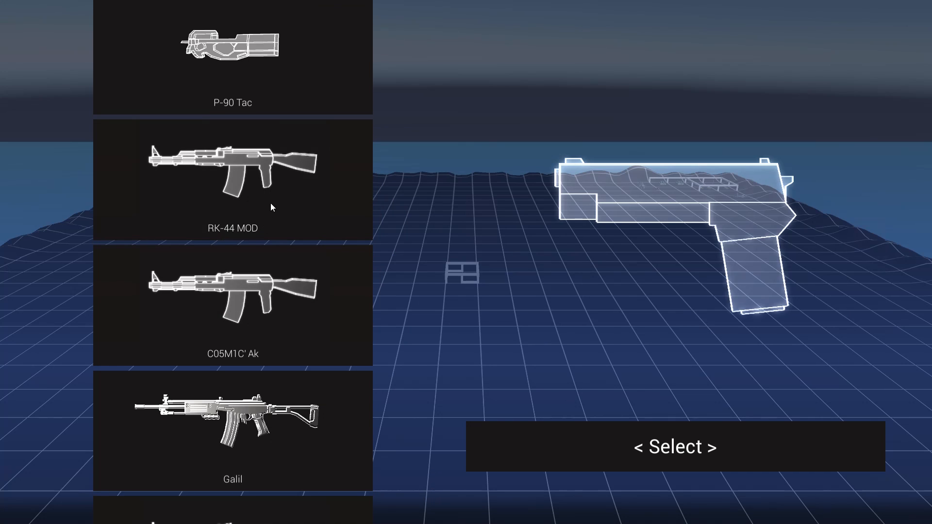
scroll("down", 3)
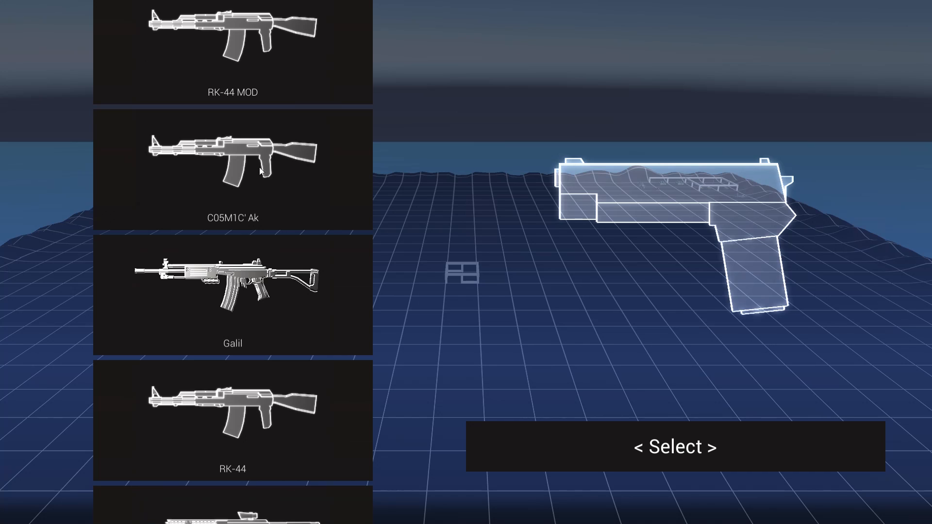
scroll("down", 3)
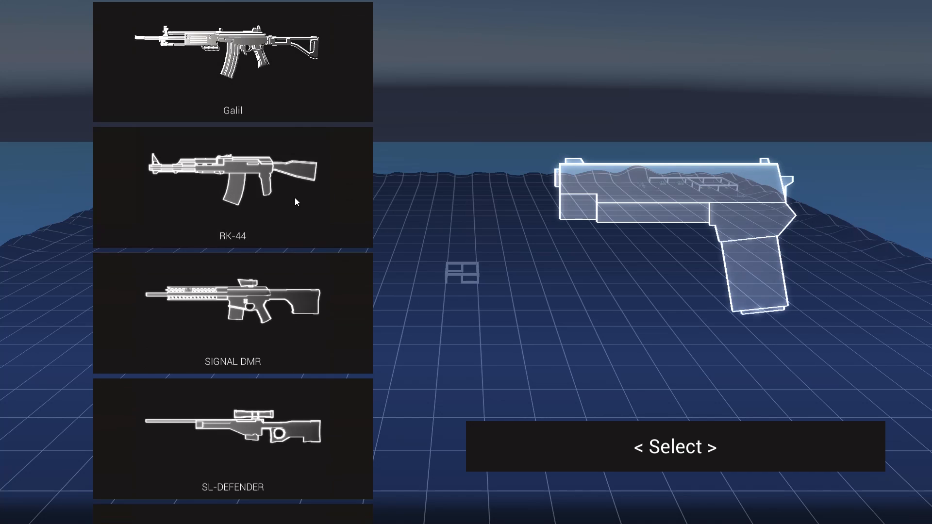
scroll("up", 3)
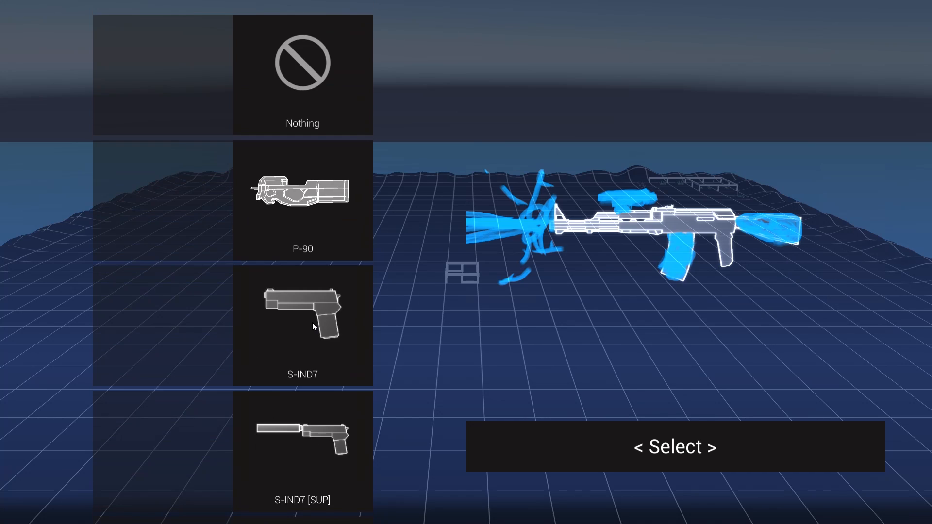
scroll("down", 3)
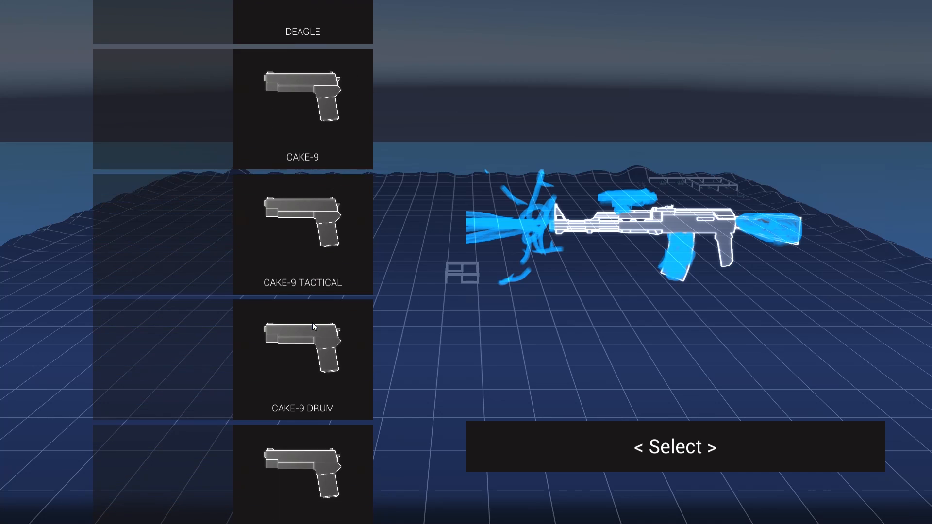
scroll("down", 3)
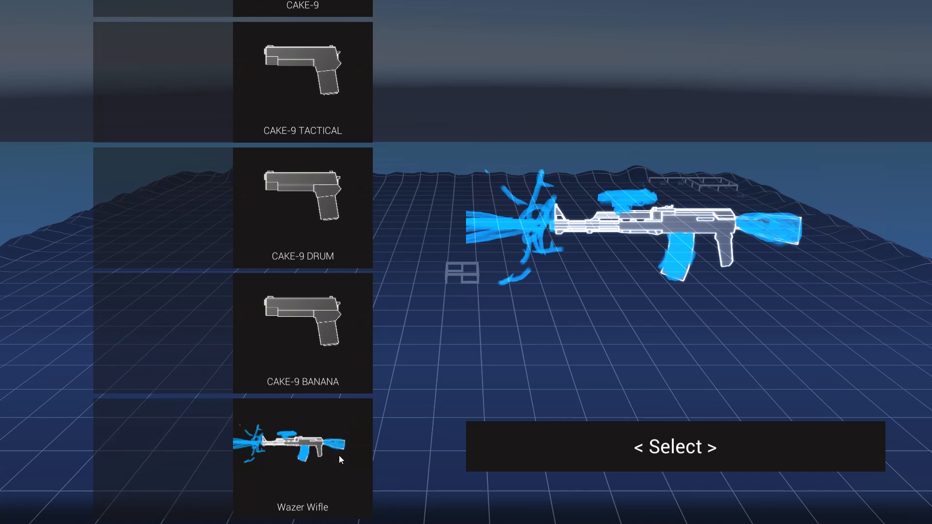
mouse_move(562, 252)
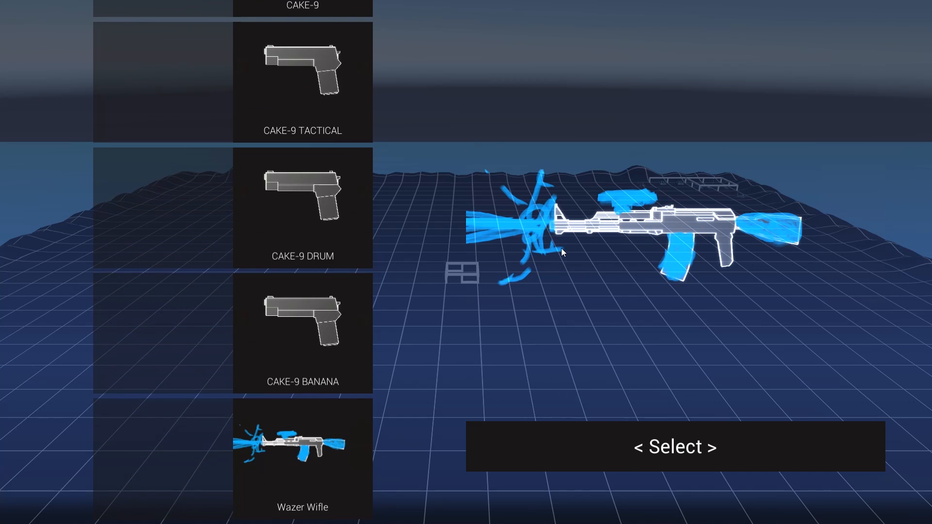
mouse_move(309, 227)
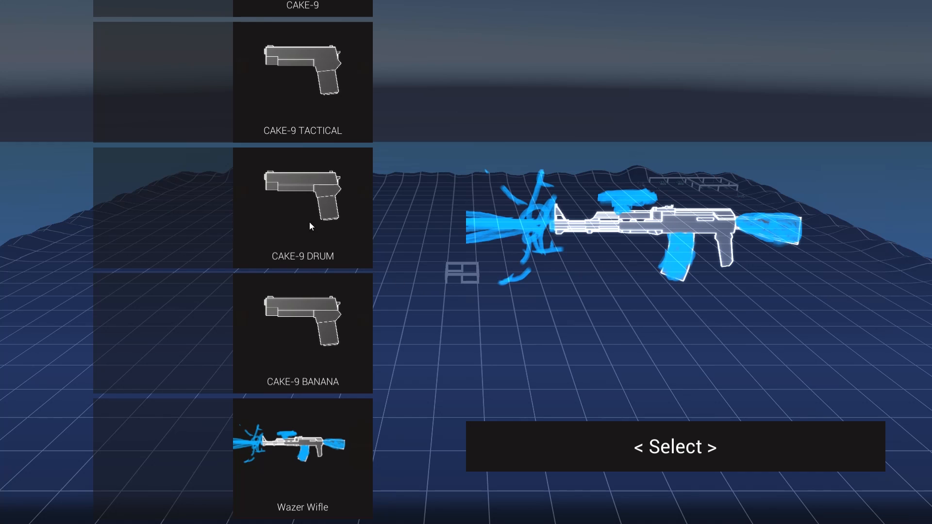
scroll("up", 3)
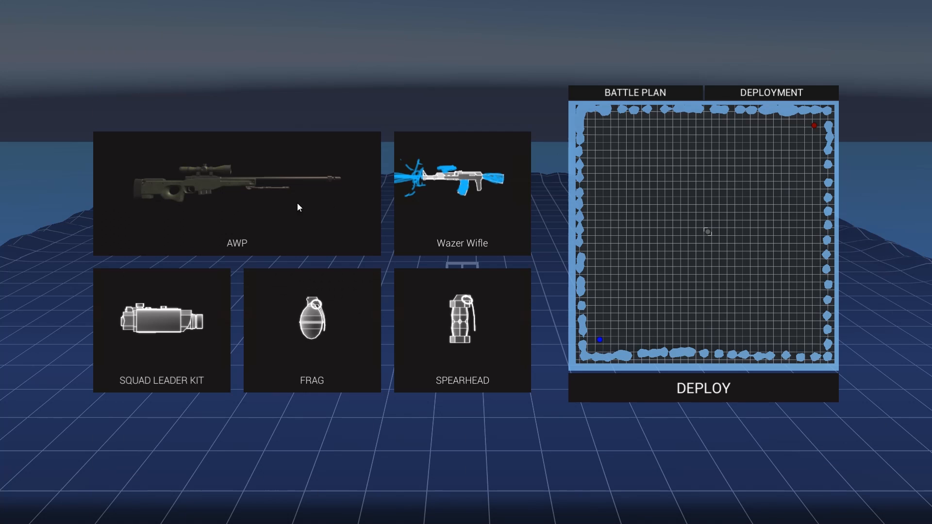
mouse_move(219, 201)
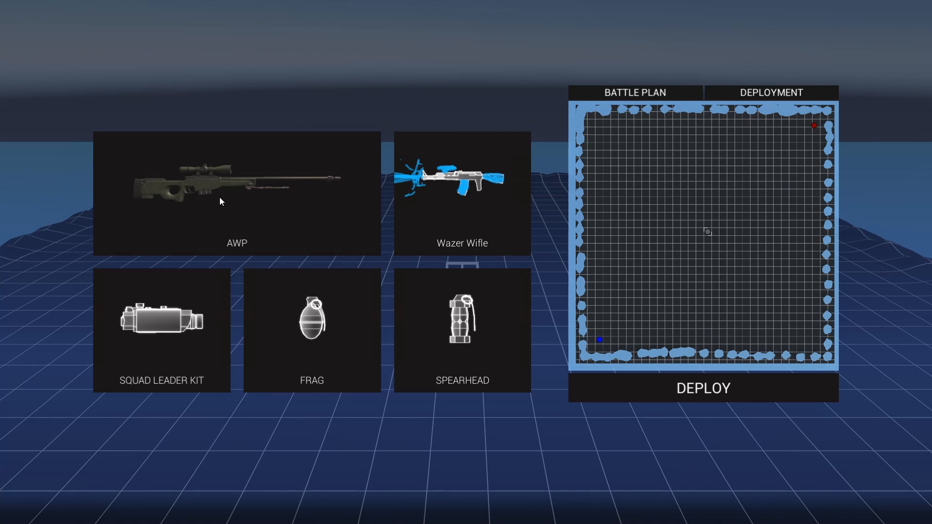
mouse_move(684, 386)
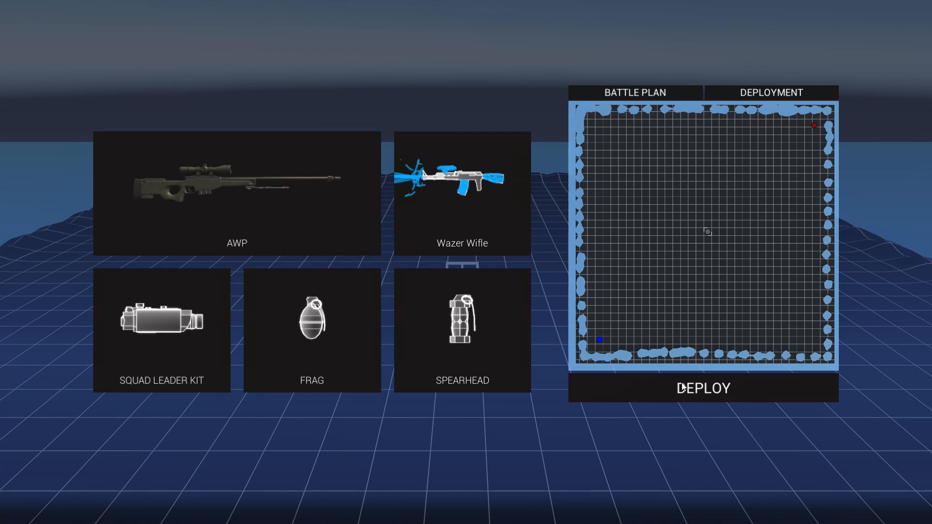
left_click(703, 389)
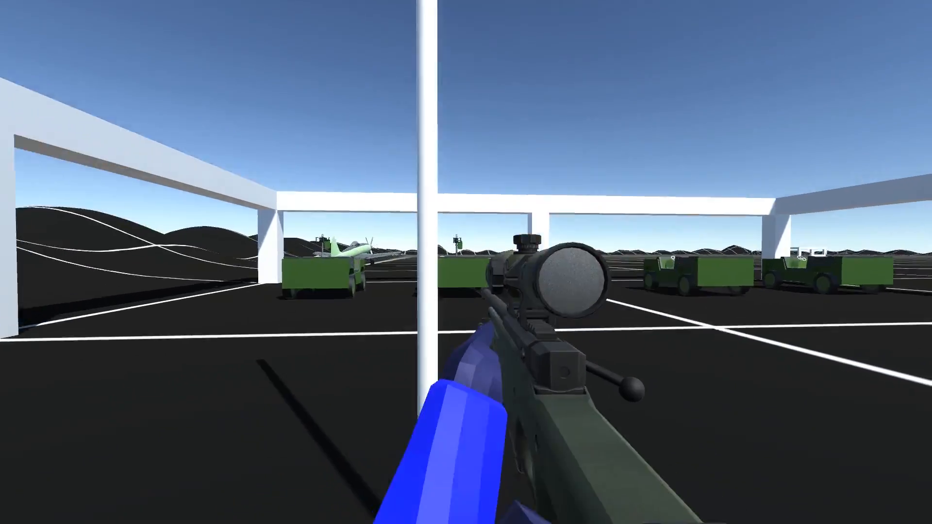